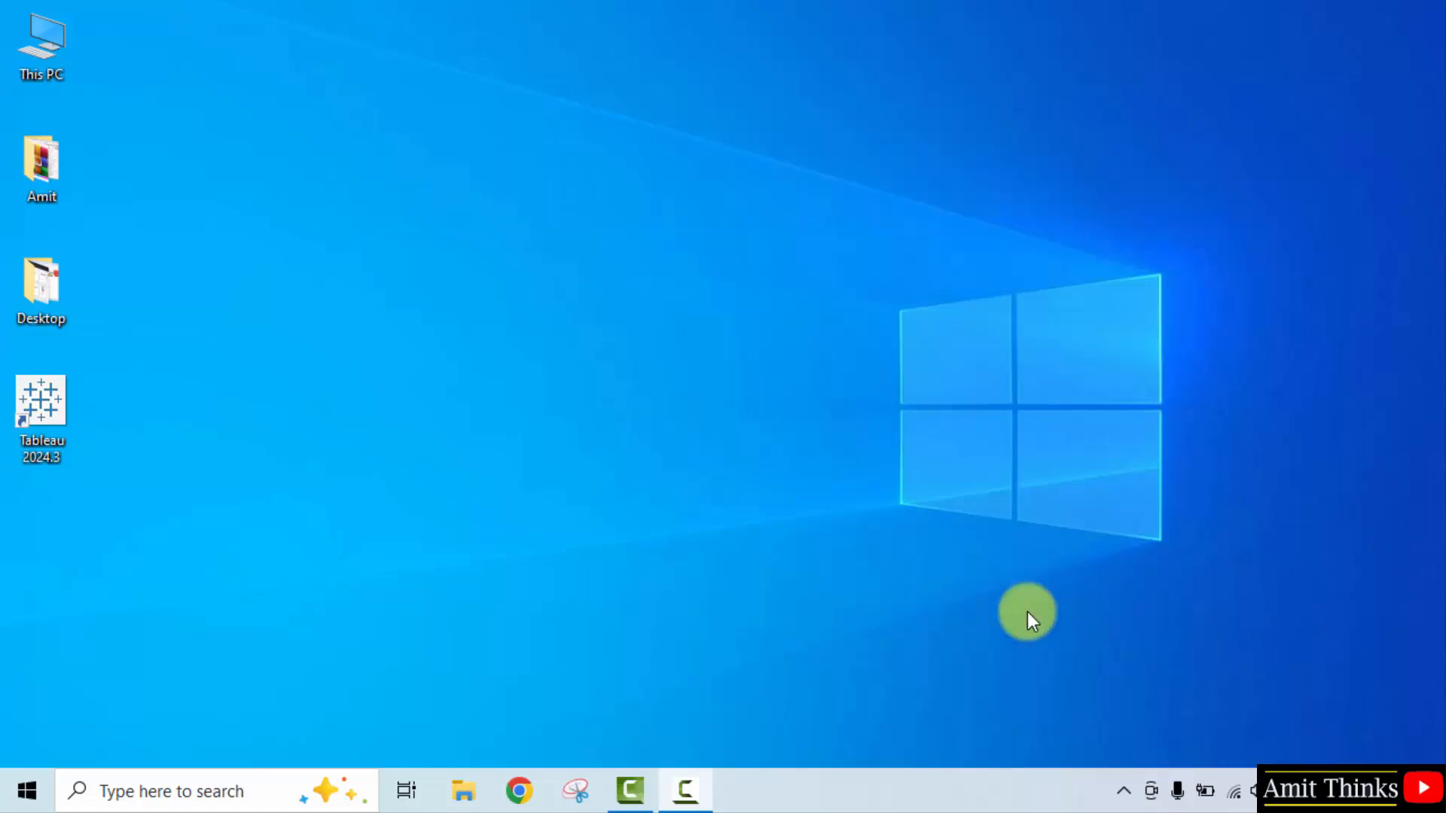
pyautogui.moveTo(520, 791)
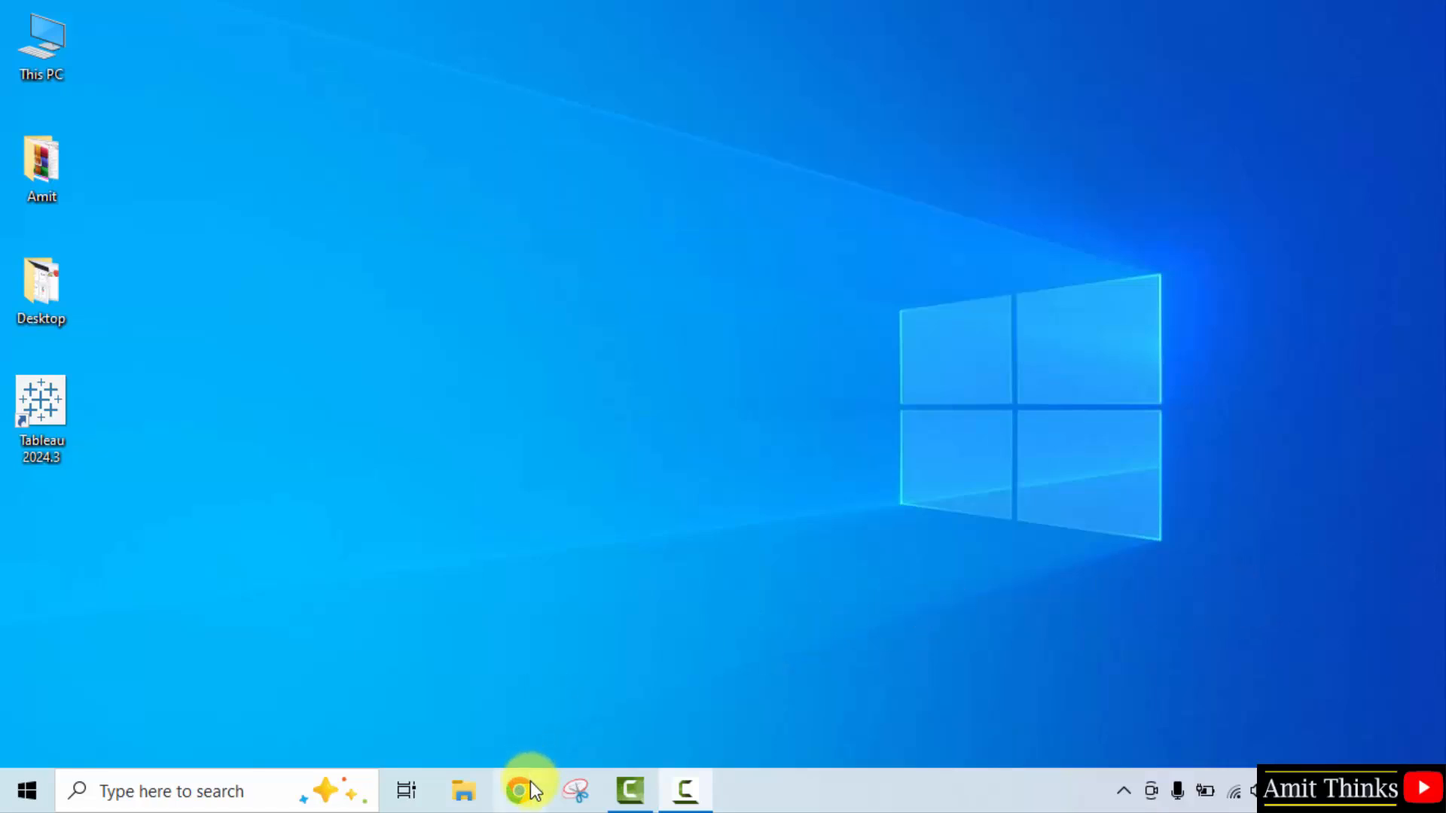
# Launch Chrome and search Google for 'python'
pyautogui.click(529, 791)
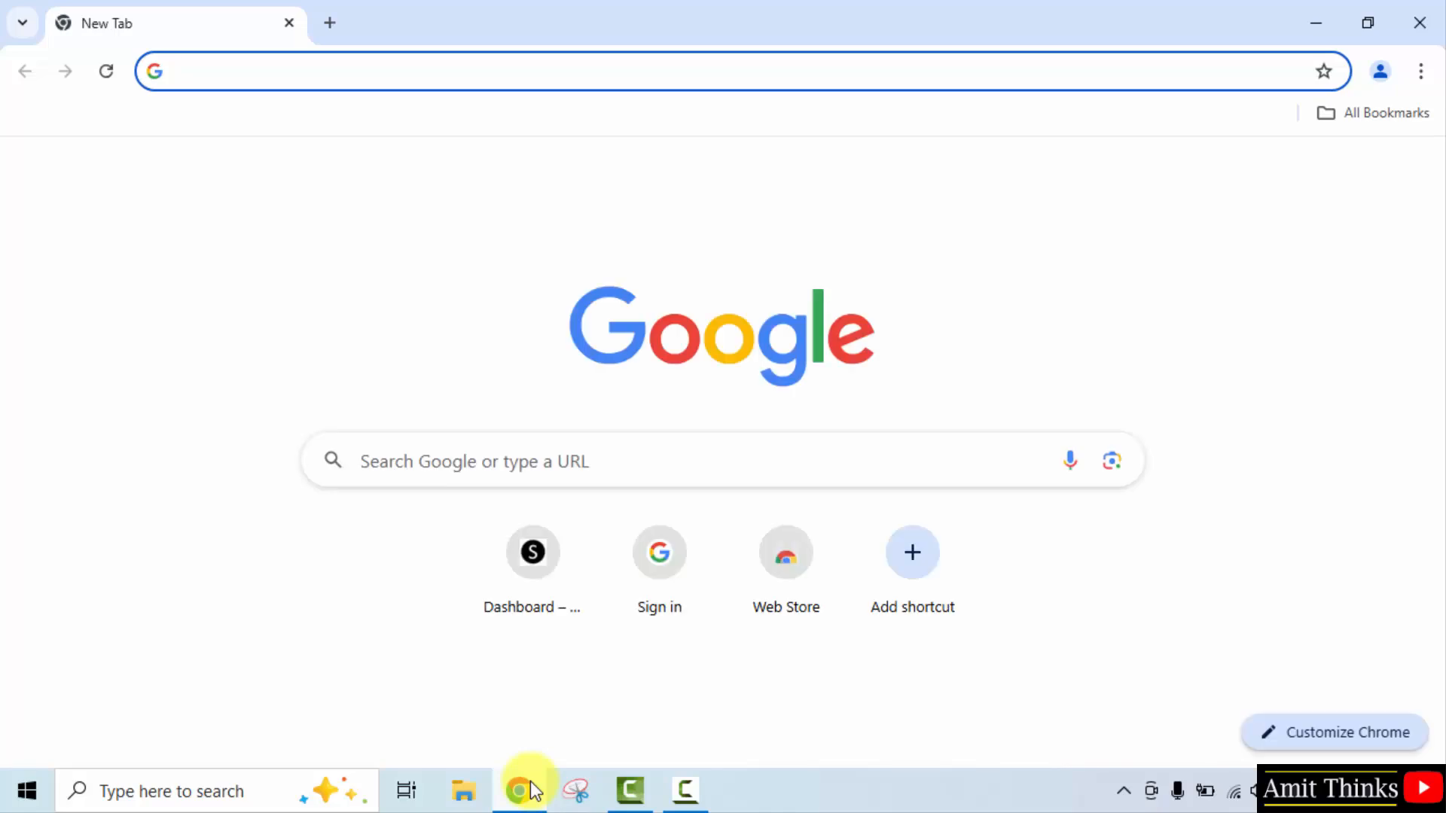
pyautogui.click(405, 461)
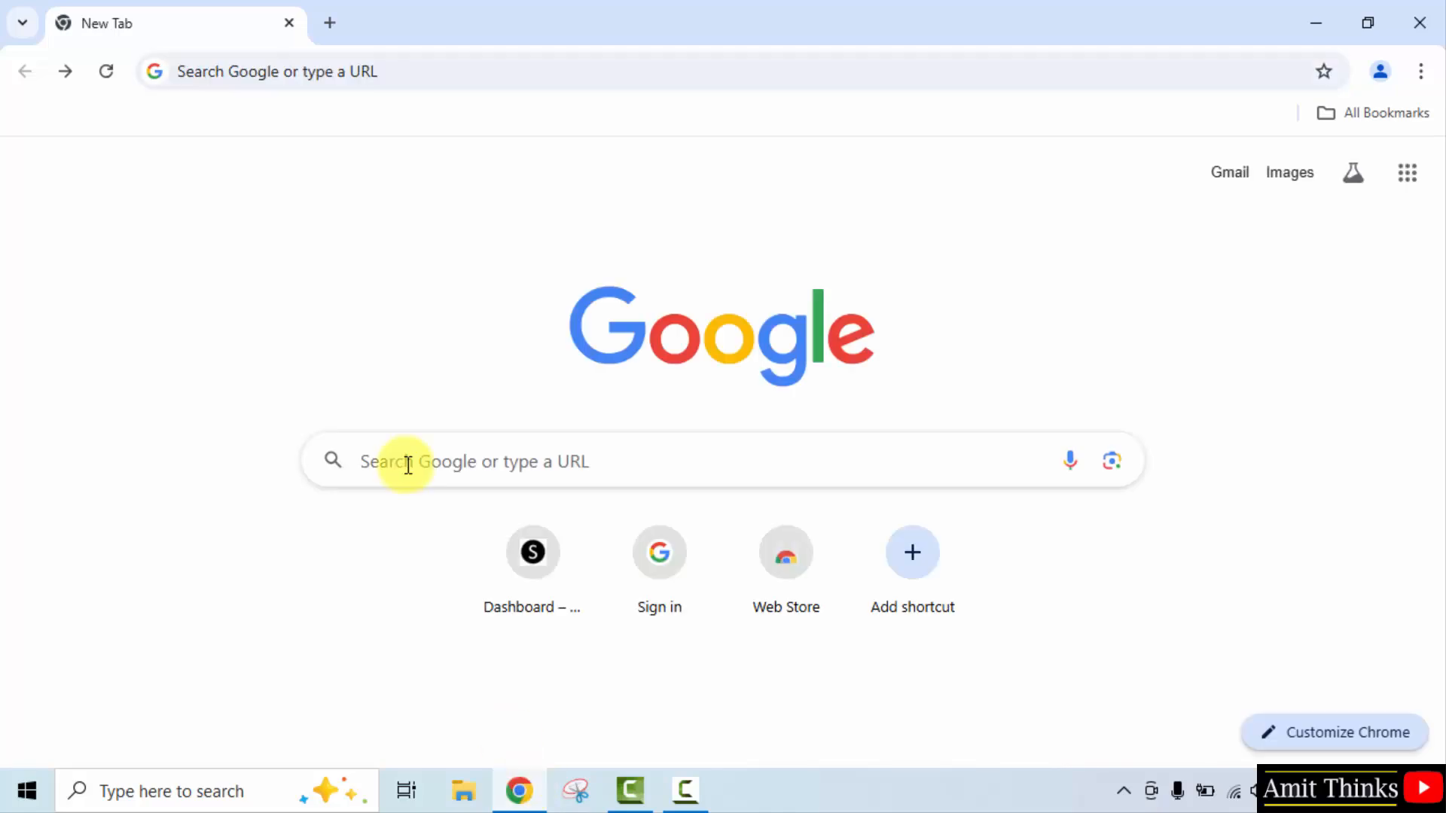
pyautogui.write('python')
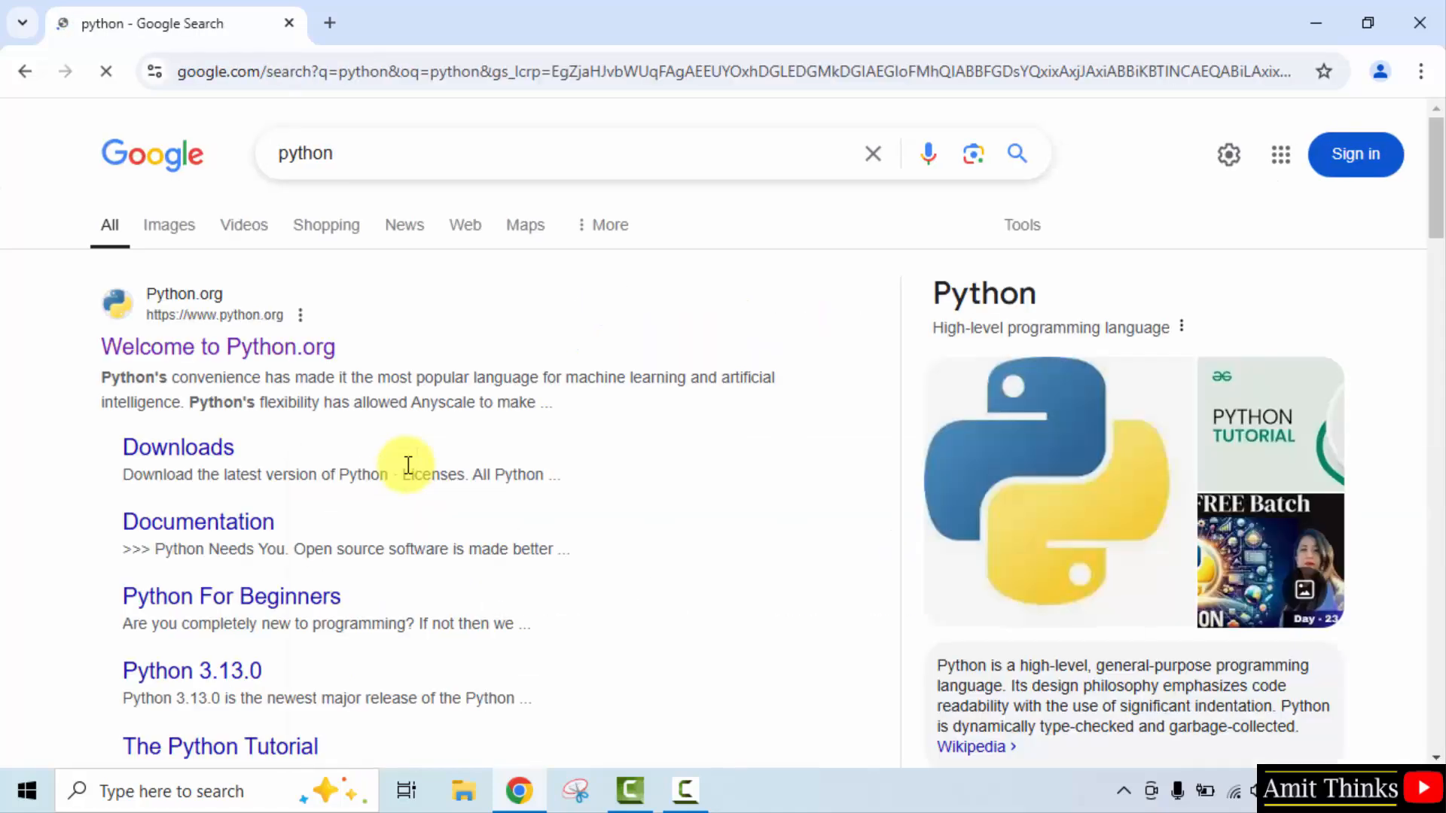
pyautogui.moveTo(184, 387)
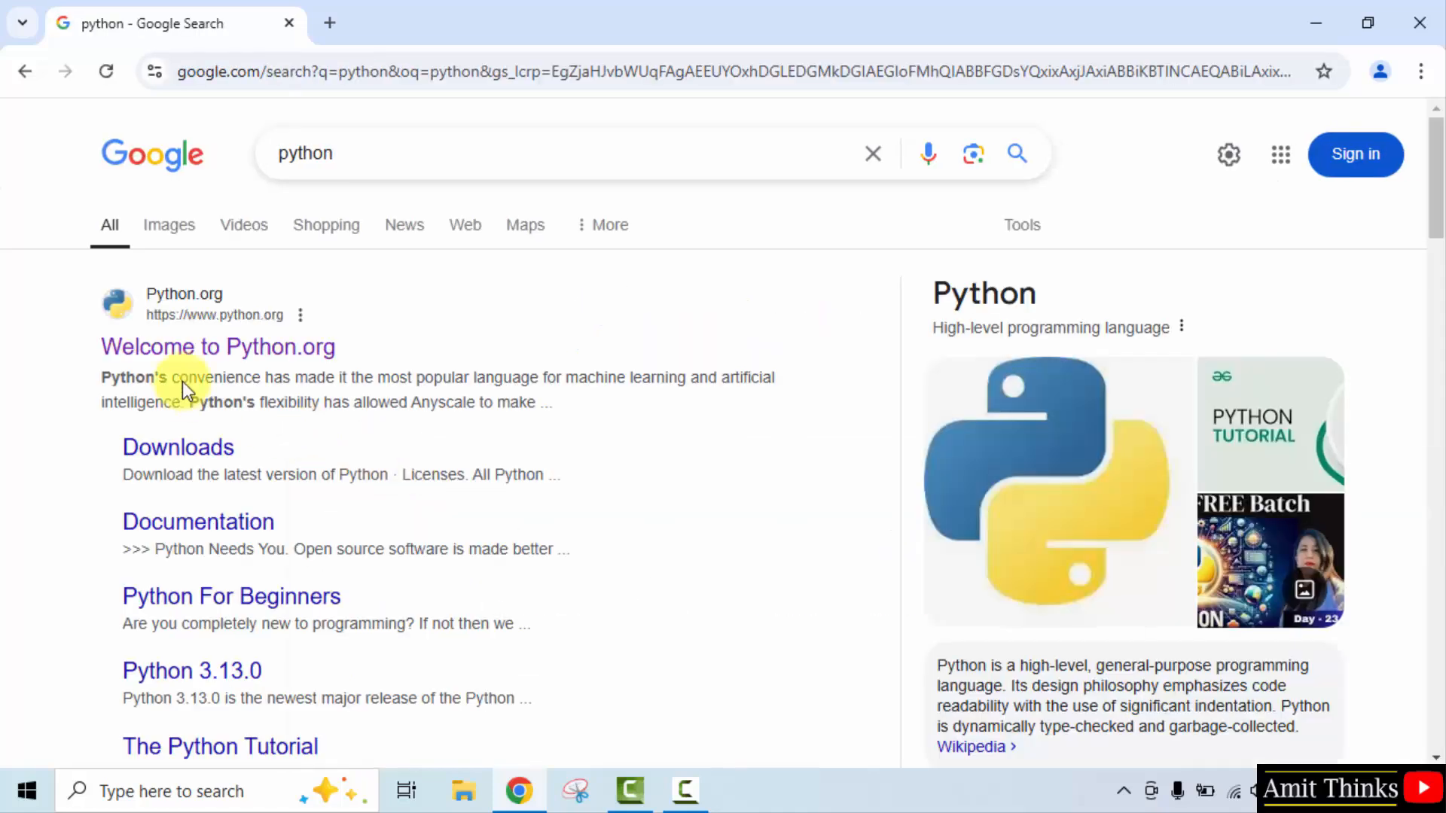
# From python.org, download the Python 3.13.1 Windows installer
pyautogui.click(217, 347)
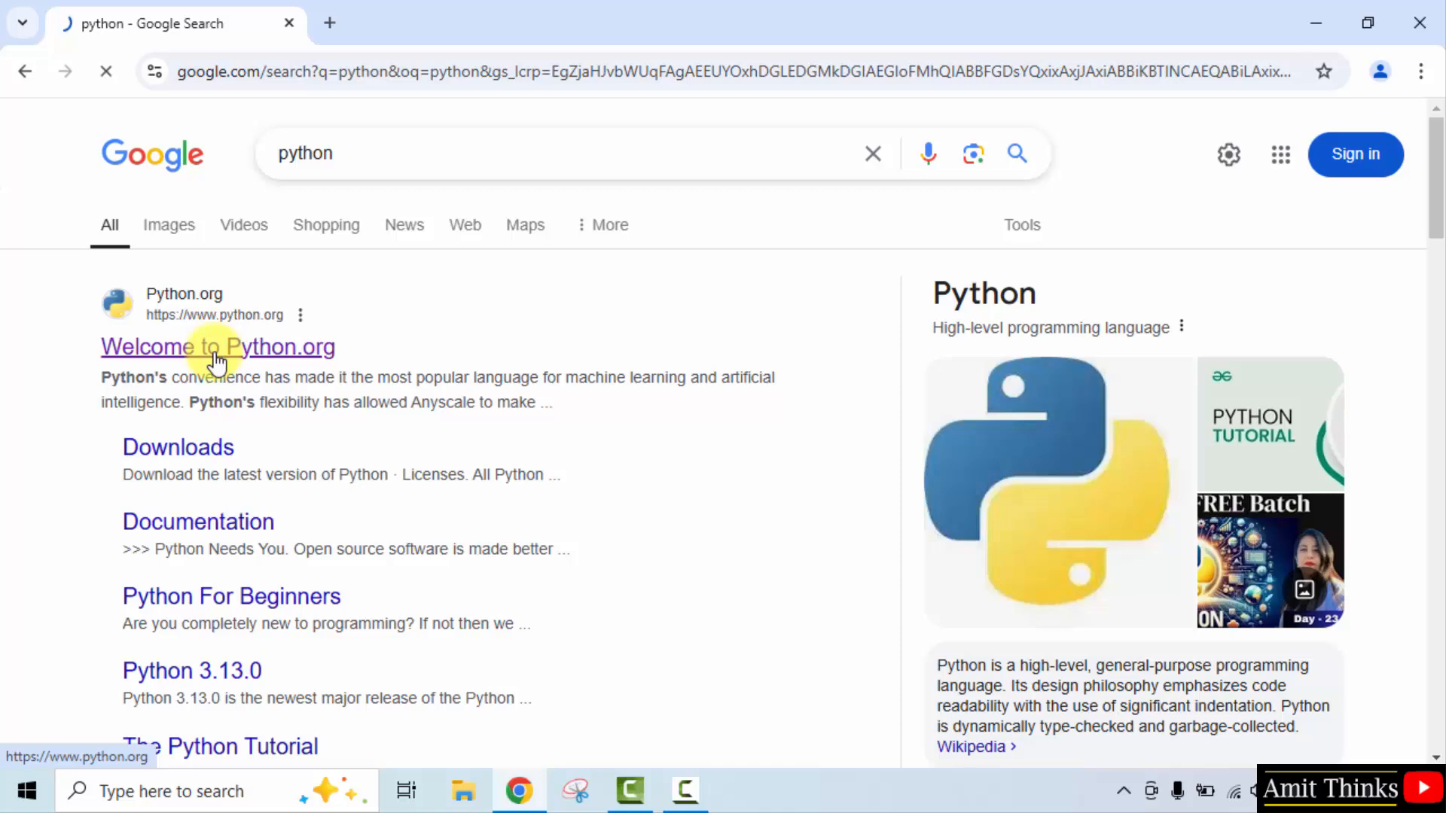
pyautogui.click(217, 347)
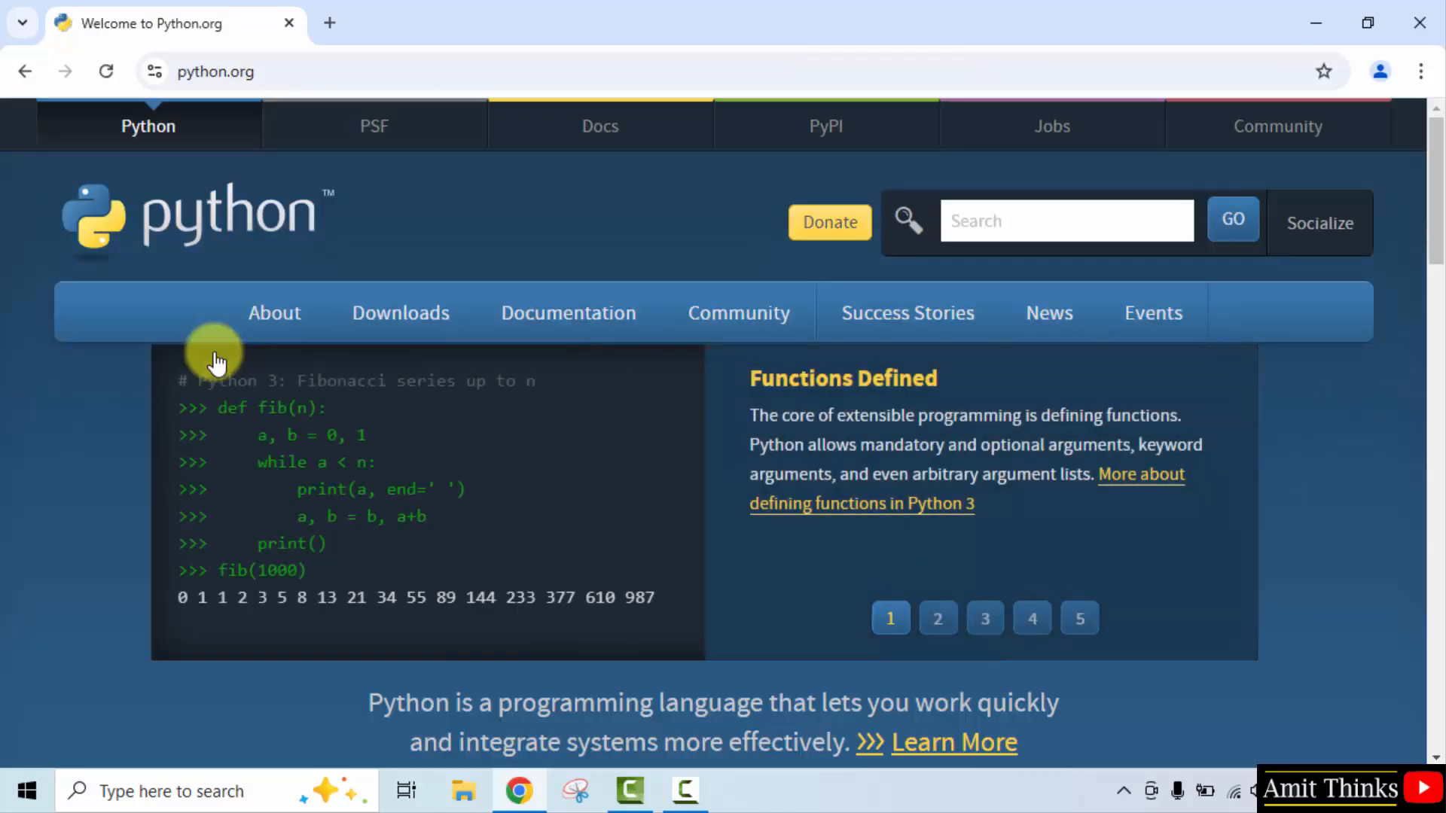
pyautogui.moveTo(295, 239)
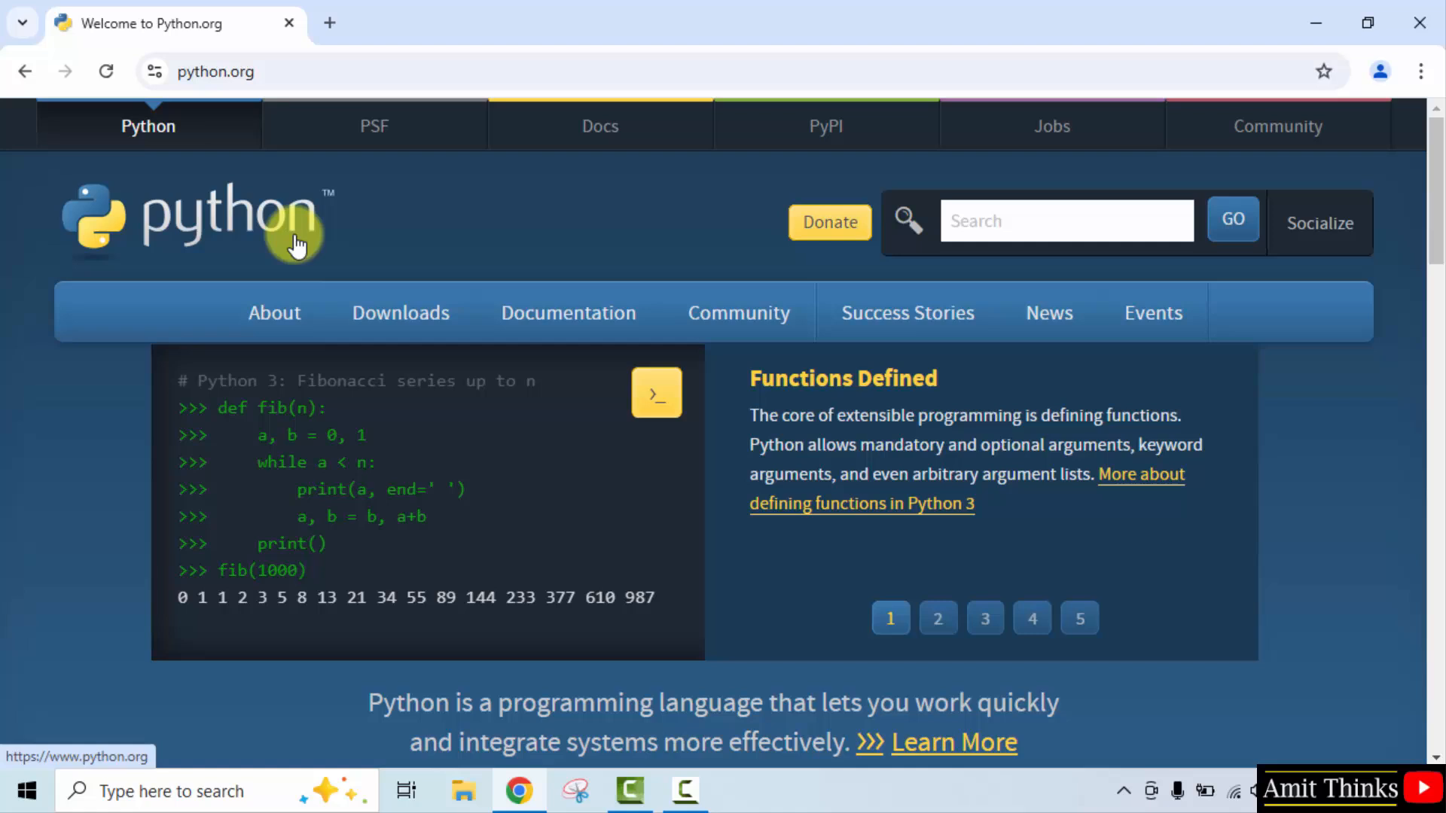
pyautogui.moveTo(401, 311)
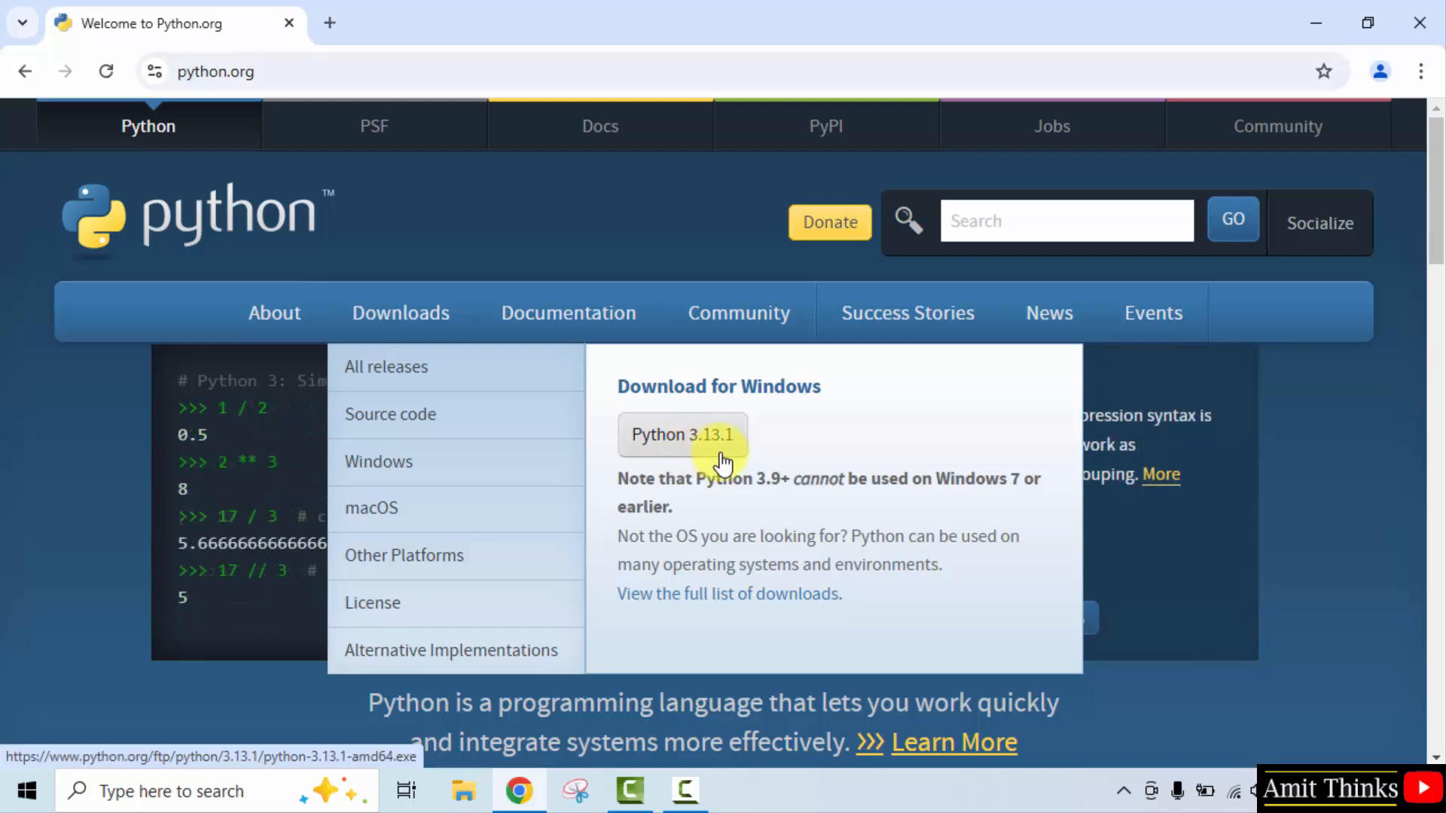
pyautogui.click(681, 434)
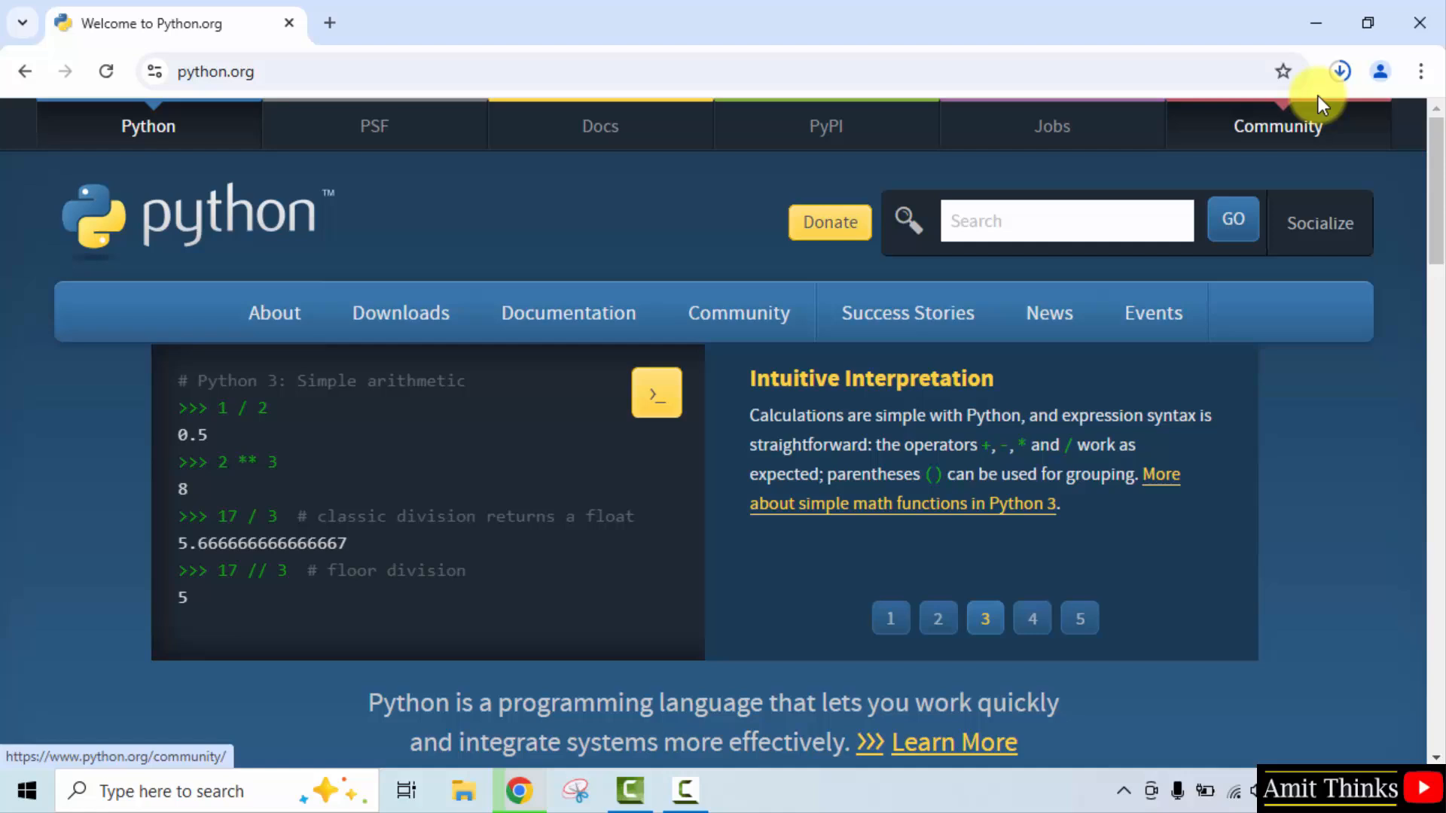
# Launch the downloaded python-3.13.1-amd64.exe from Chrome's downloads panel
pyautogui.click(1339, 71)
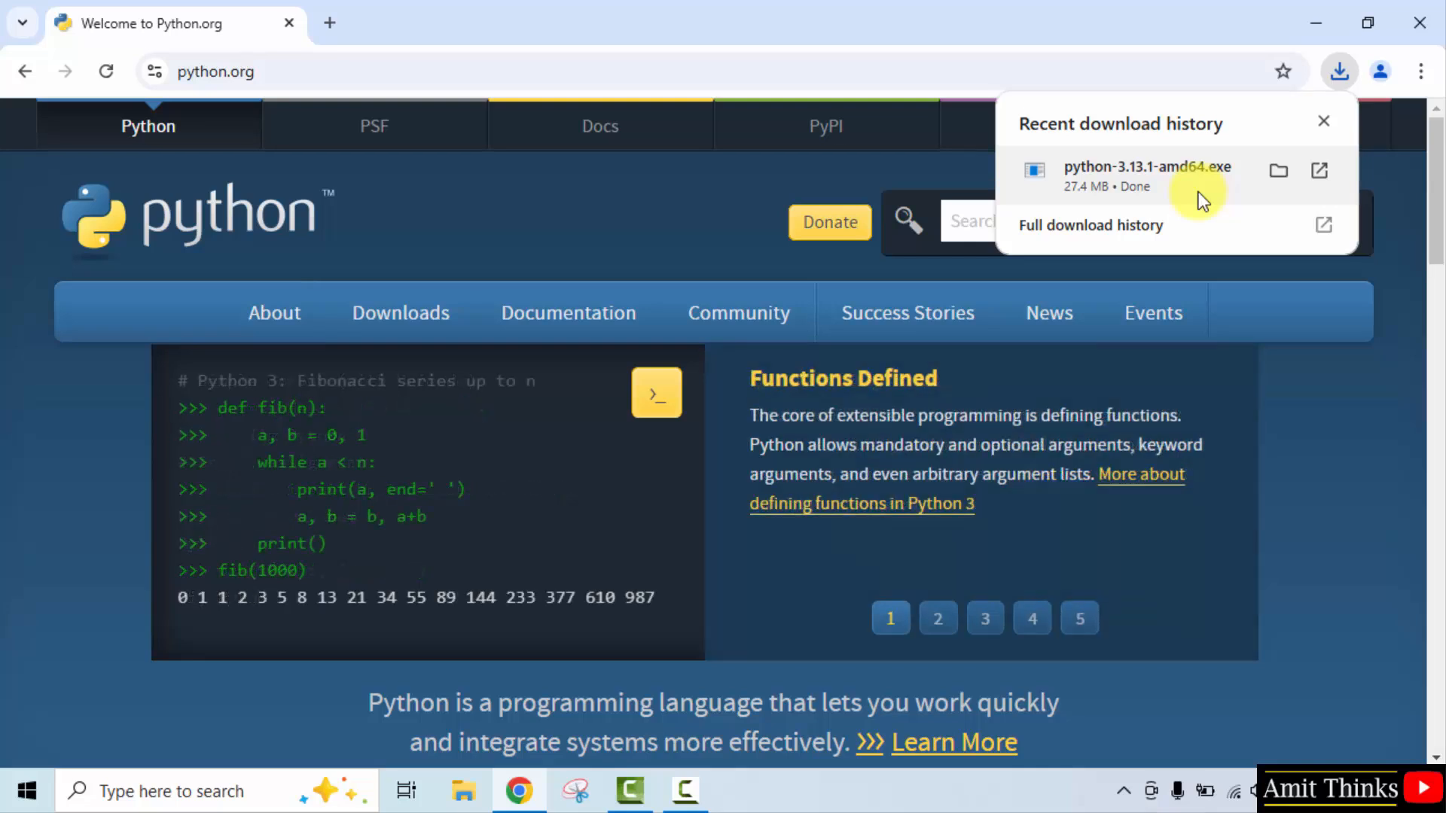
pyautogui.click(938, 618)
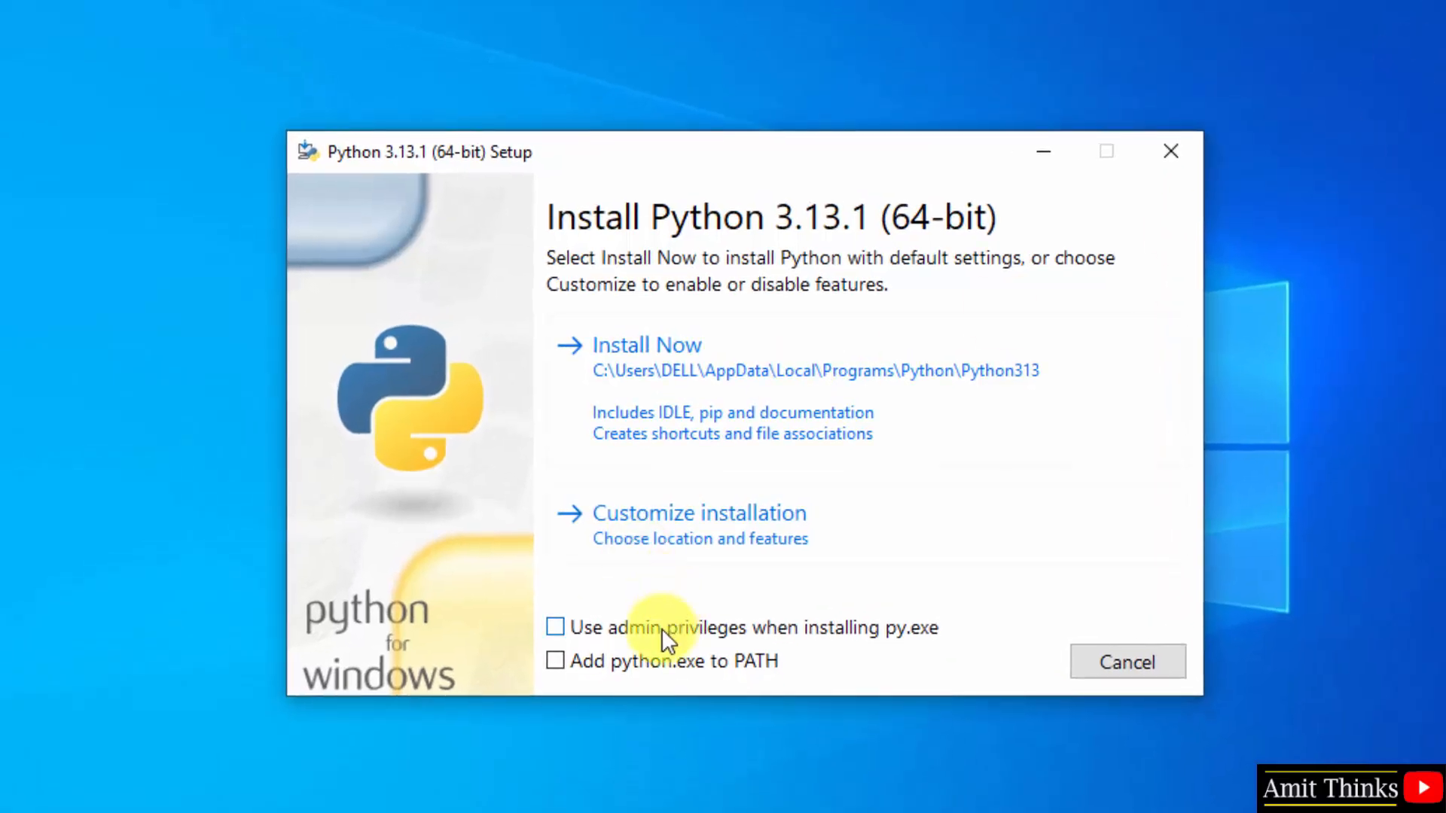
# Enable admin privileges for py.exe and adding python.exe to PATH
pyautogui.click(556, 626)
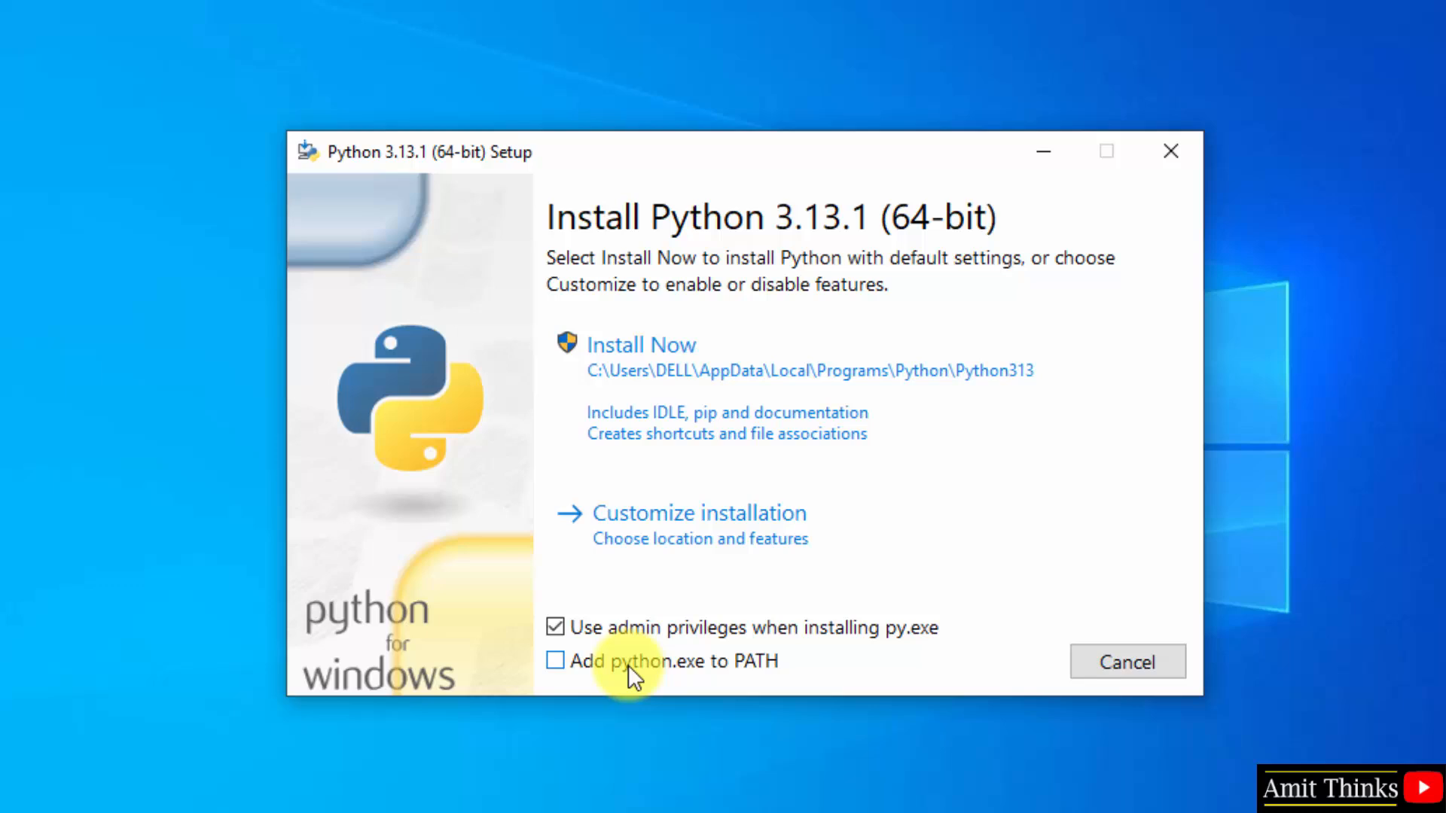
pyautogui.click(556, 660)
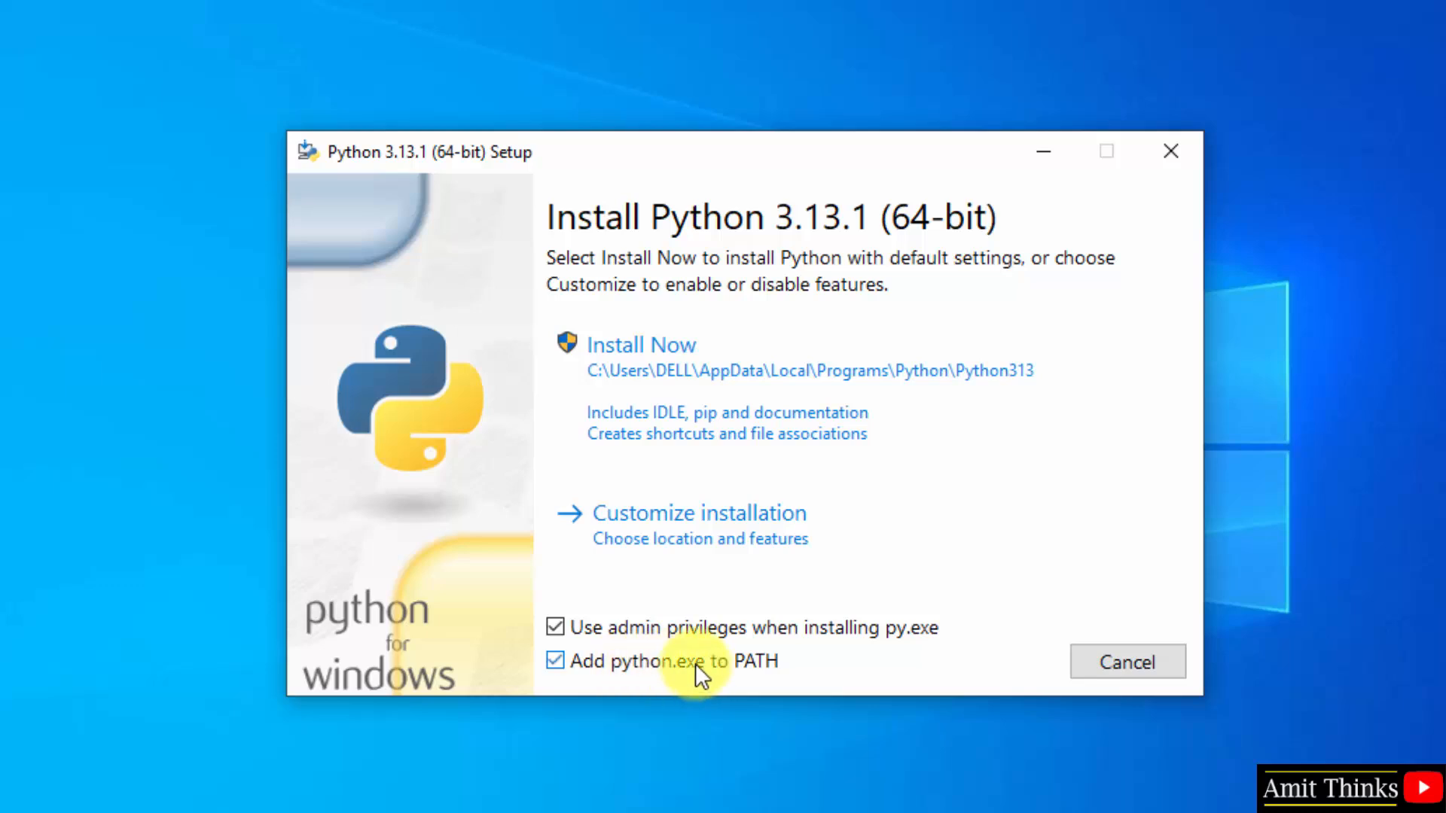
pyautogui.moveTo(830, 539)
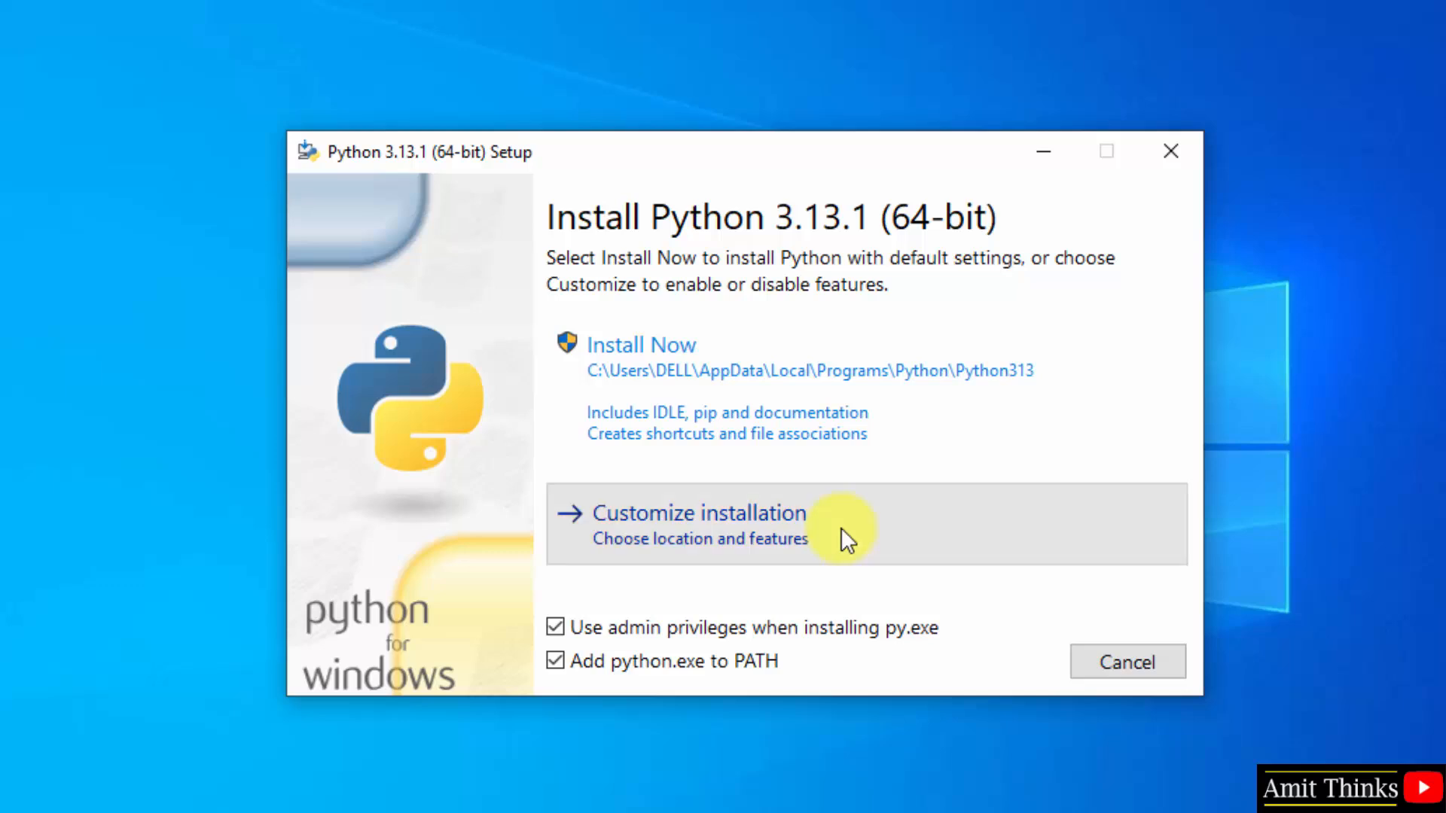
# Choose Customize installation, keeping every optional feature enabled
pyautogui.click(700, 512)
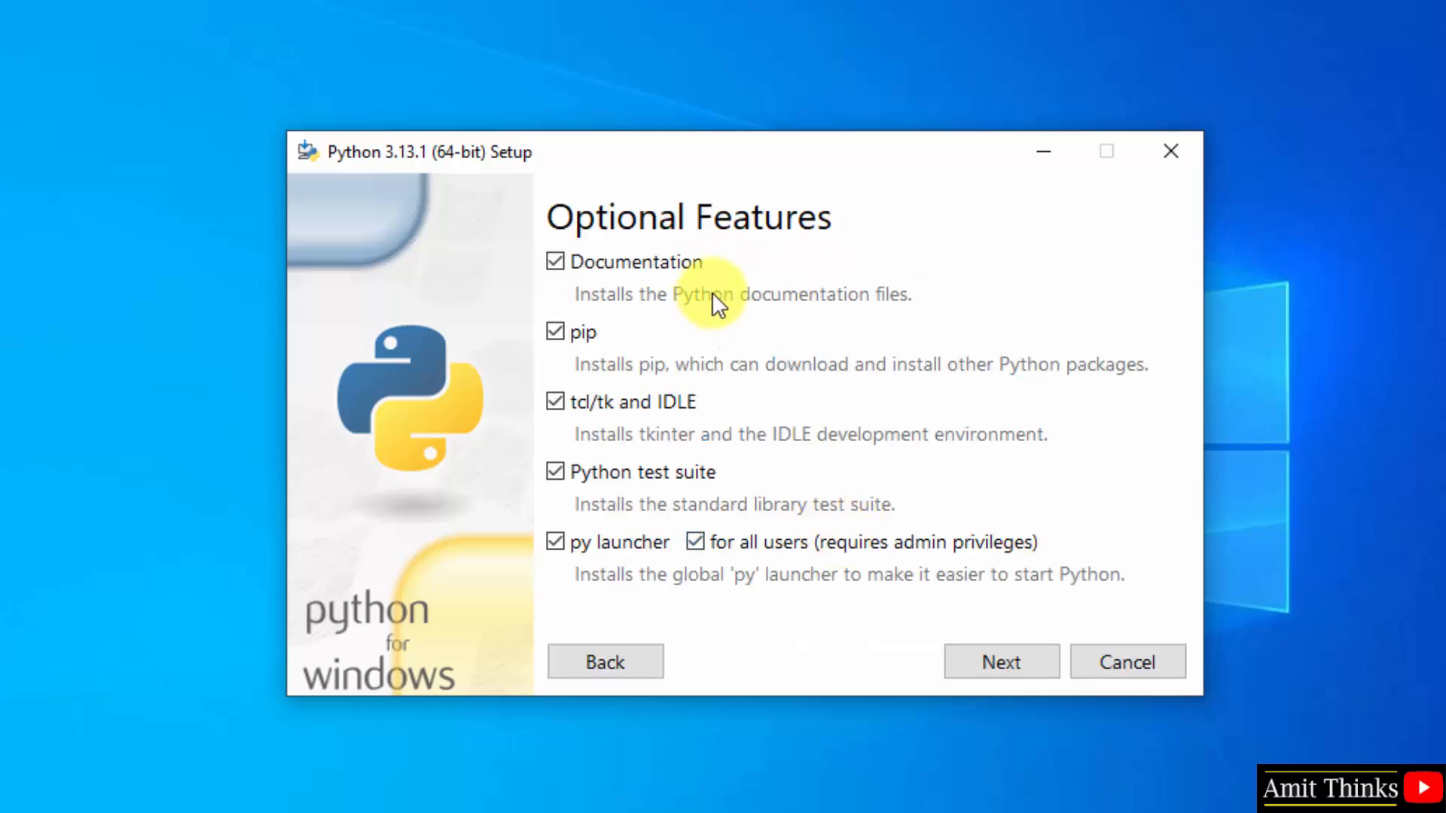
pyautogui.moveTo(589, 382)
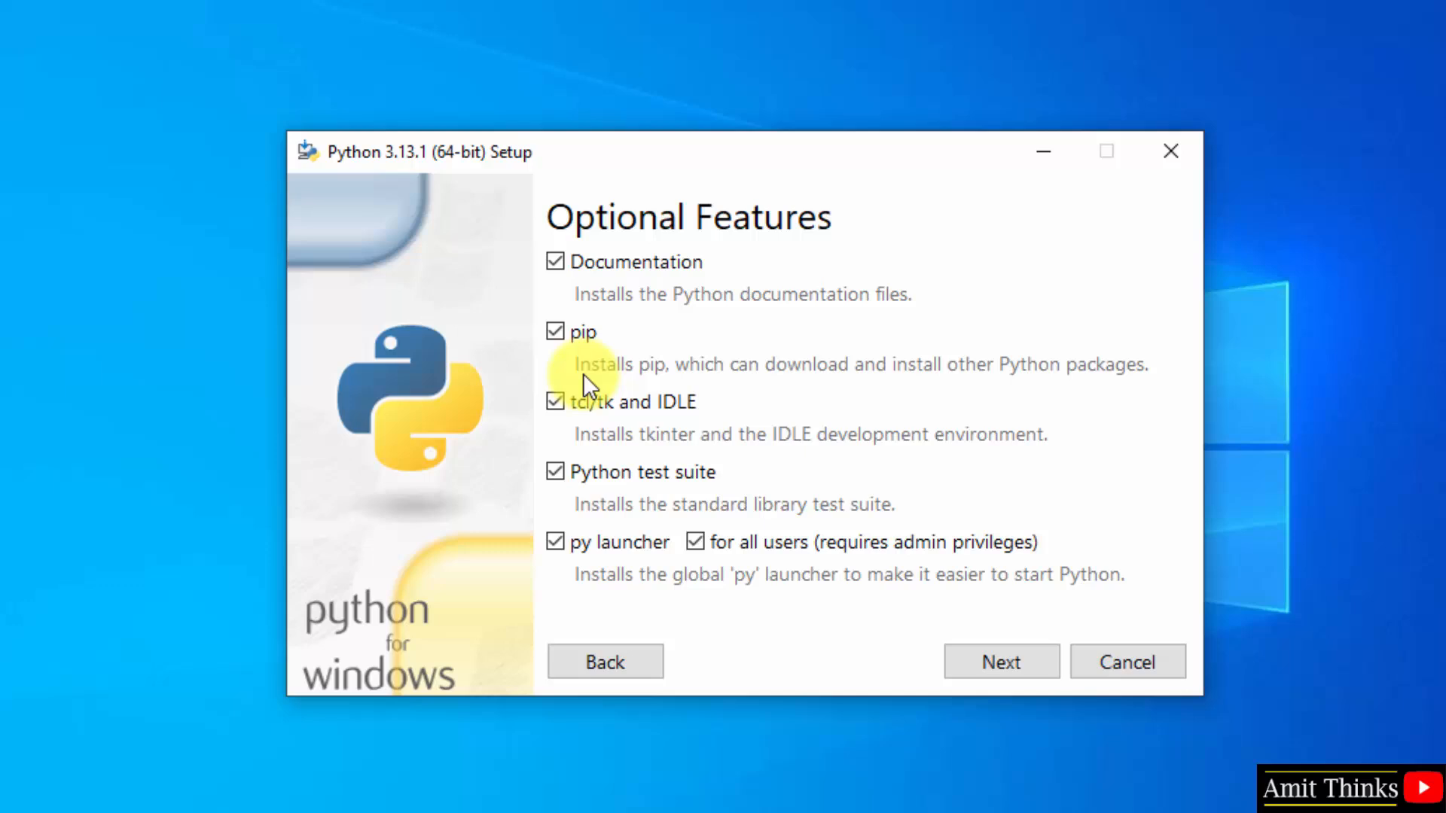
pyautogui.moveTo(663, 376)
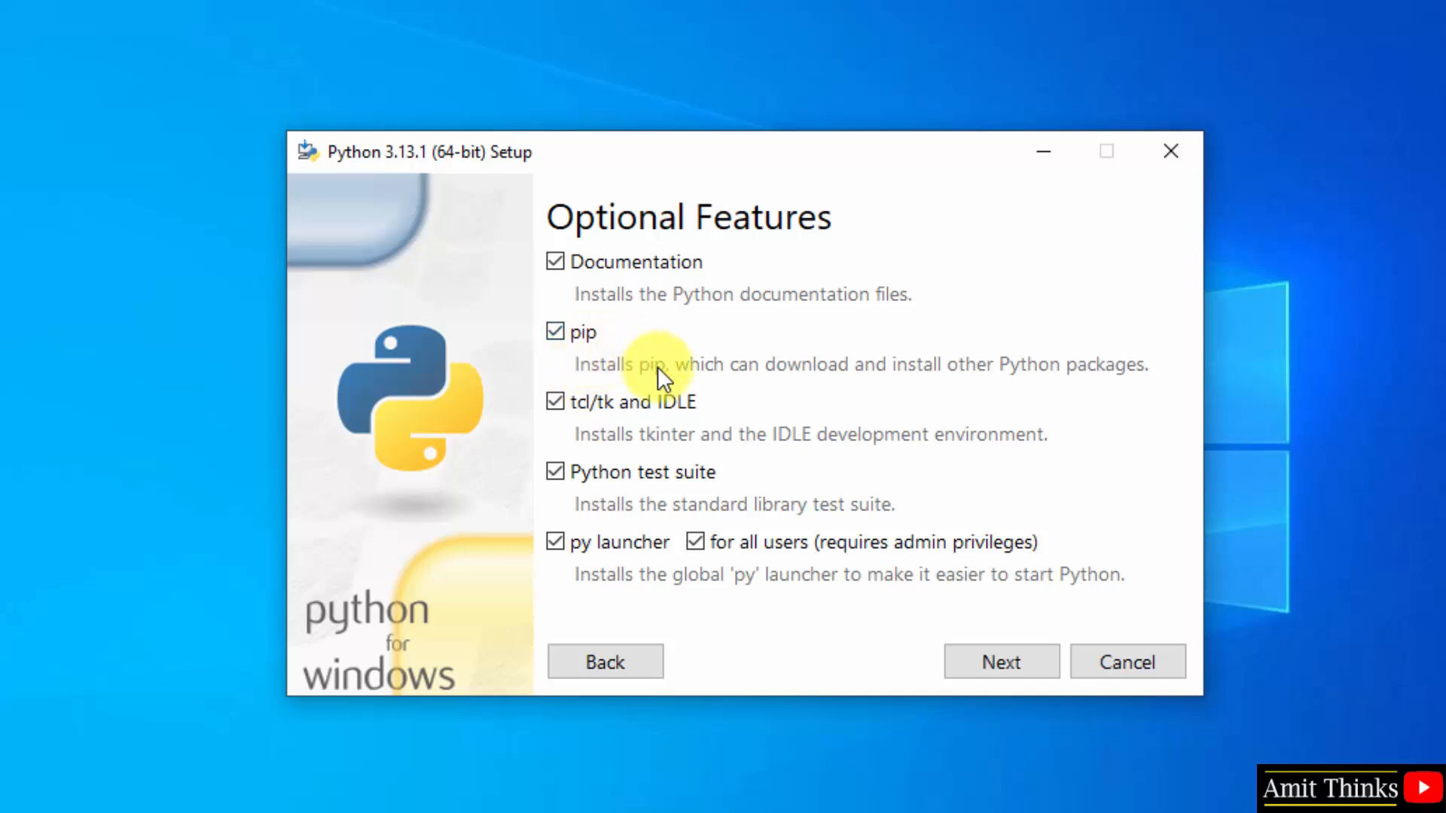
pyautogui.moveTo(774, 387)
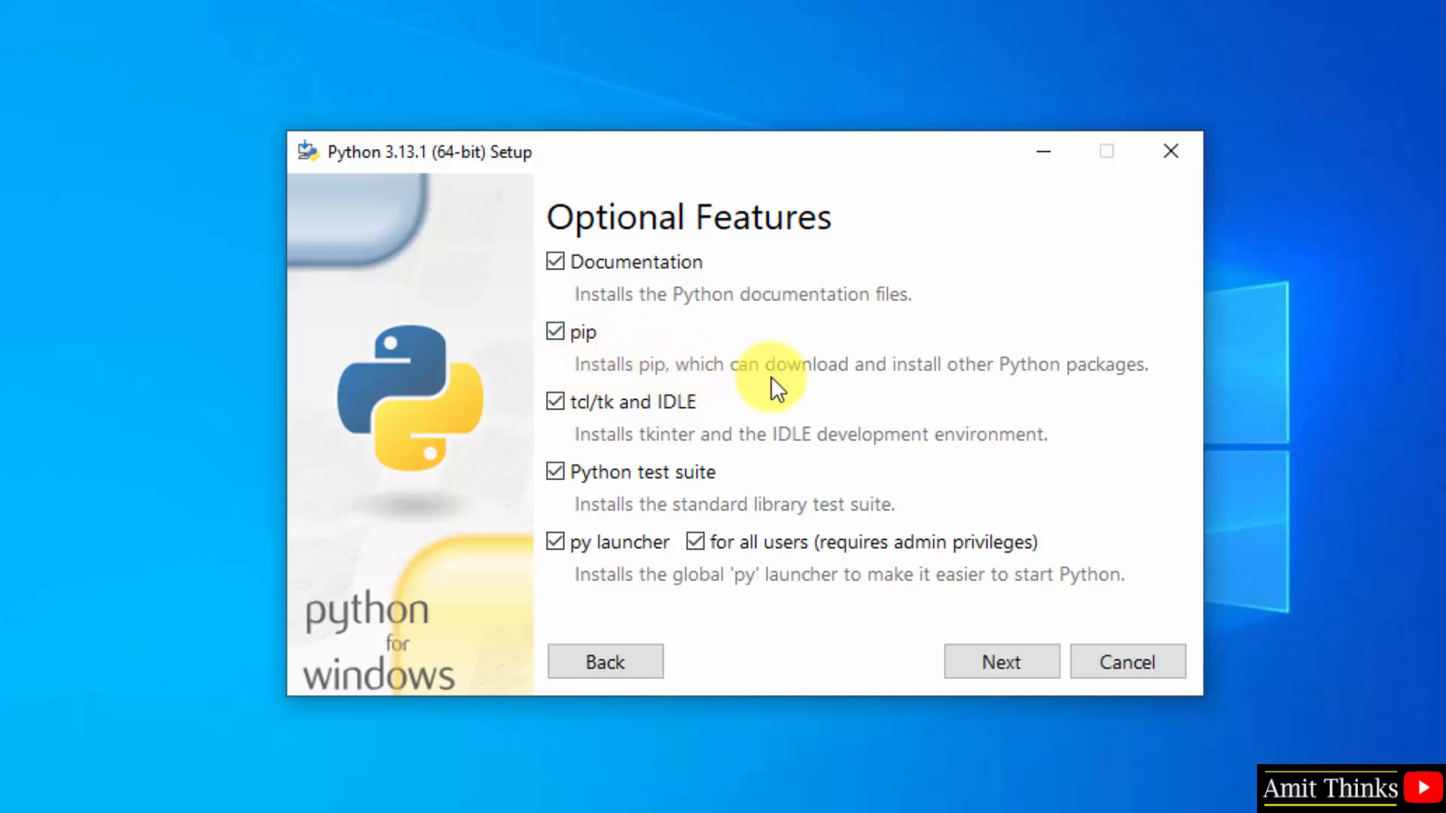
pyautogui.moveTo(755, 432)
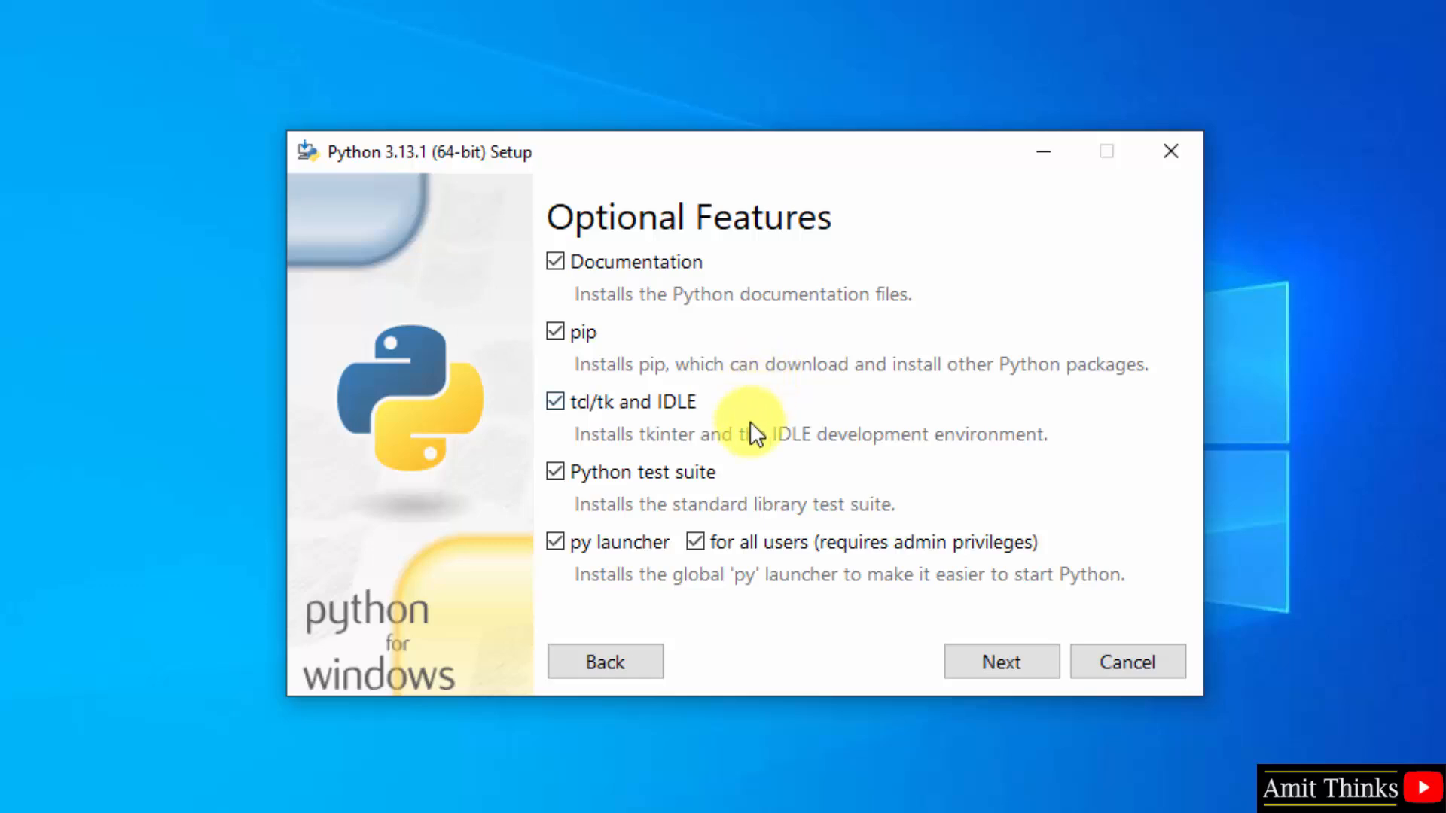
pyautogui.moveTo(705, 442)
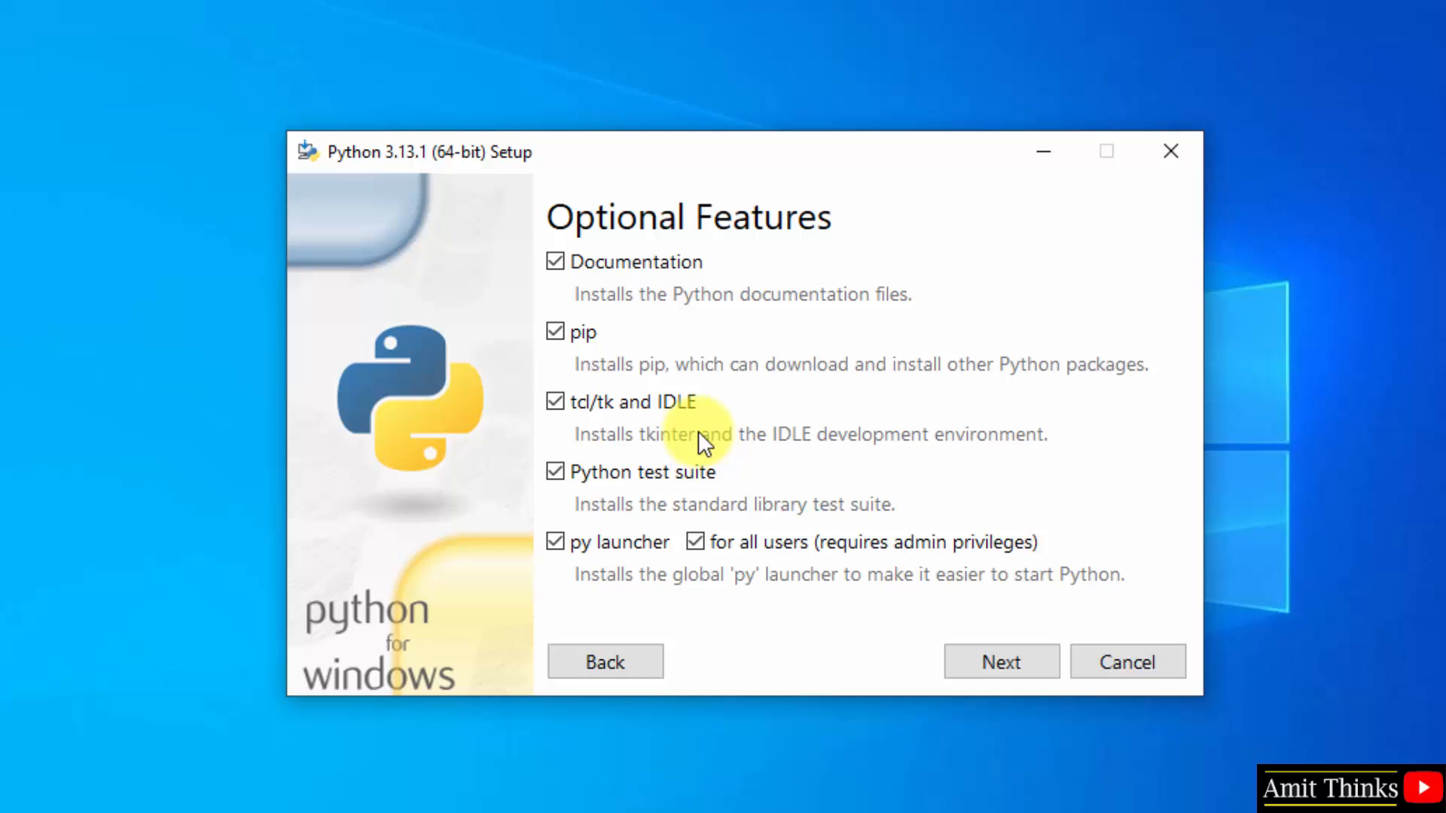
pyautogui.moveTo(865, 635)
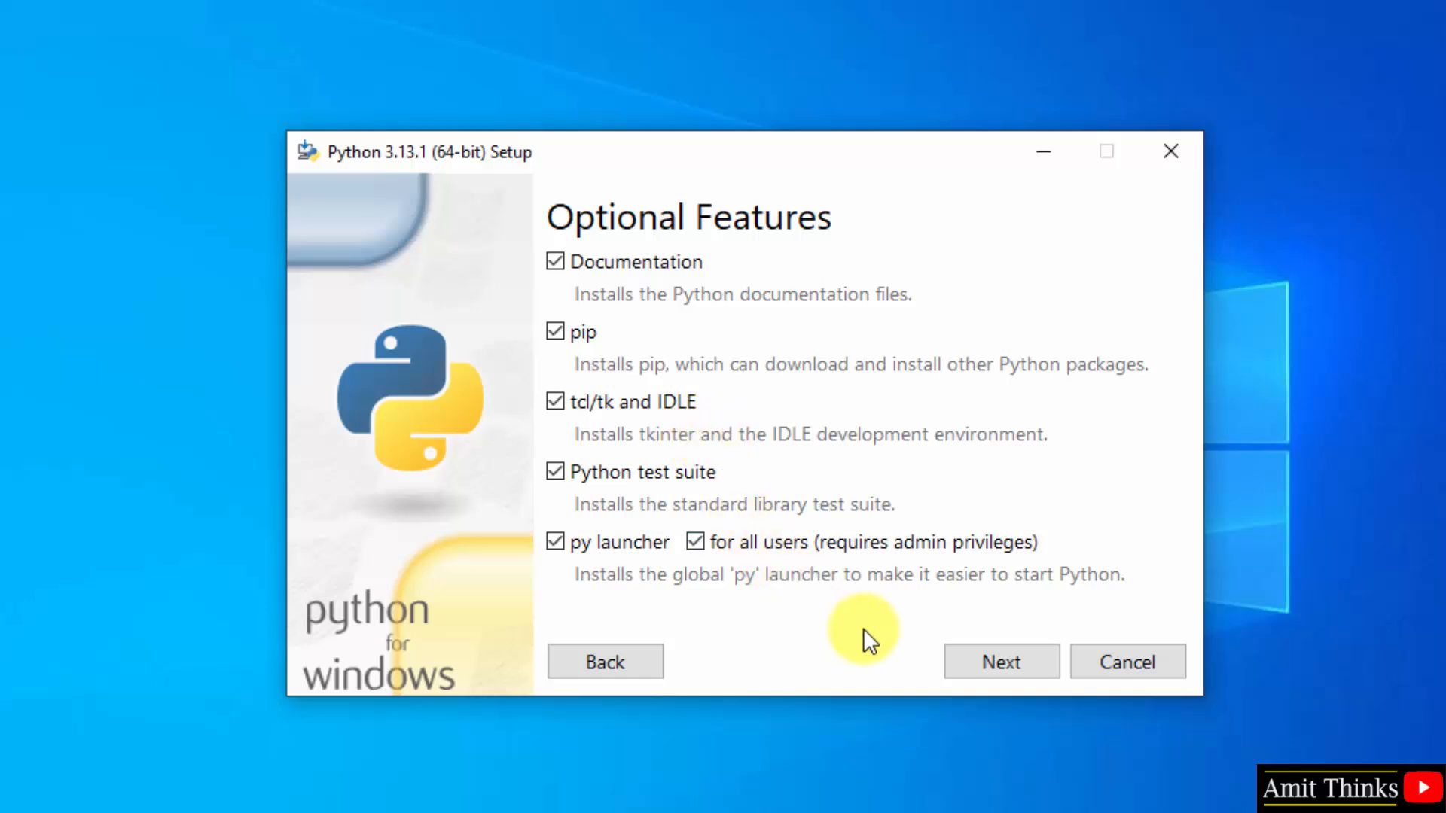
# In Advanced Options, install Python 3.13 for all users into C:\Program Files\Python313
pyautogui.click(1001, 661)
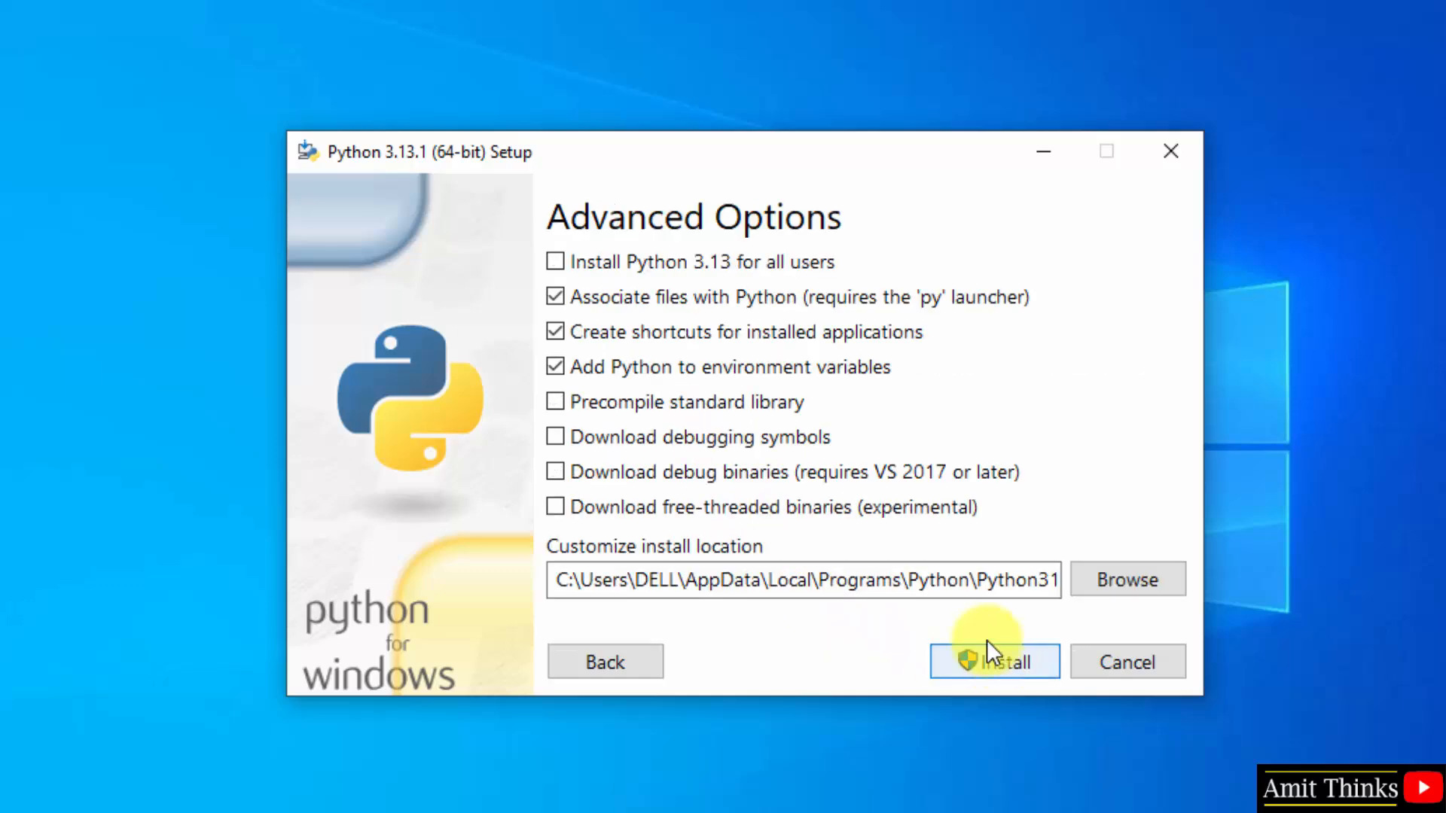
pyautogui.moveTo(773, 271)
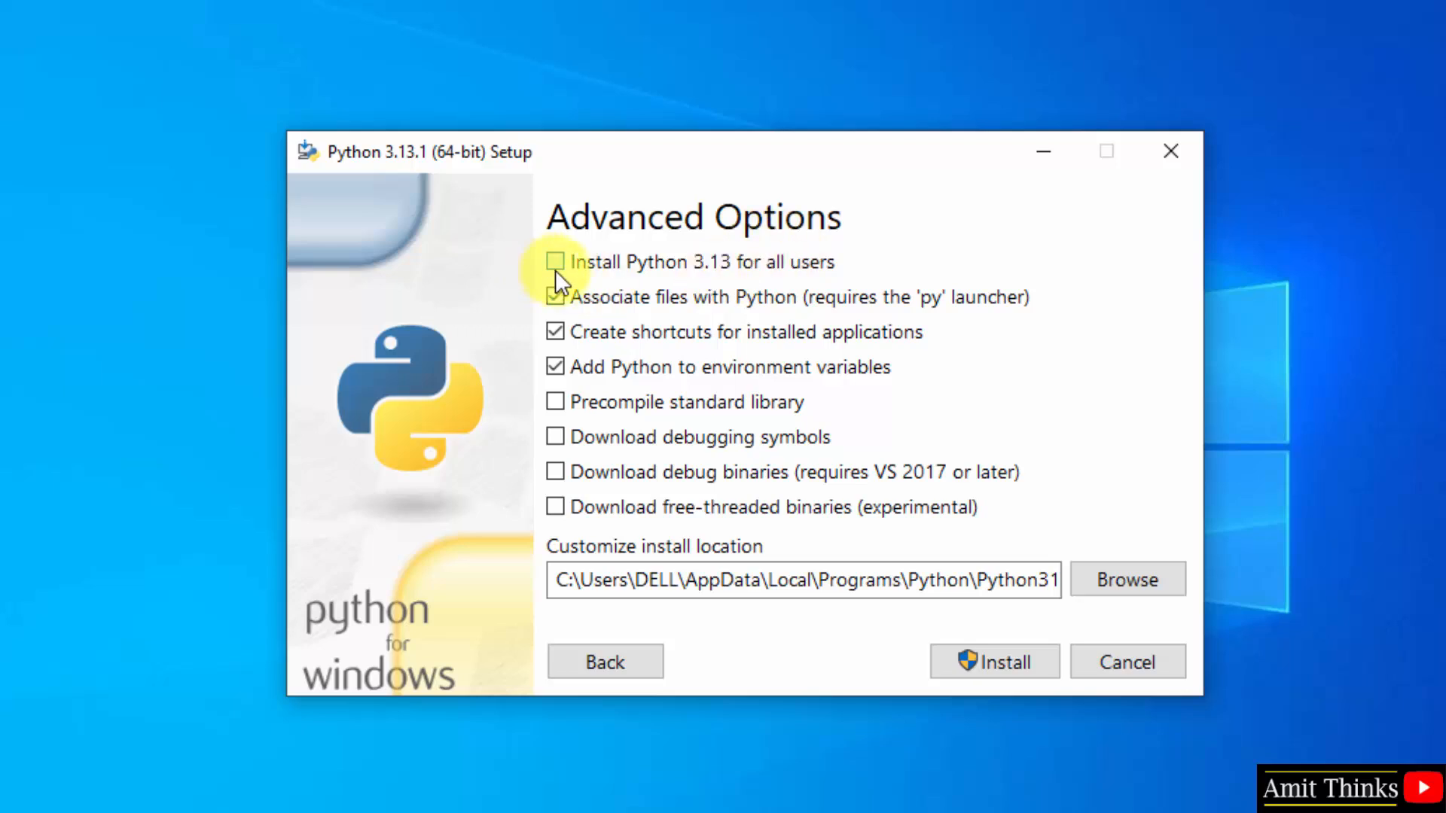
pyautogui.click(556, 262)
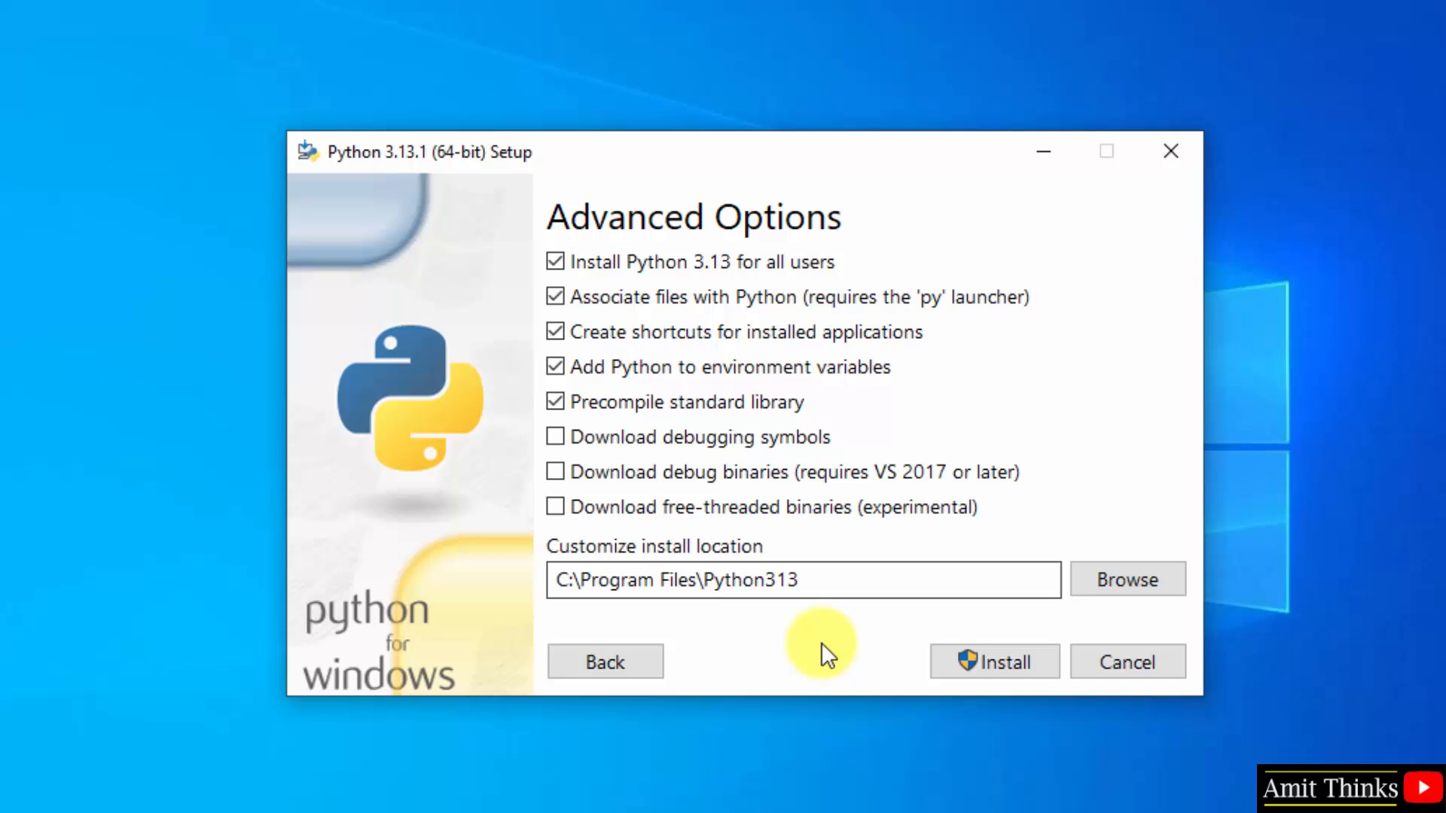
pyautogui.click(701, 579)
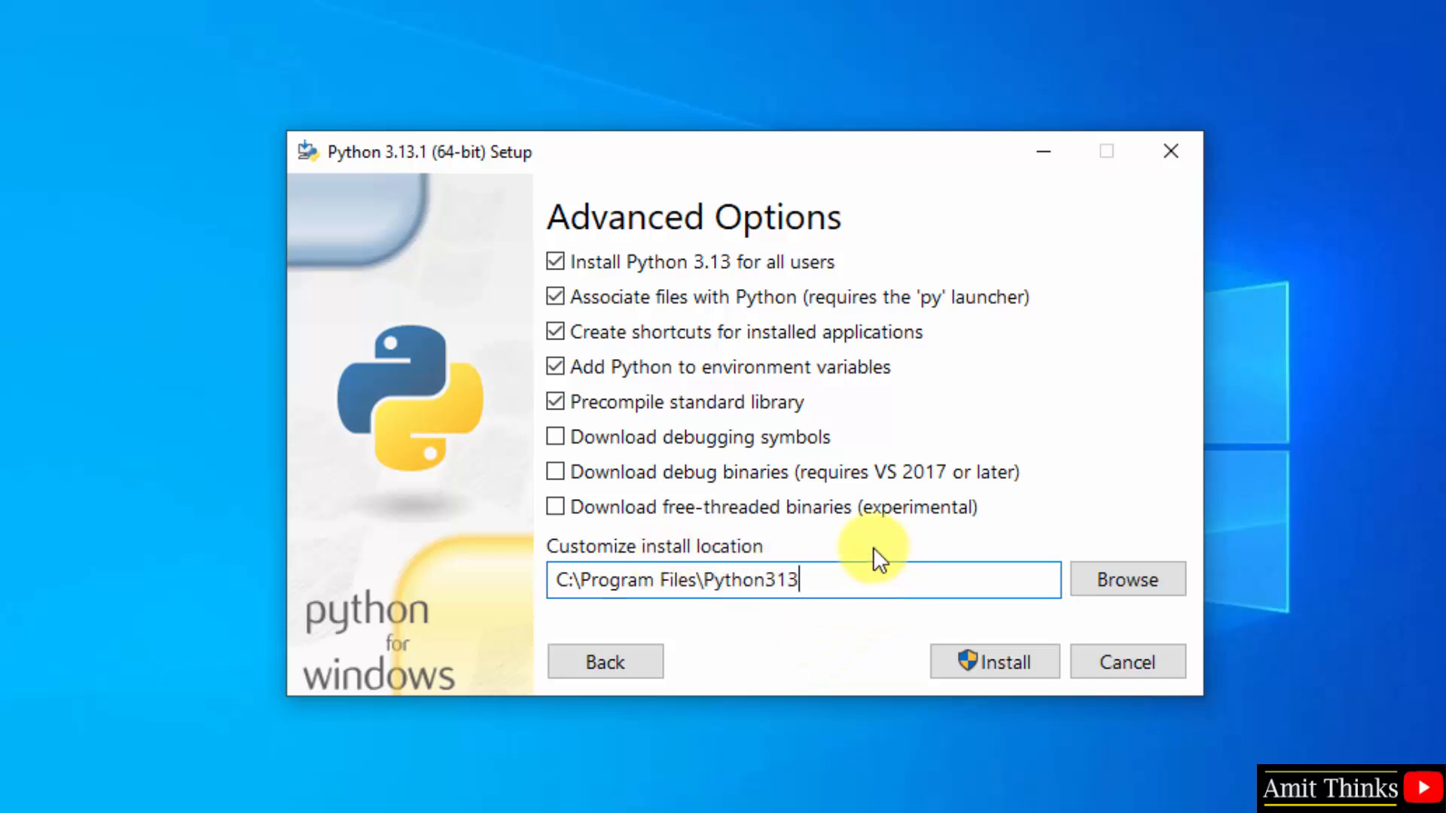
pyautogui.moveTo(994, 662)
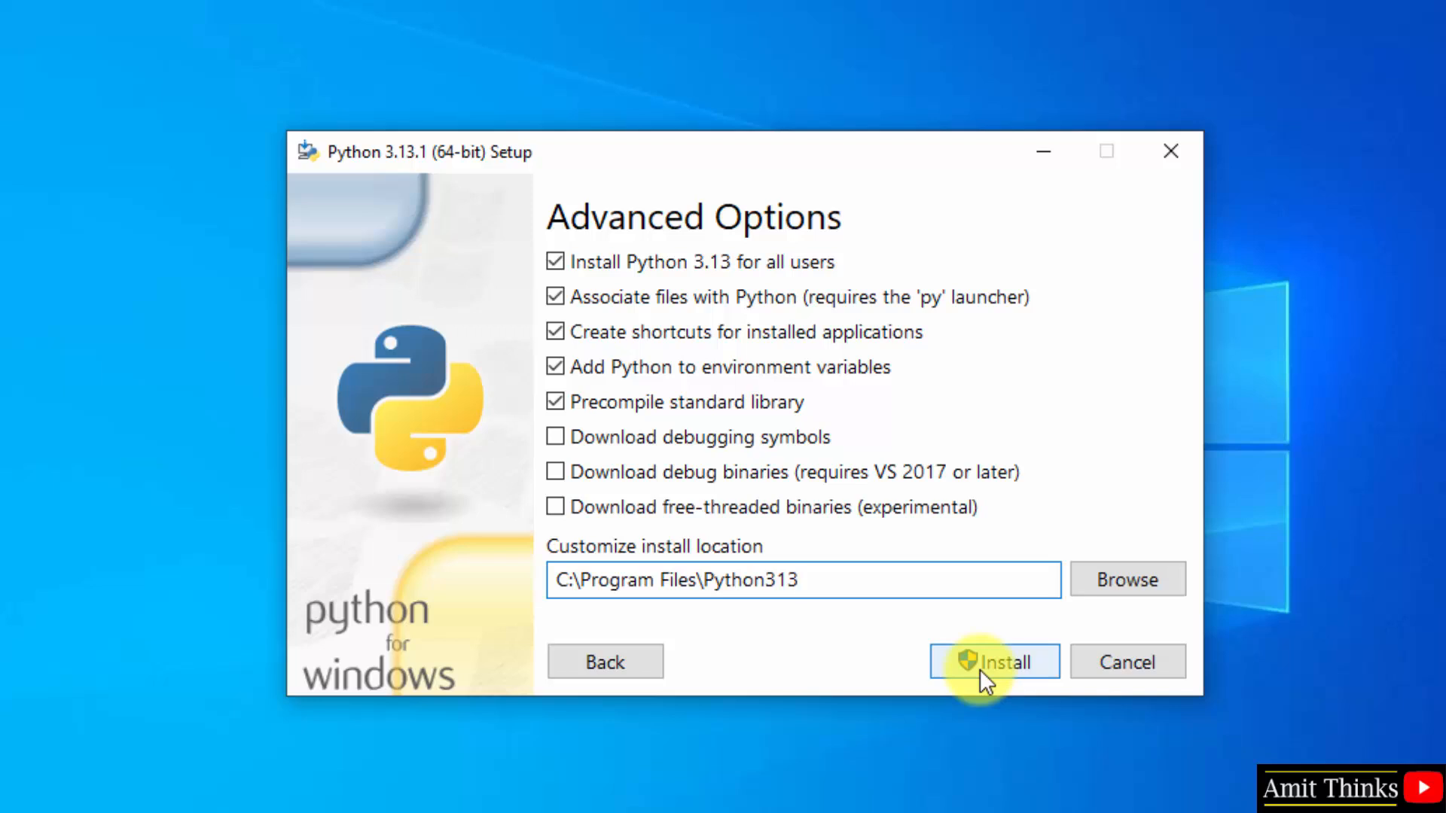
# Install Python with the chosen options and close the installer after success
pyautogui.click(993, 661)
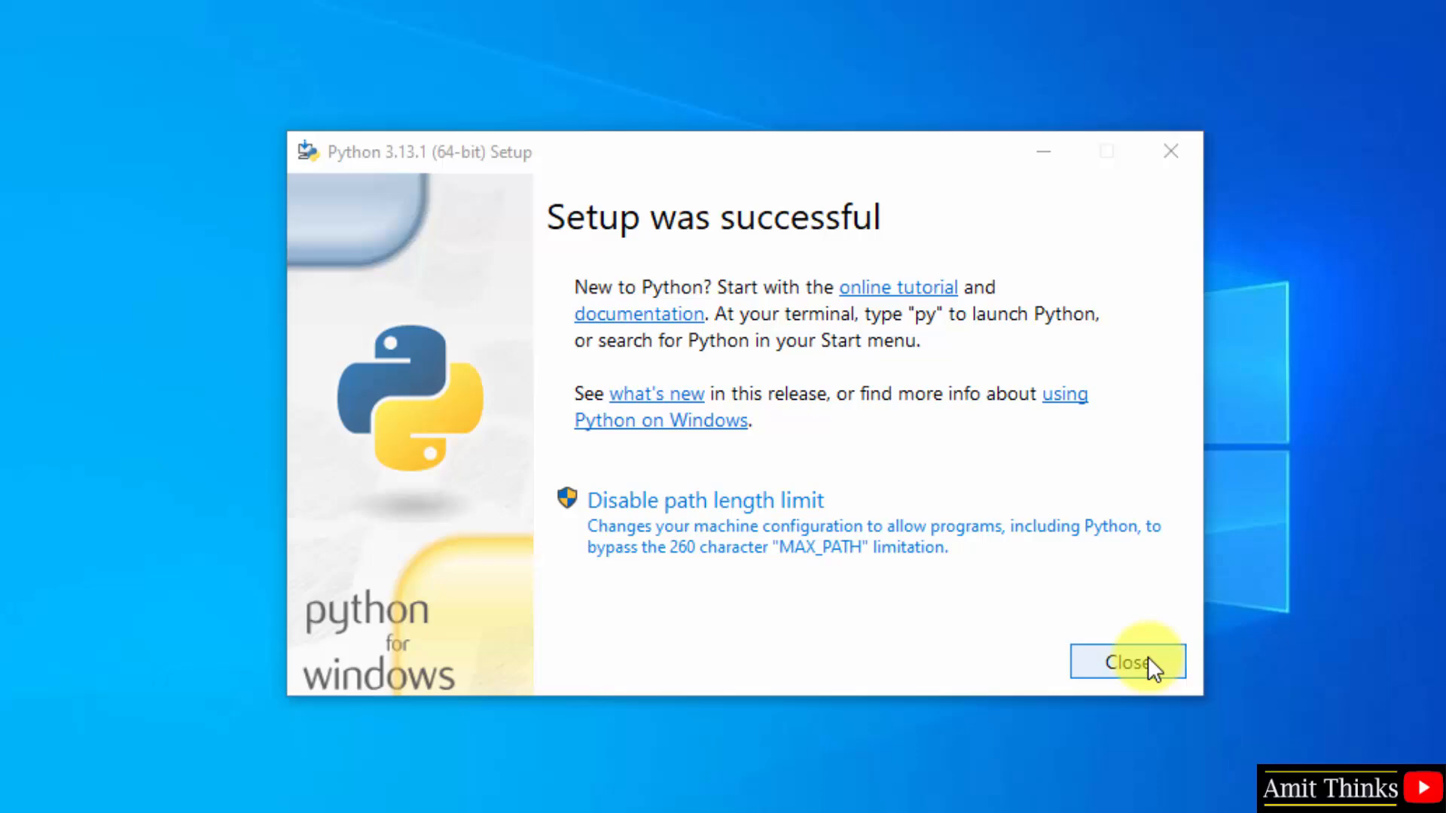
pyautogui.click(1127, 663)
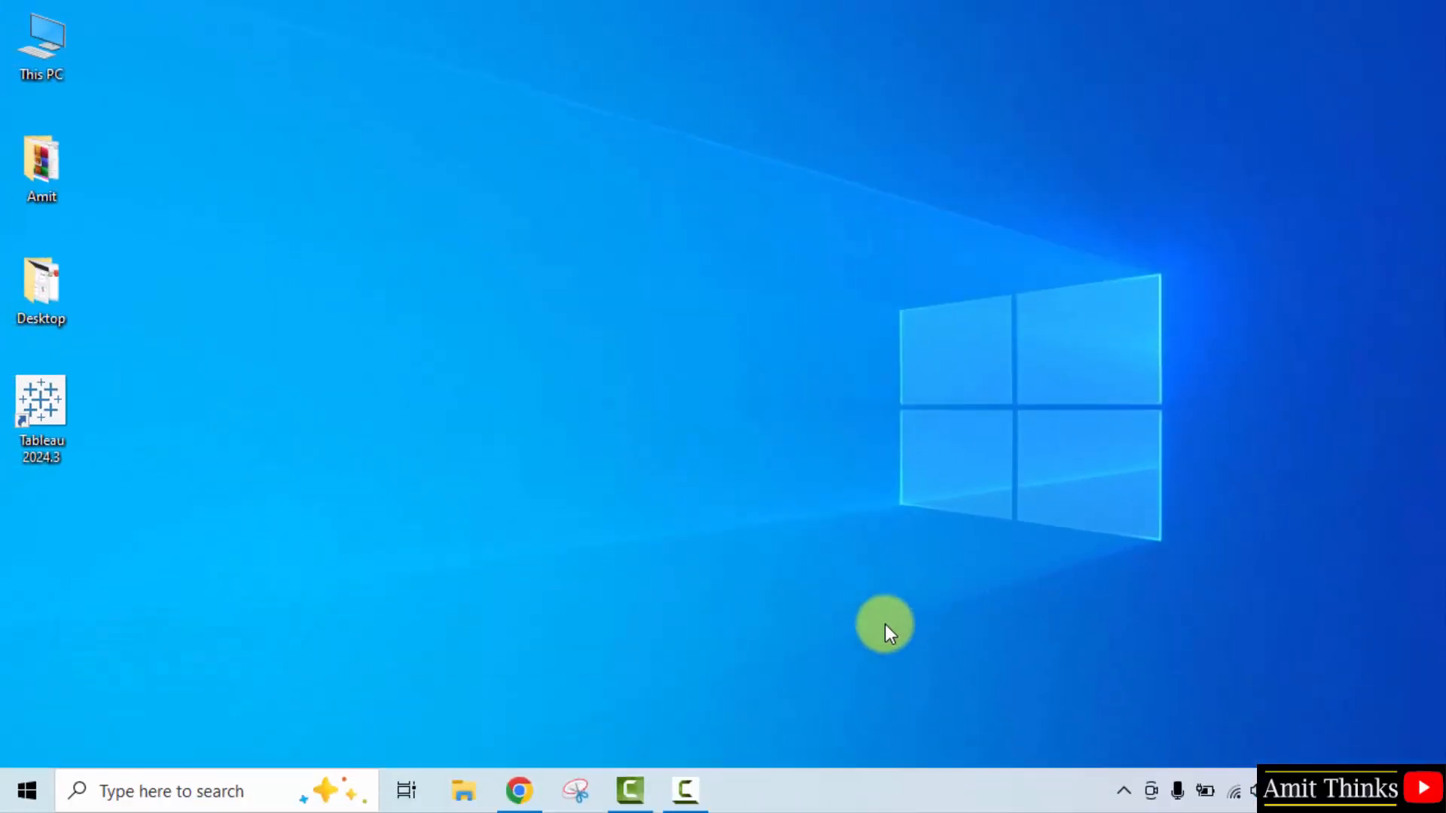
# Search Windows for 'cmd' to bring up Command Prompt
pyautogui.click(26, 790)
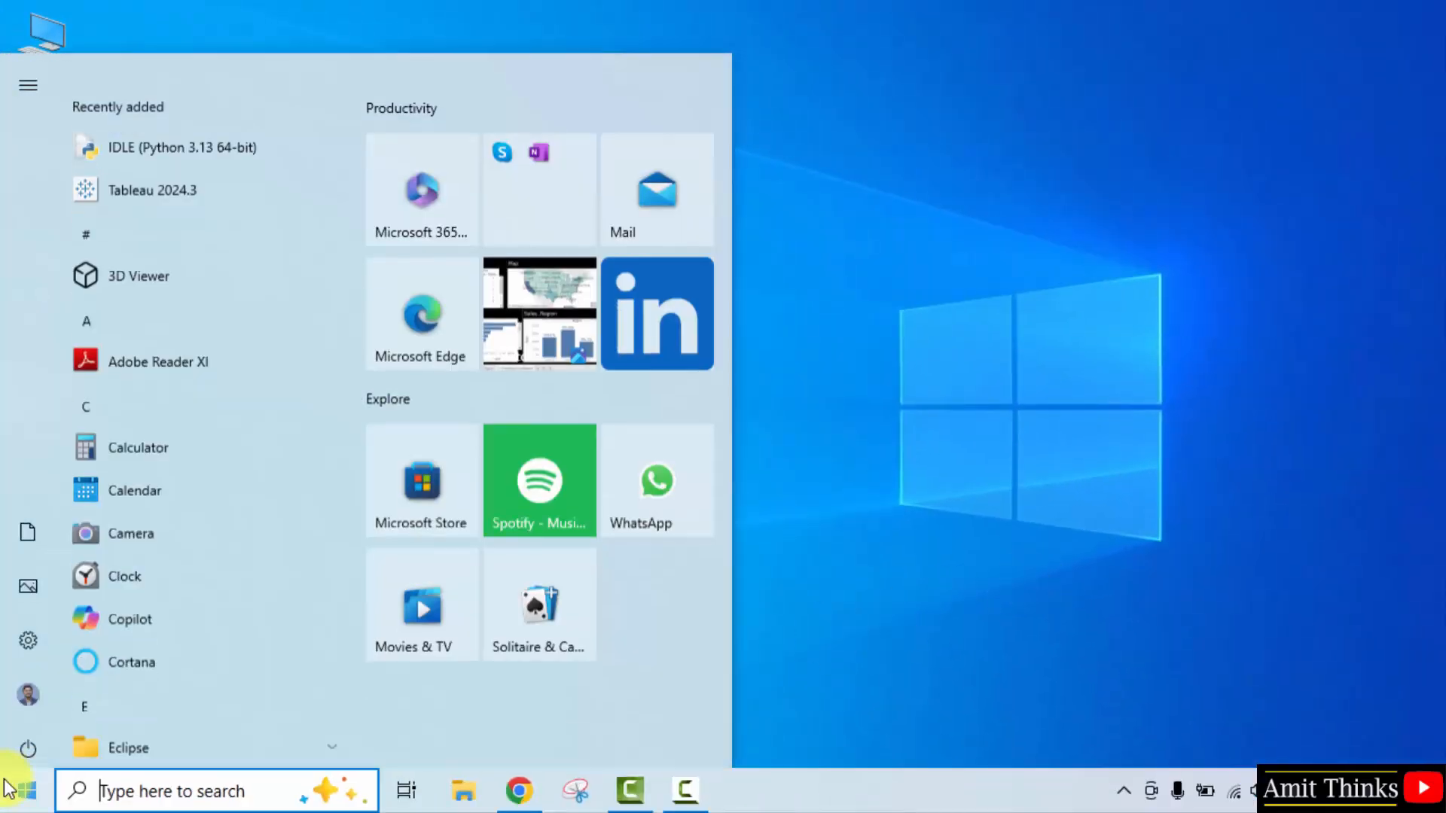
pyautogui.write('cmd')
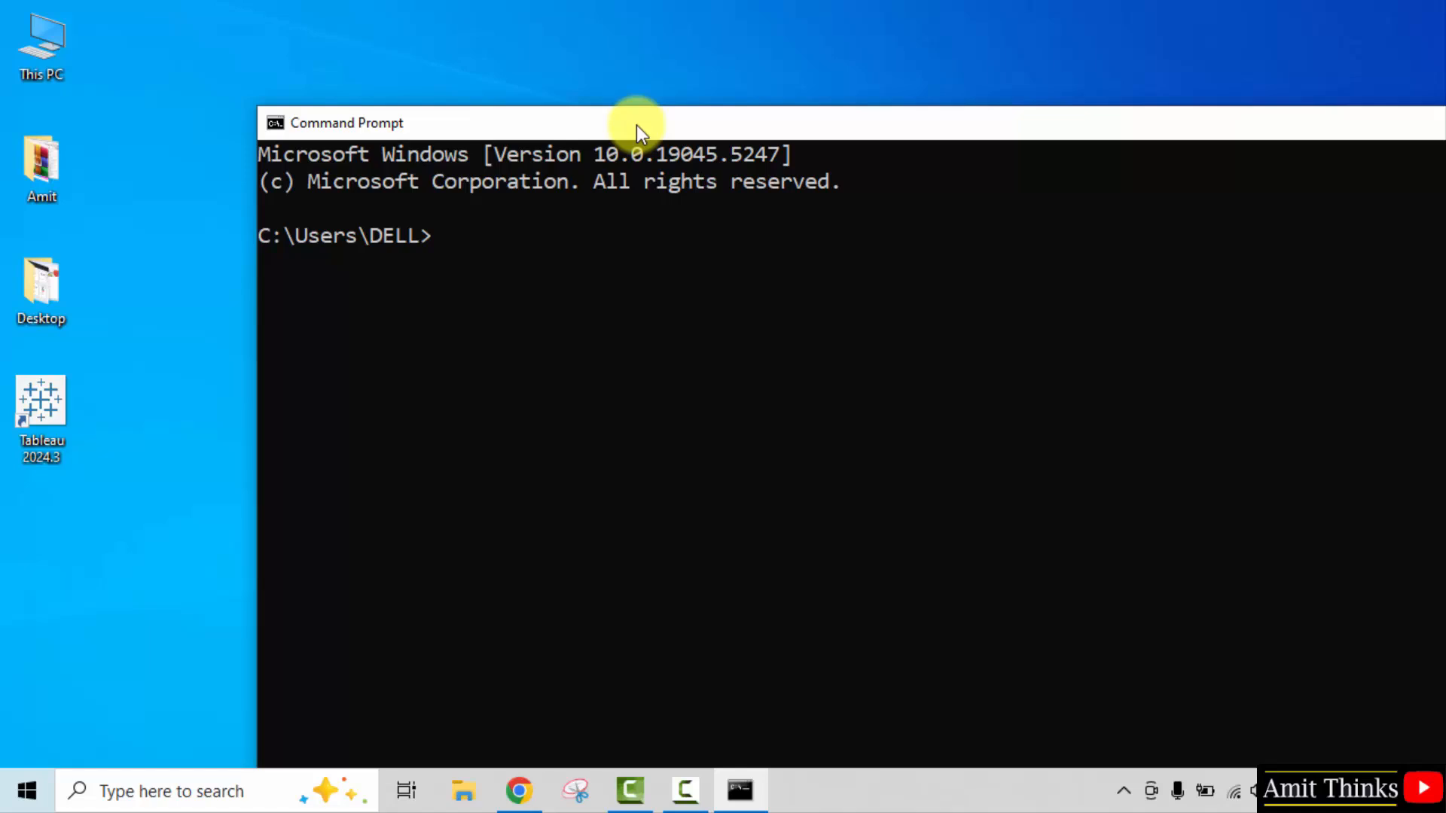
# Run 'python --version' to confirm Python 3.13.1 is installed
pyautogui.write('python')
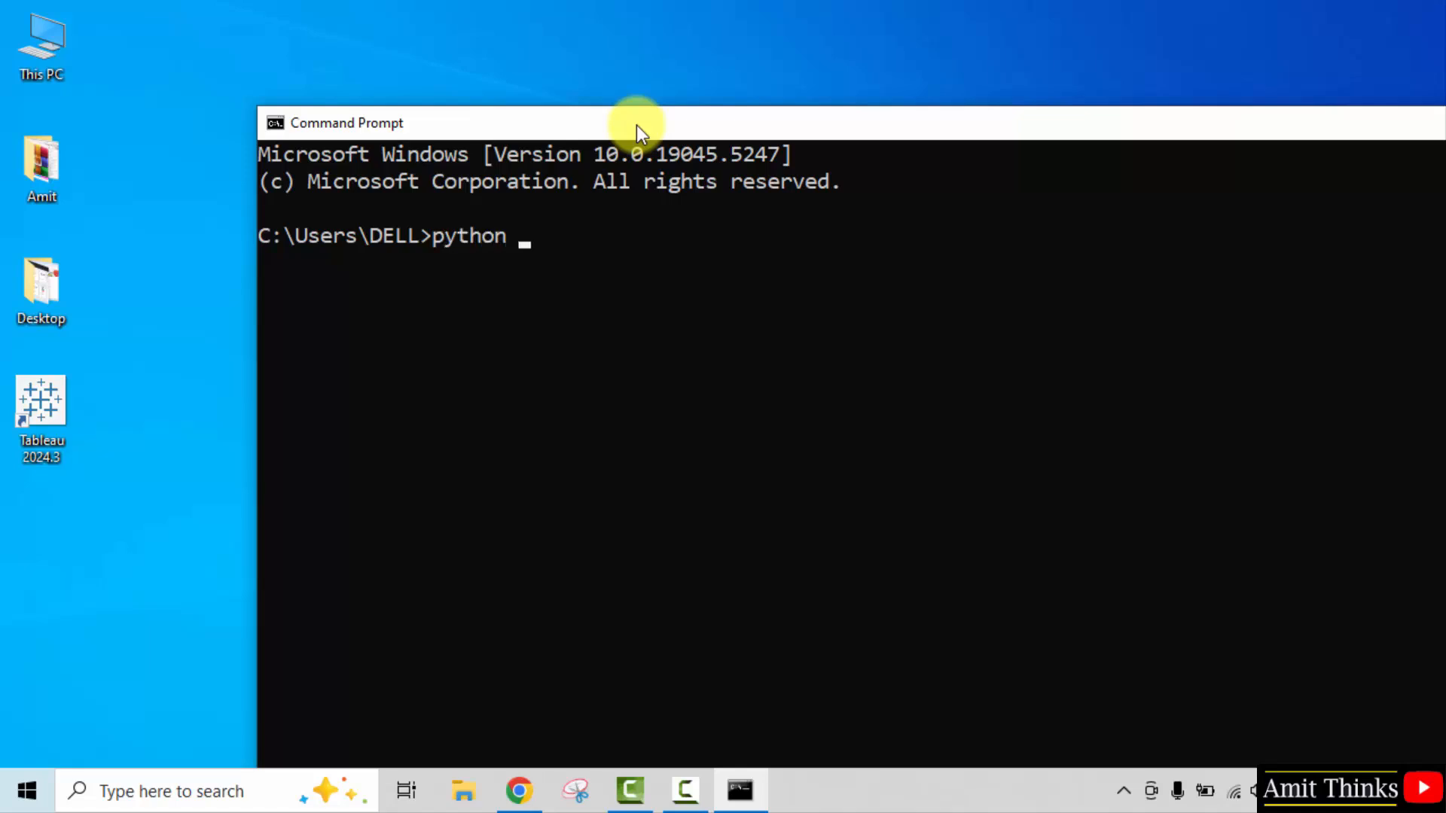
pyautogui.write('--ver')
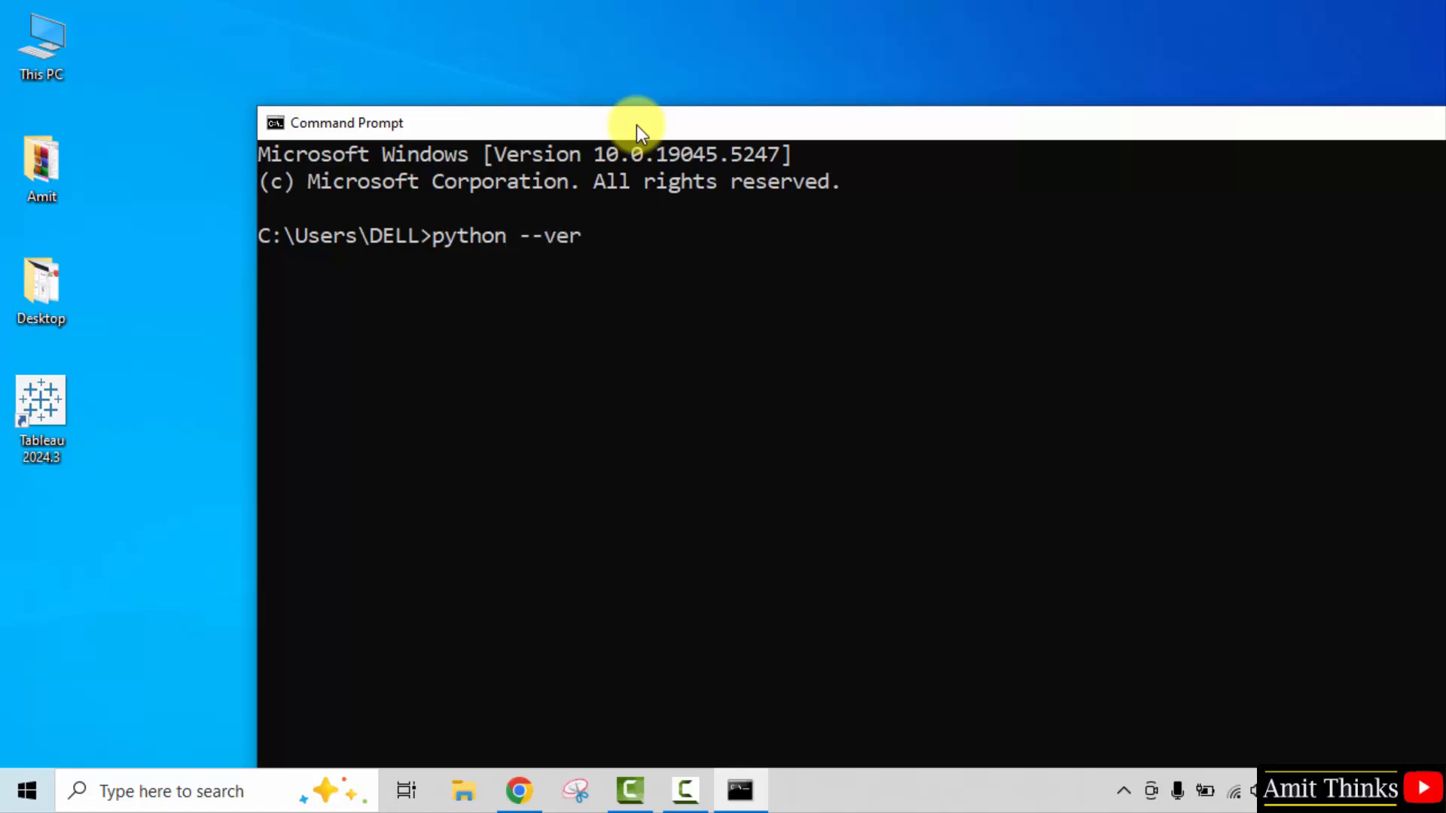
pyautogui.write('sion')
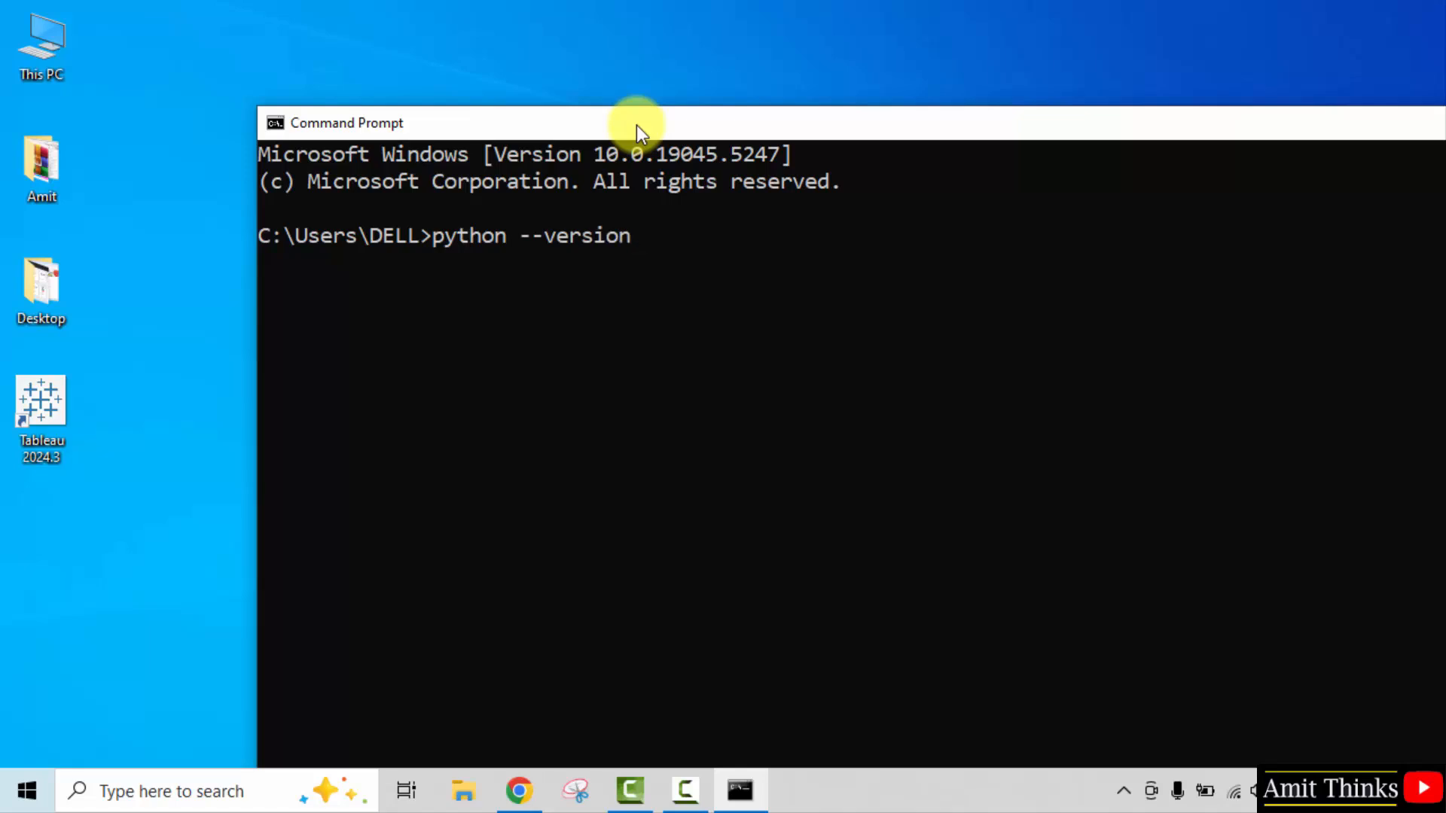
pyautogui.press('Return')
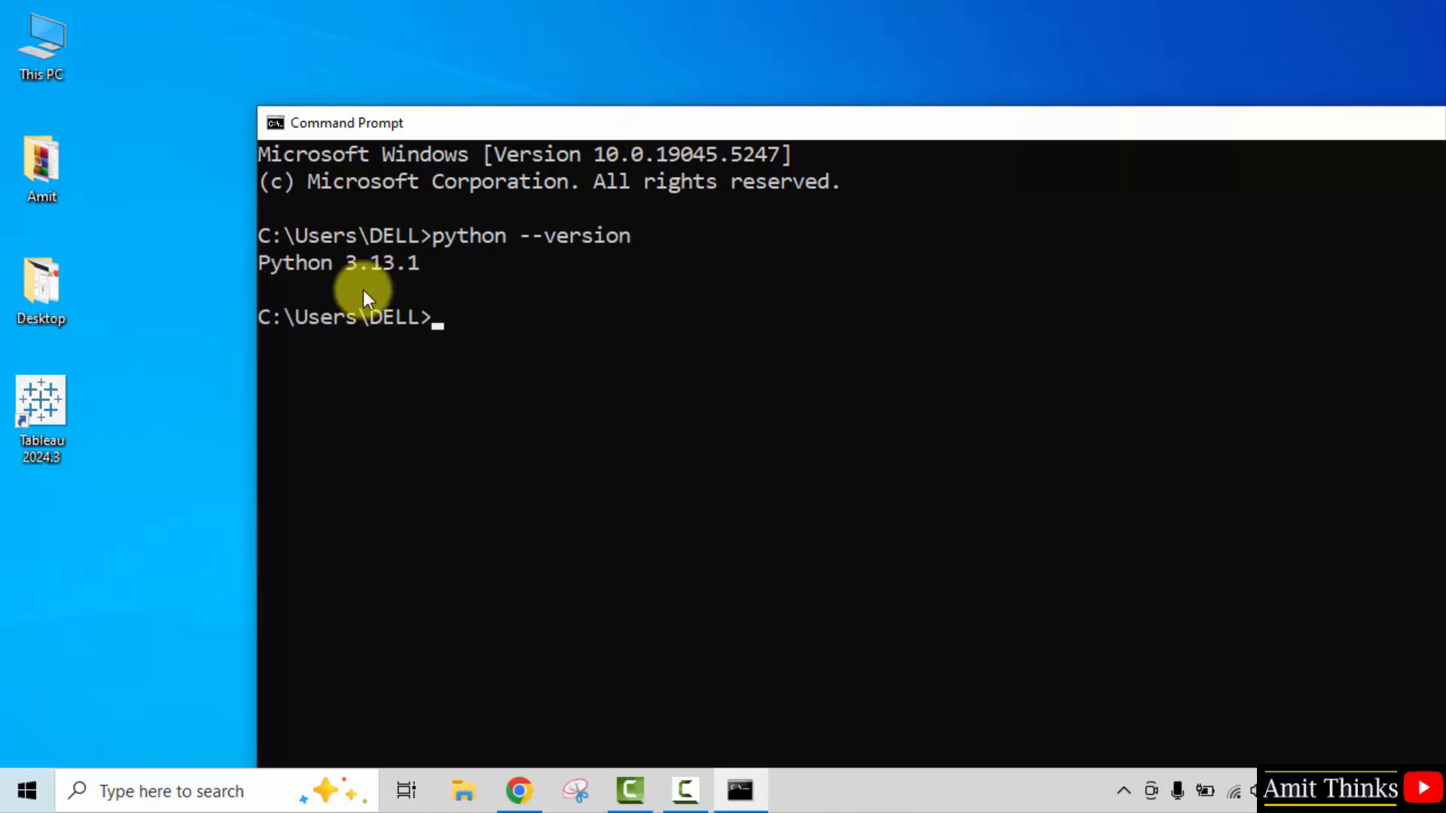
pyautogui.moveTo(461, 282)
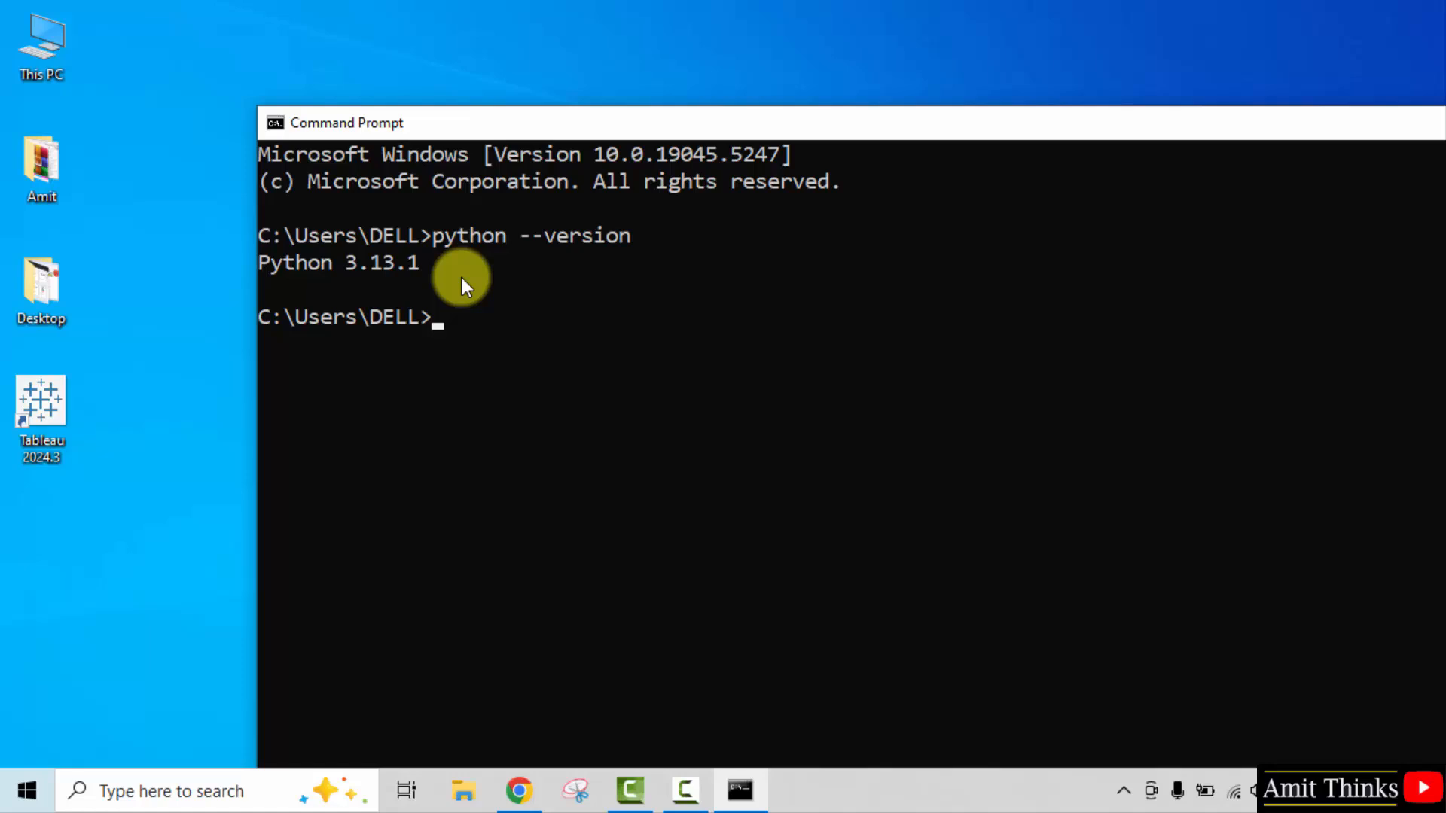
pyautogui.moveTo(526, 208)
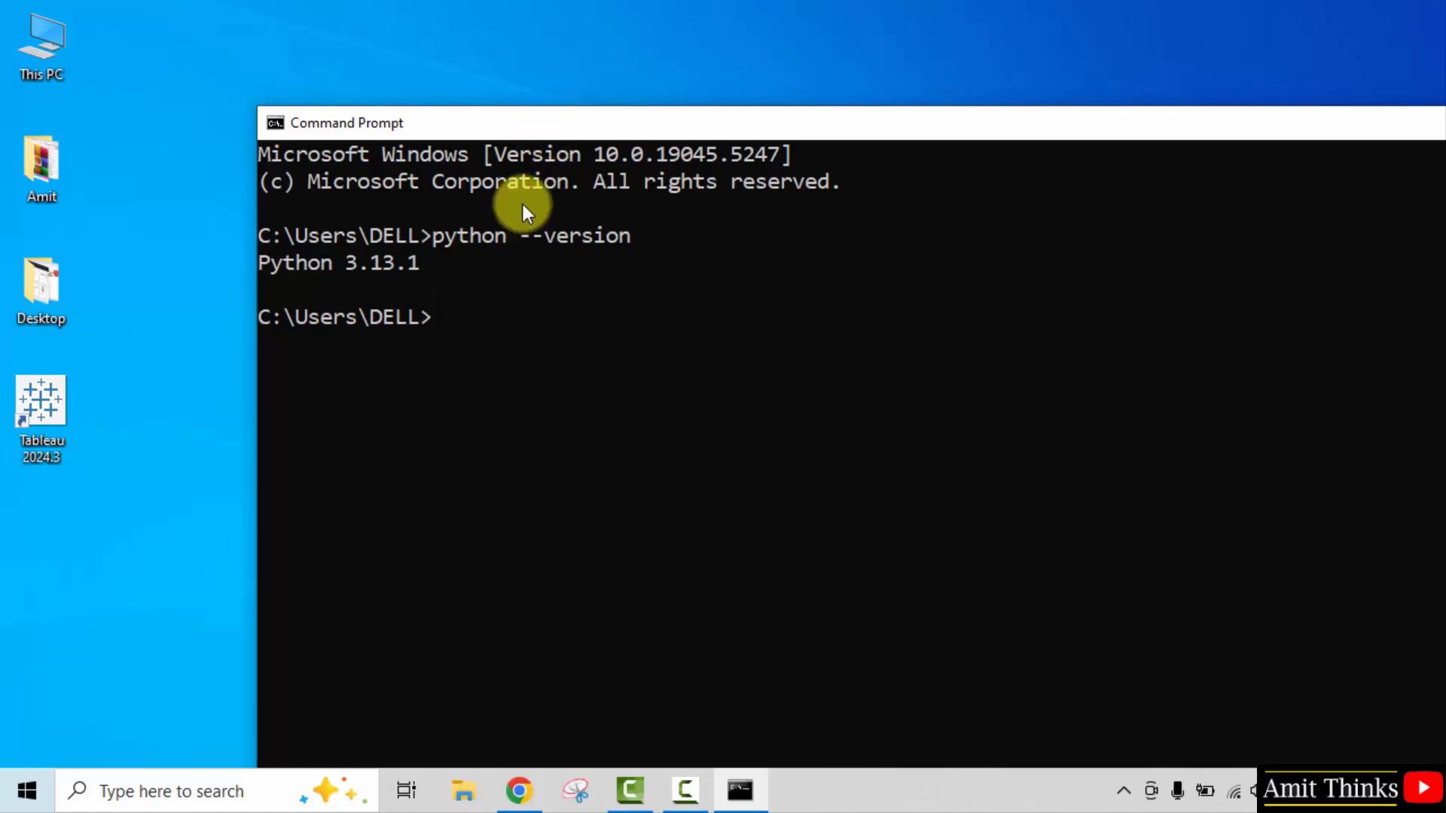
# Start the py interpreter and run print("Amit Diwan")
pyautogui.write('py')
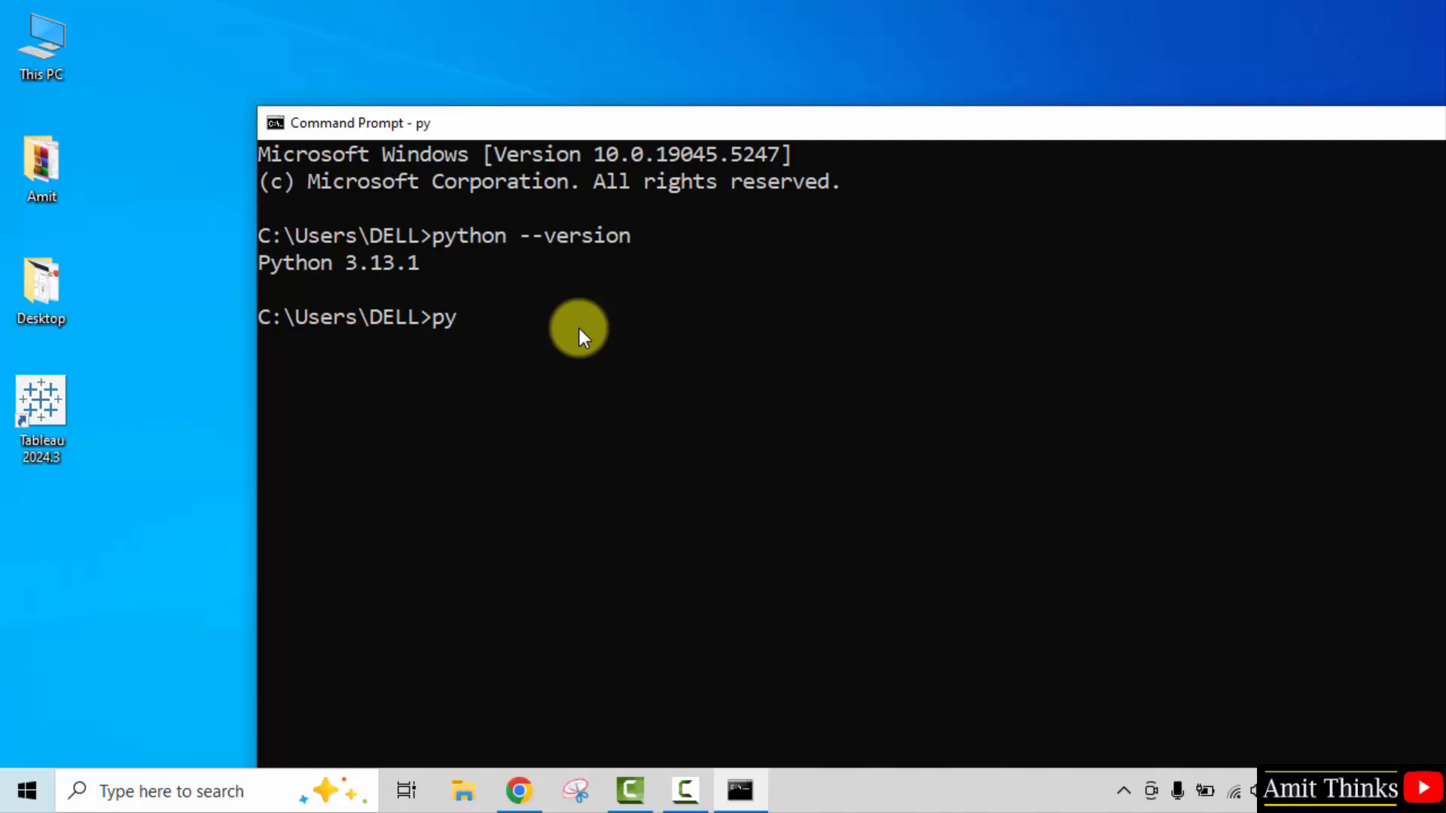
pyautogui.press('Return')
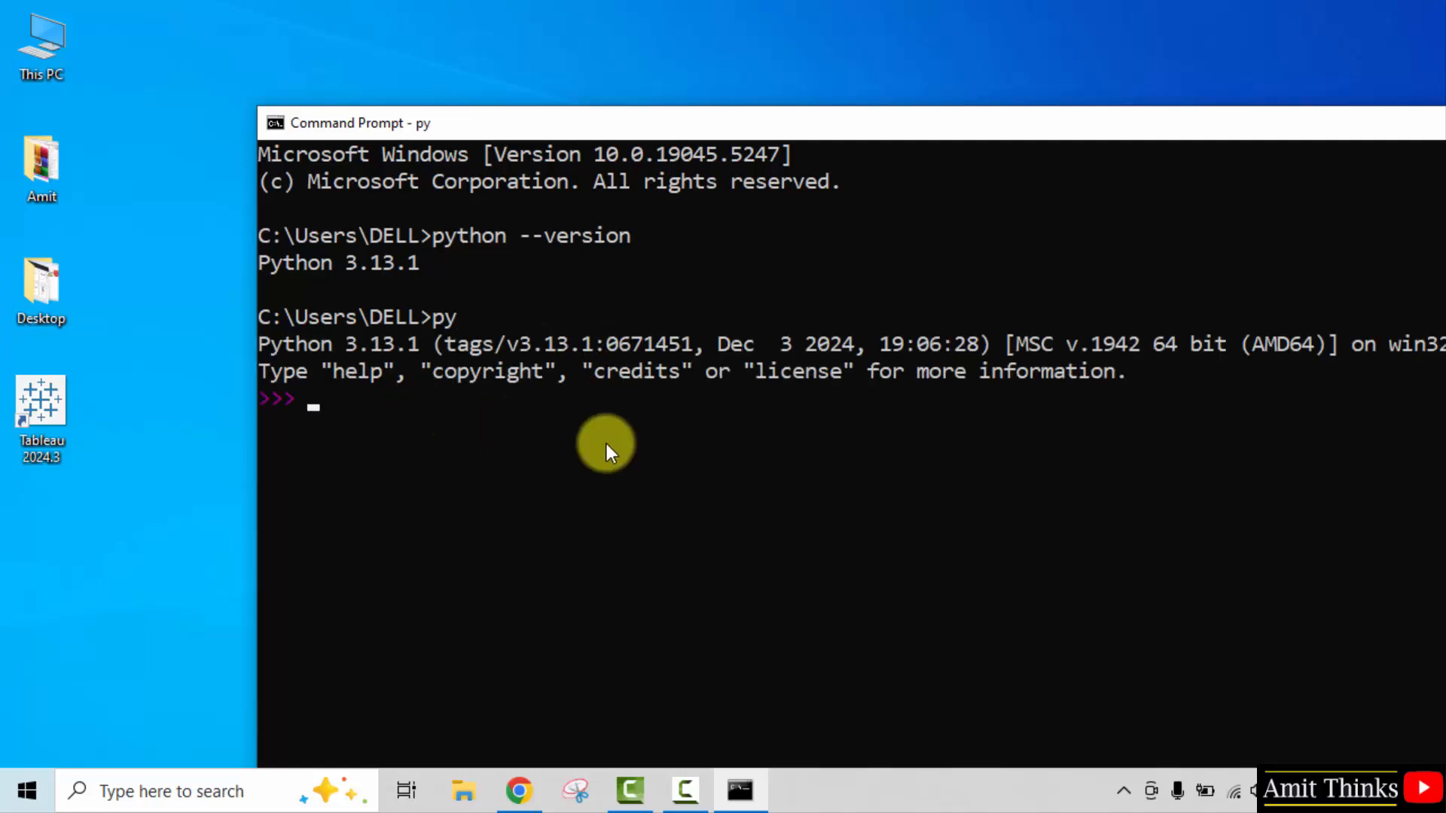
pyautogui.write('print(')
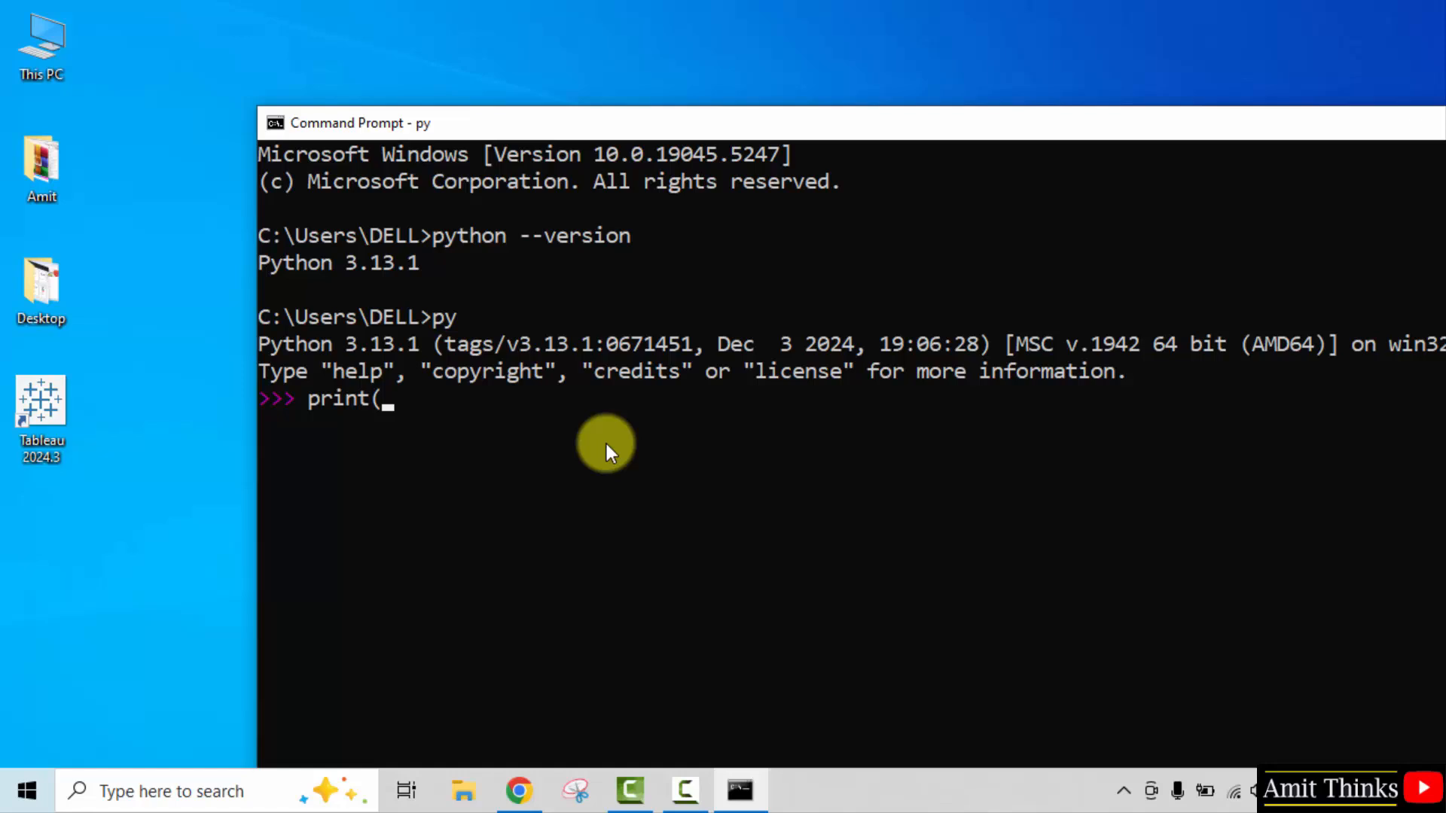
pyautogui.write('"")')
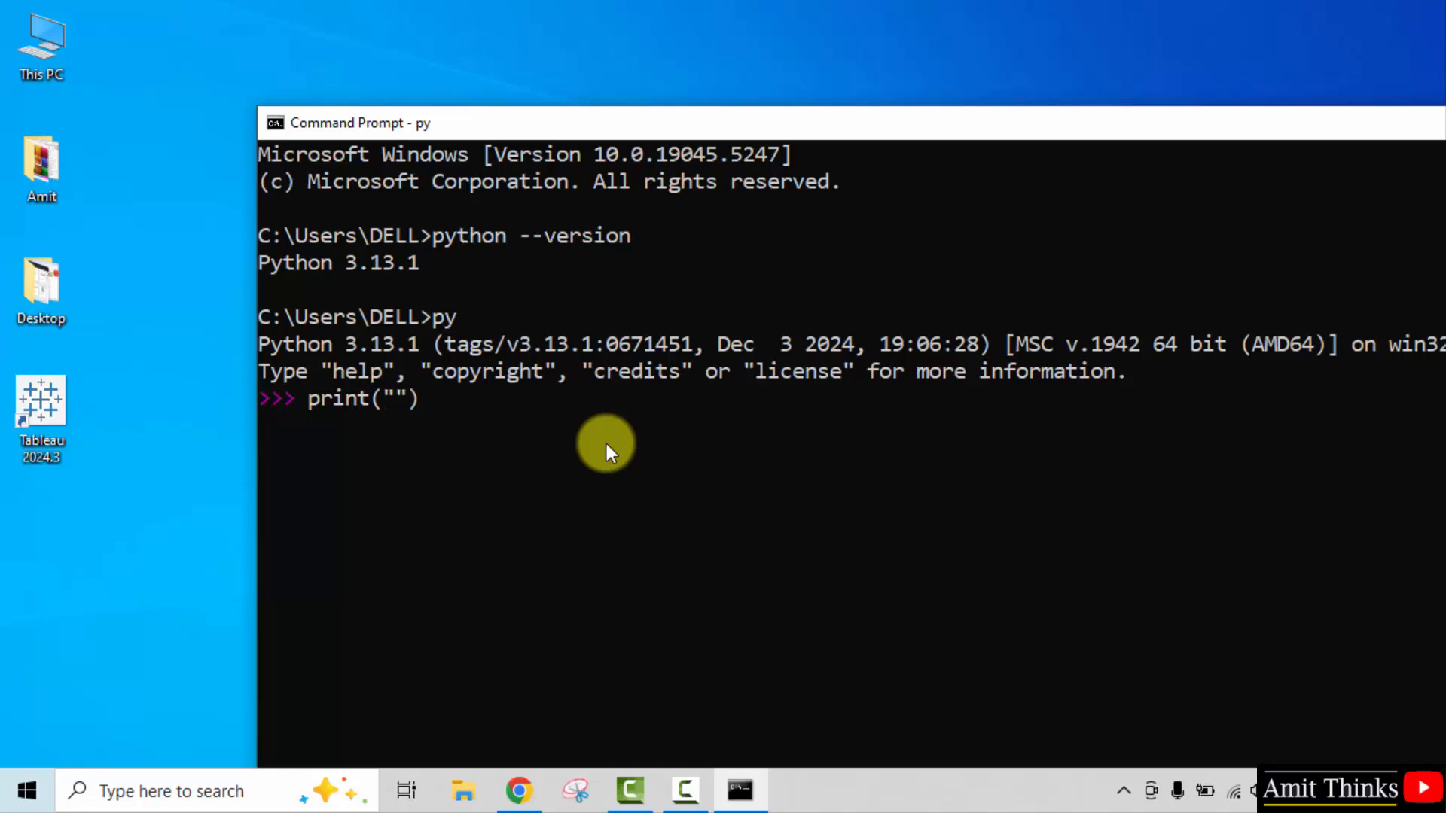
pyautogui.write('Amit Diwan')
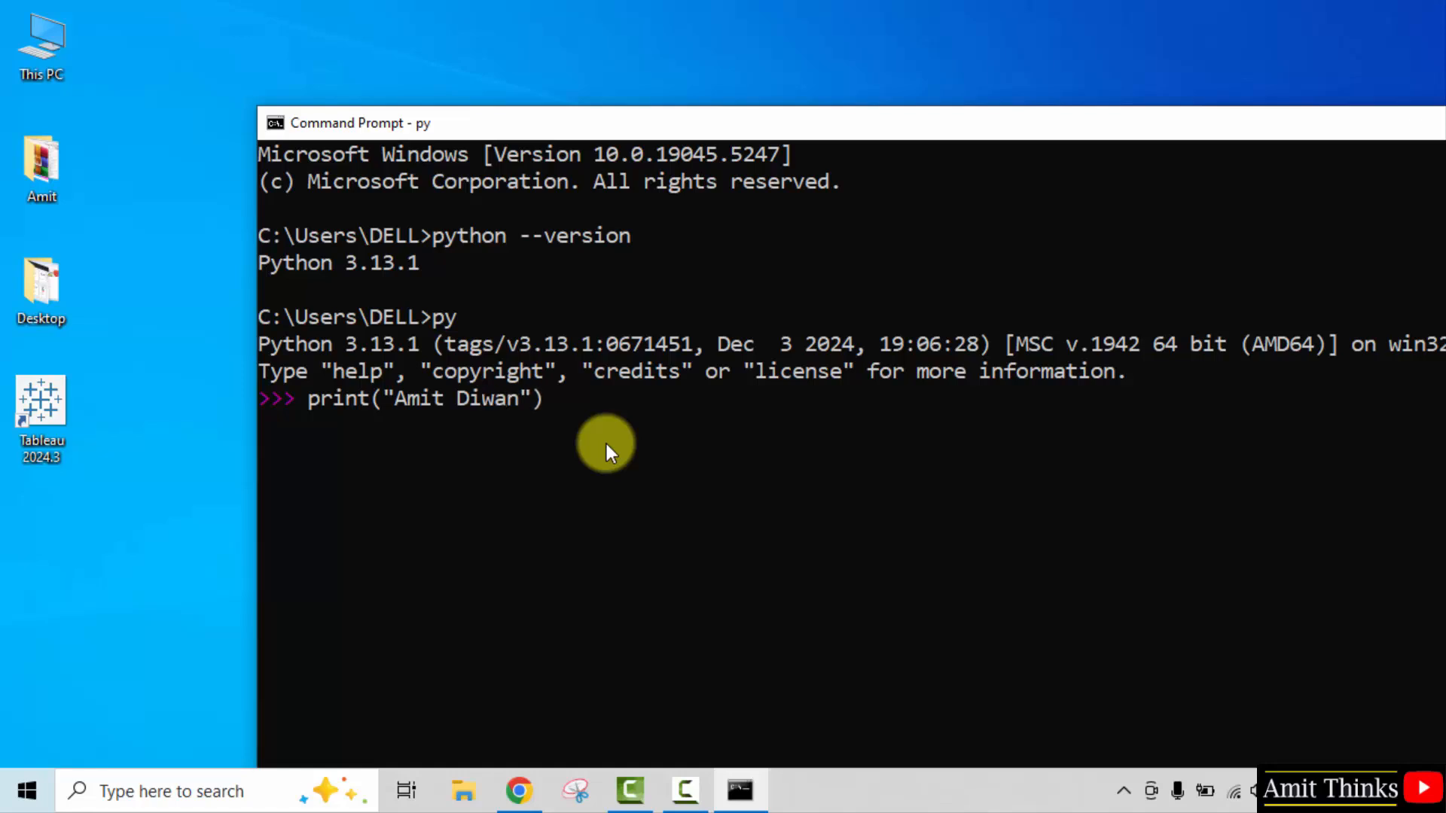
pyautogui.press('Return')
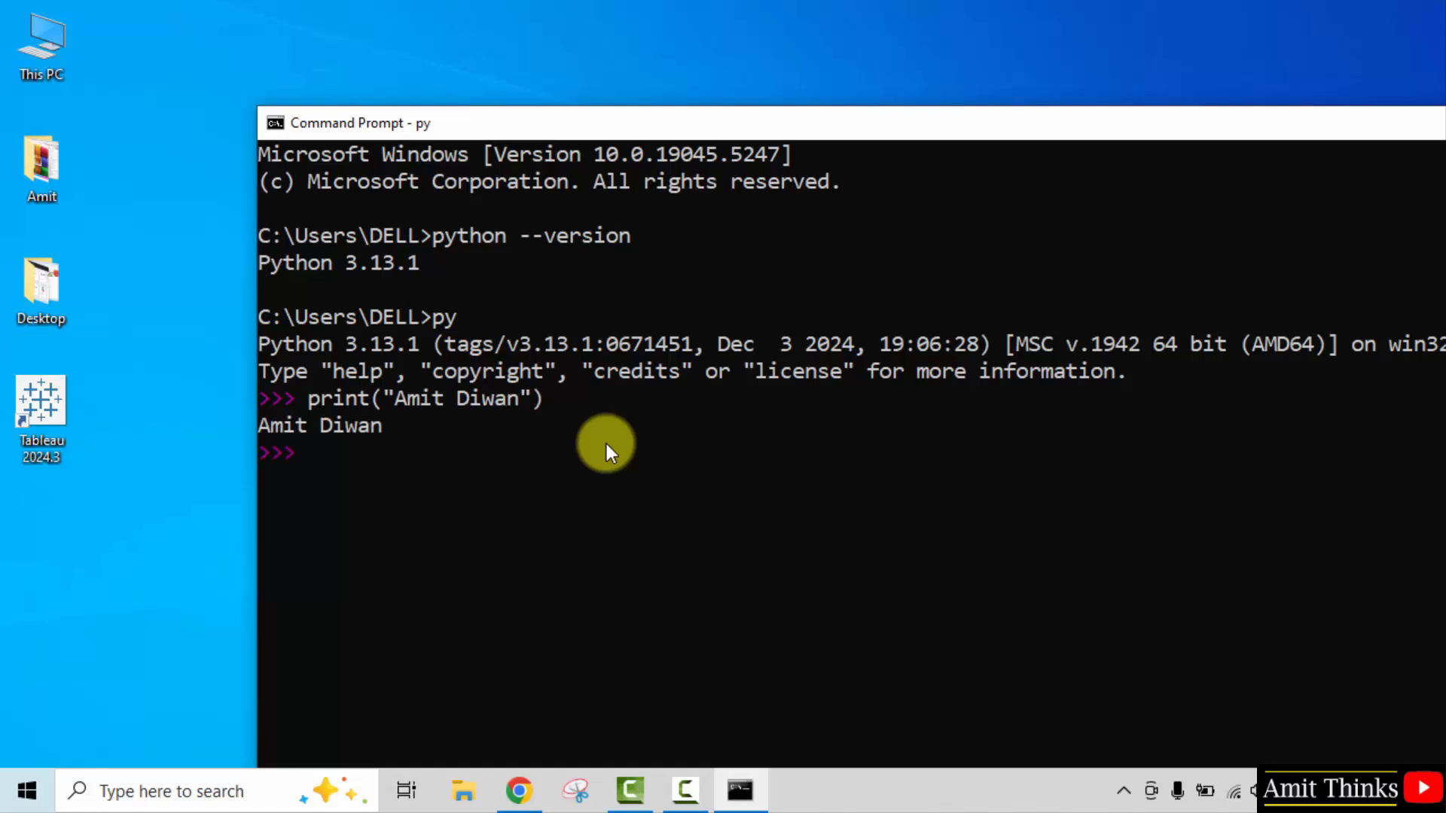
pyautogui.moveTo(318, 443)
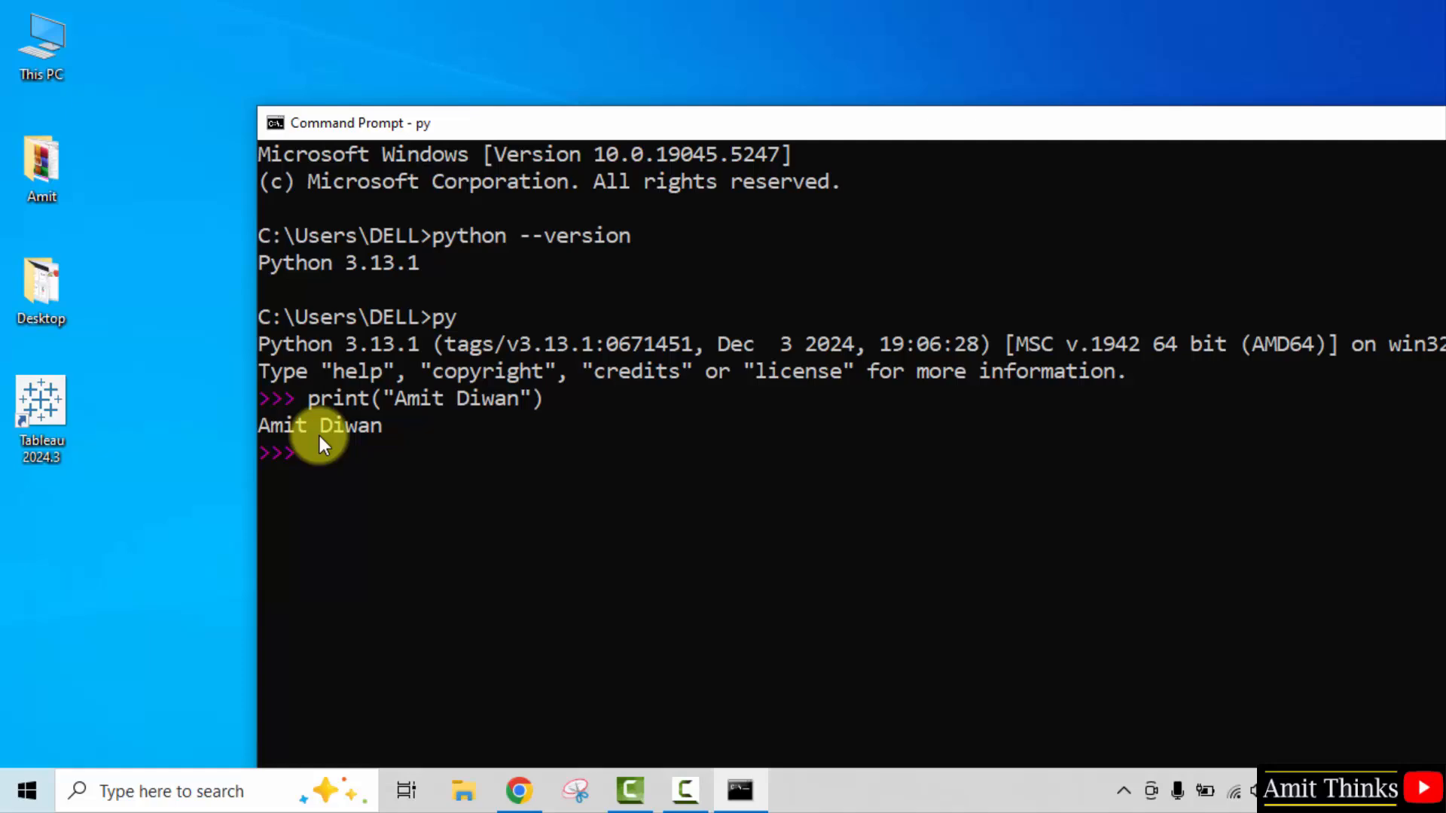
pyautogui.moveTo(143, 643)
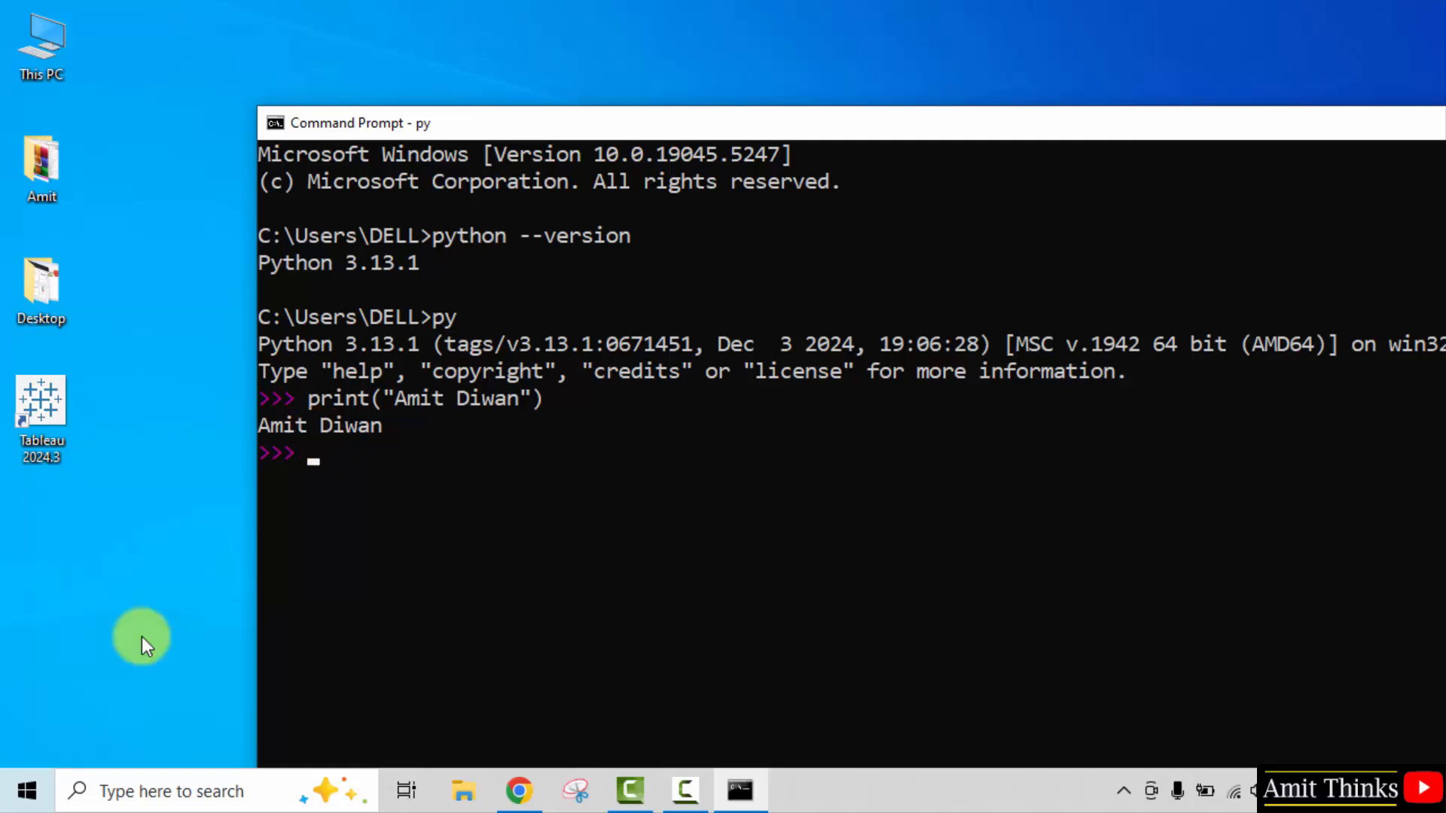
# Search Windows for IDLE and launch IDLE Shell 3.13.1
pyautogui.write('idl')
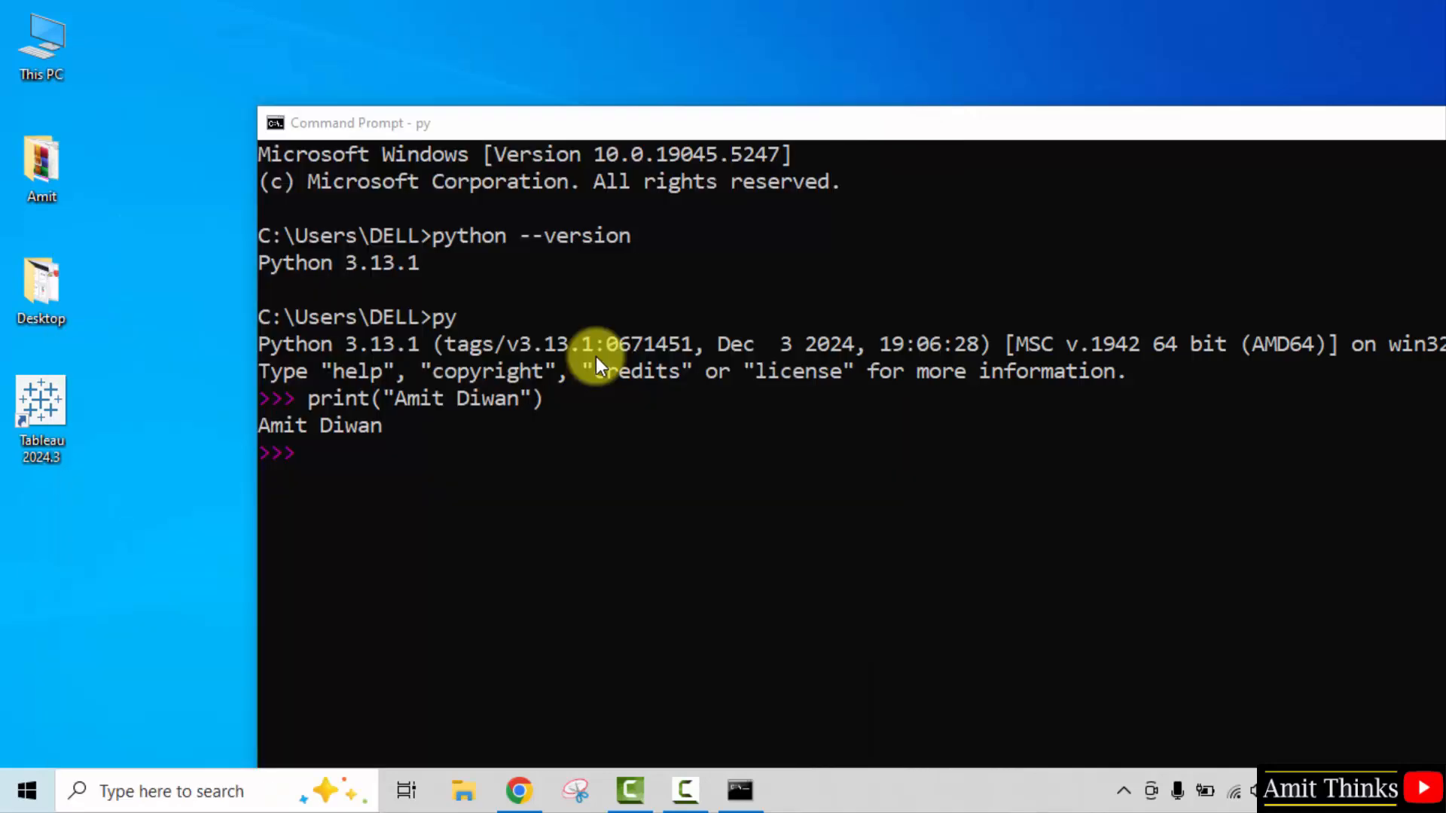
pyautogui.click(796, 791)
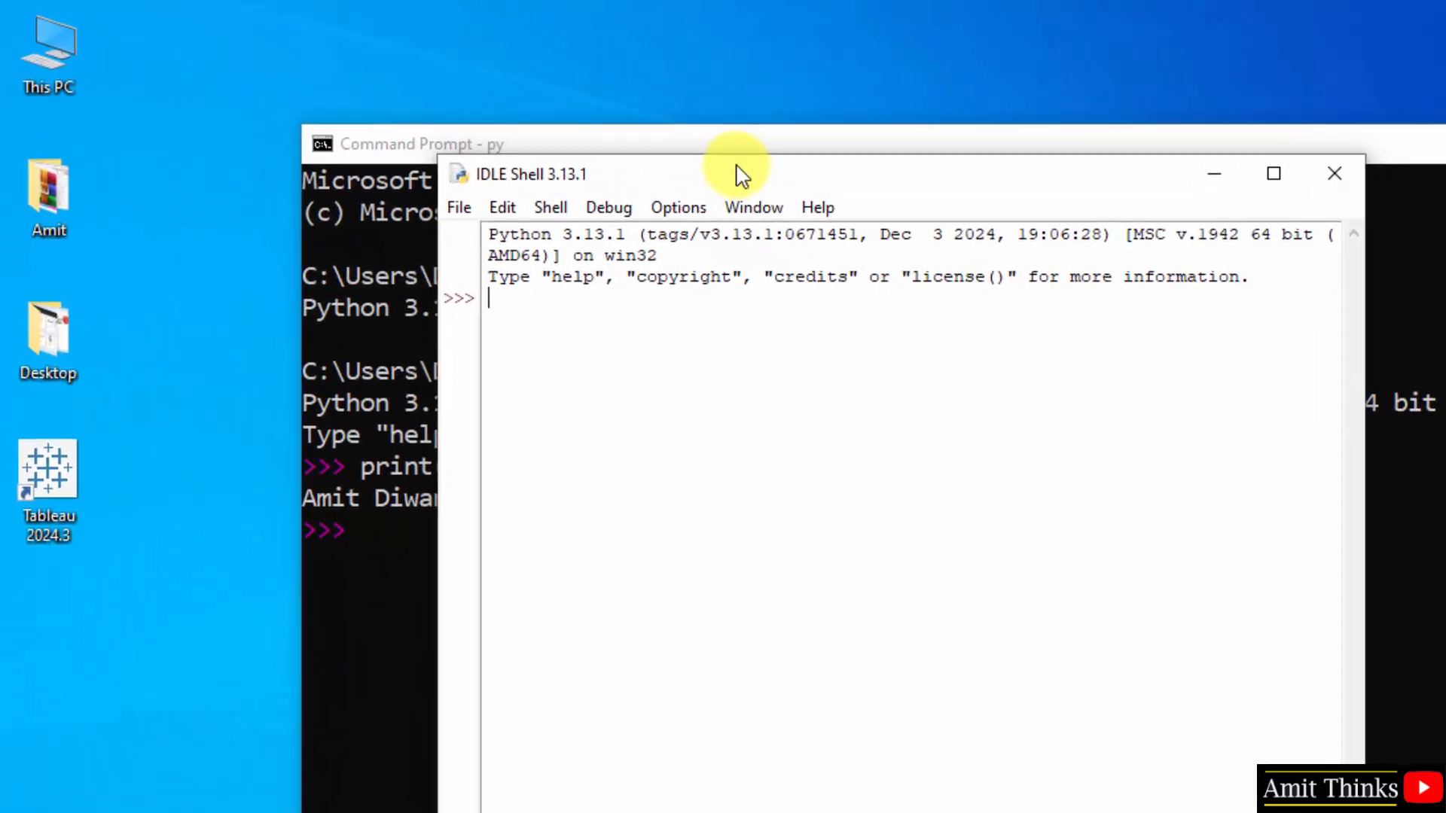
# Run print("Amit Thinks...") in the IDLE shell
pyautogui.write('print(')
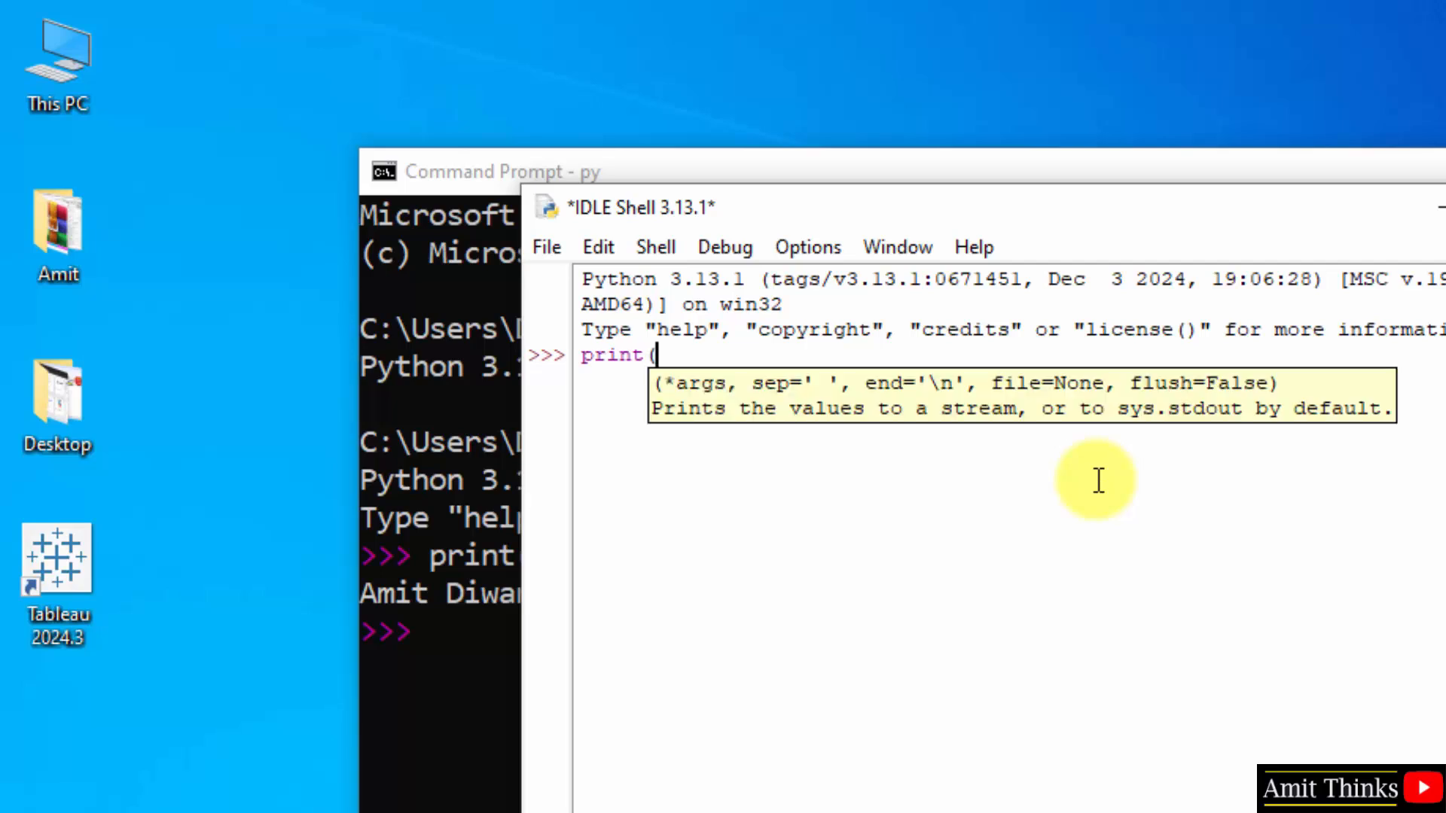
pyautogui.write('""')
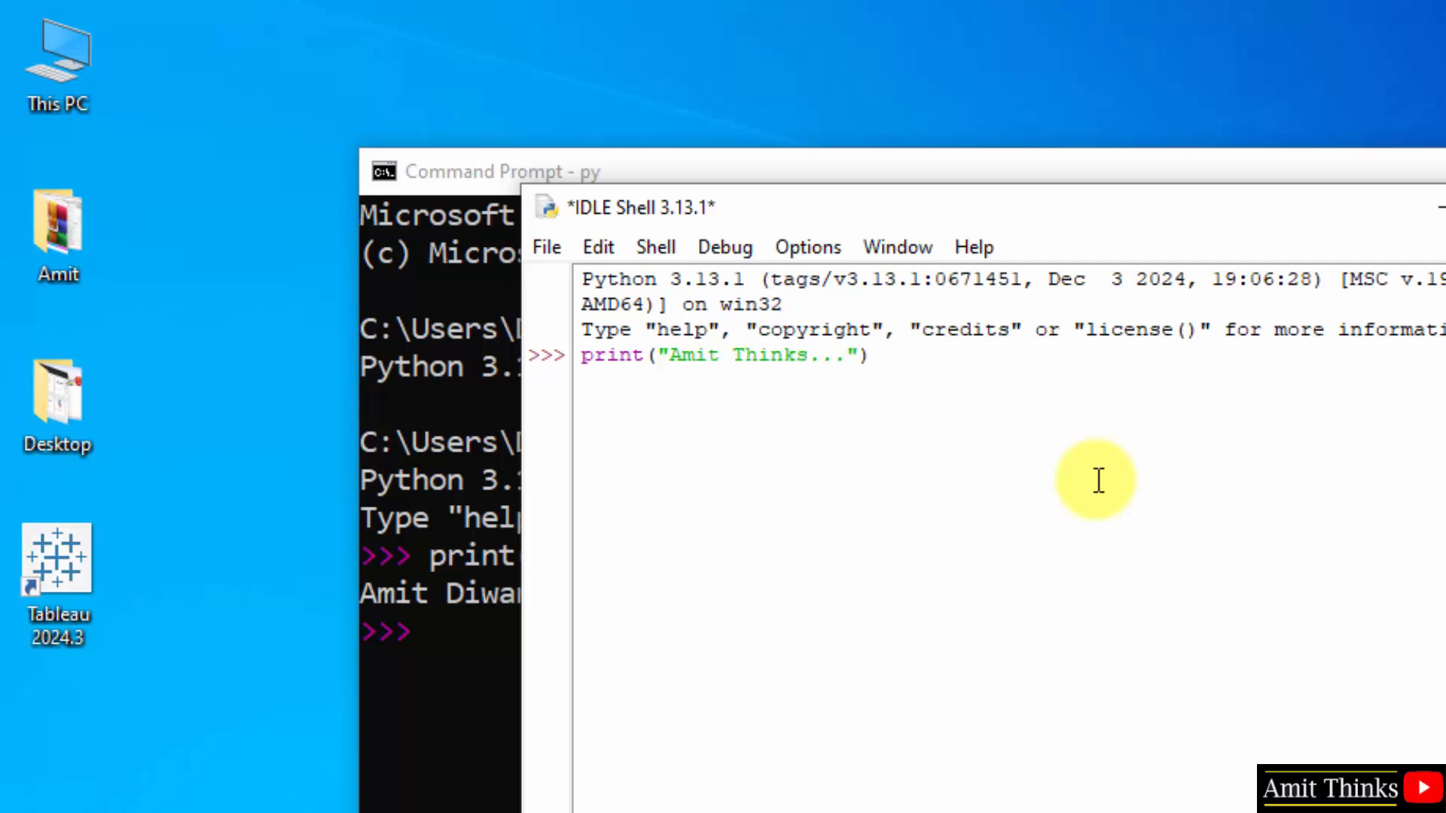
pyautogui.moveTo(1011, 381)
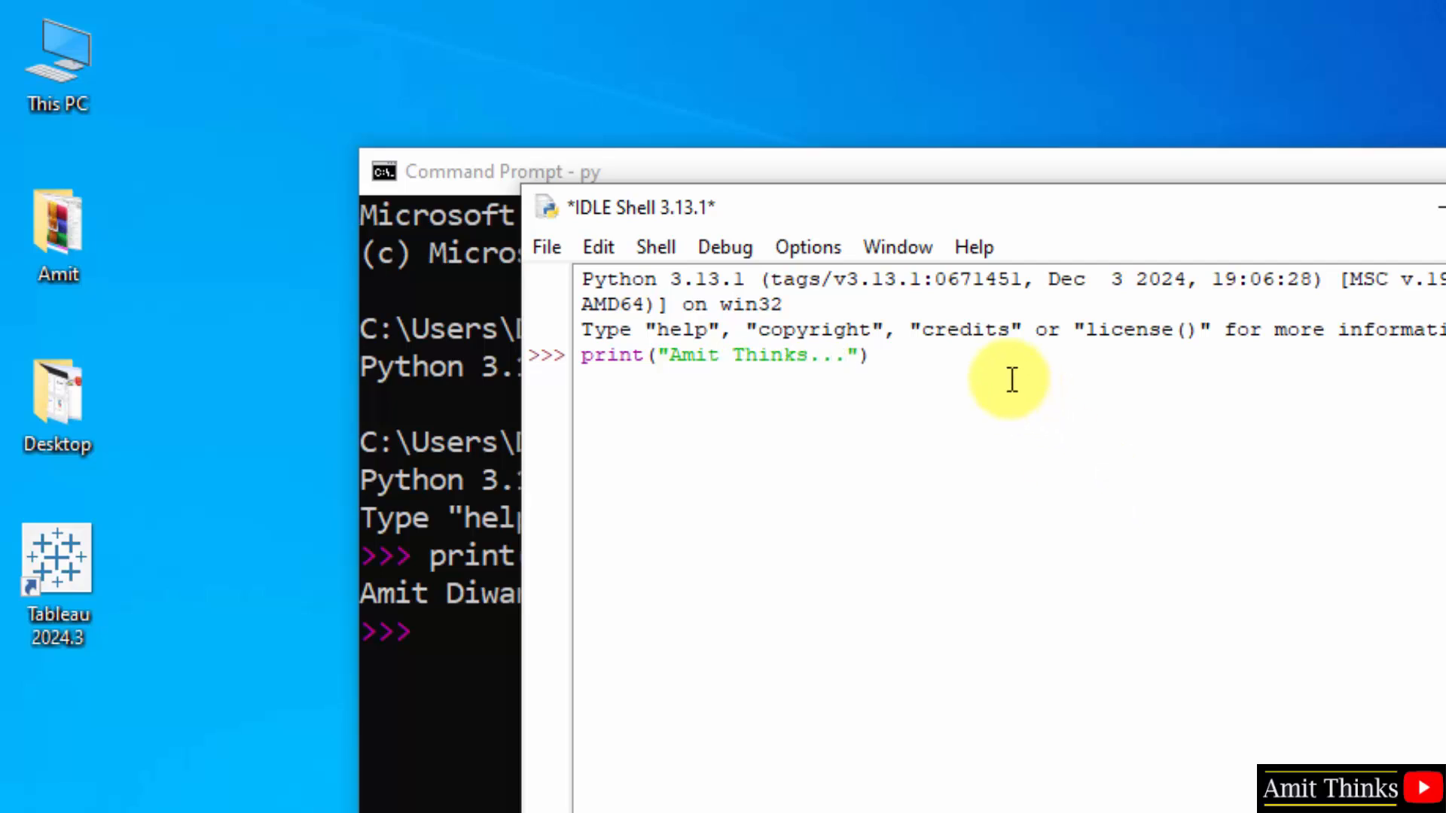
pyautogui.press('Return')
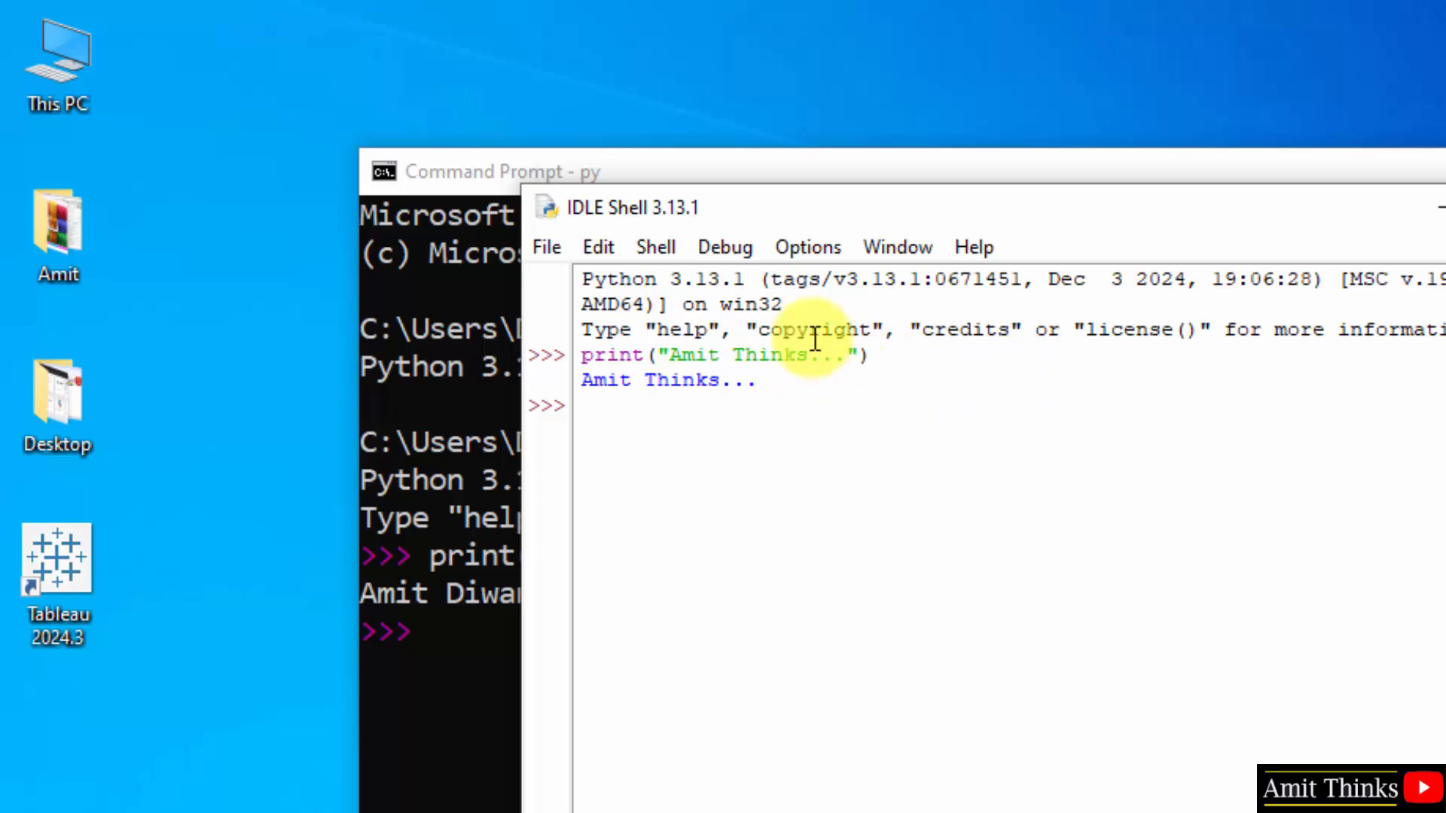
pyautogui.click(546, 246)
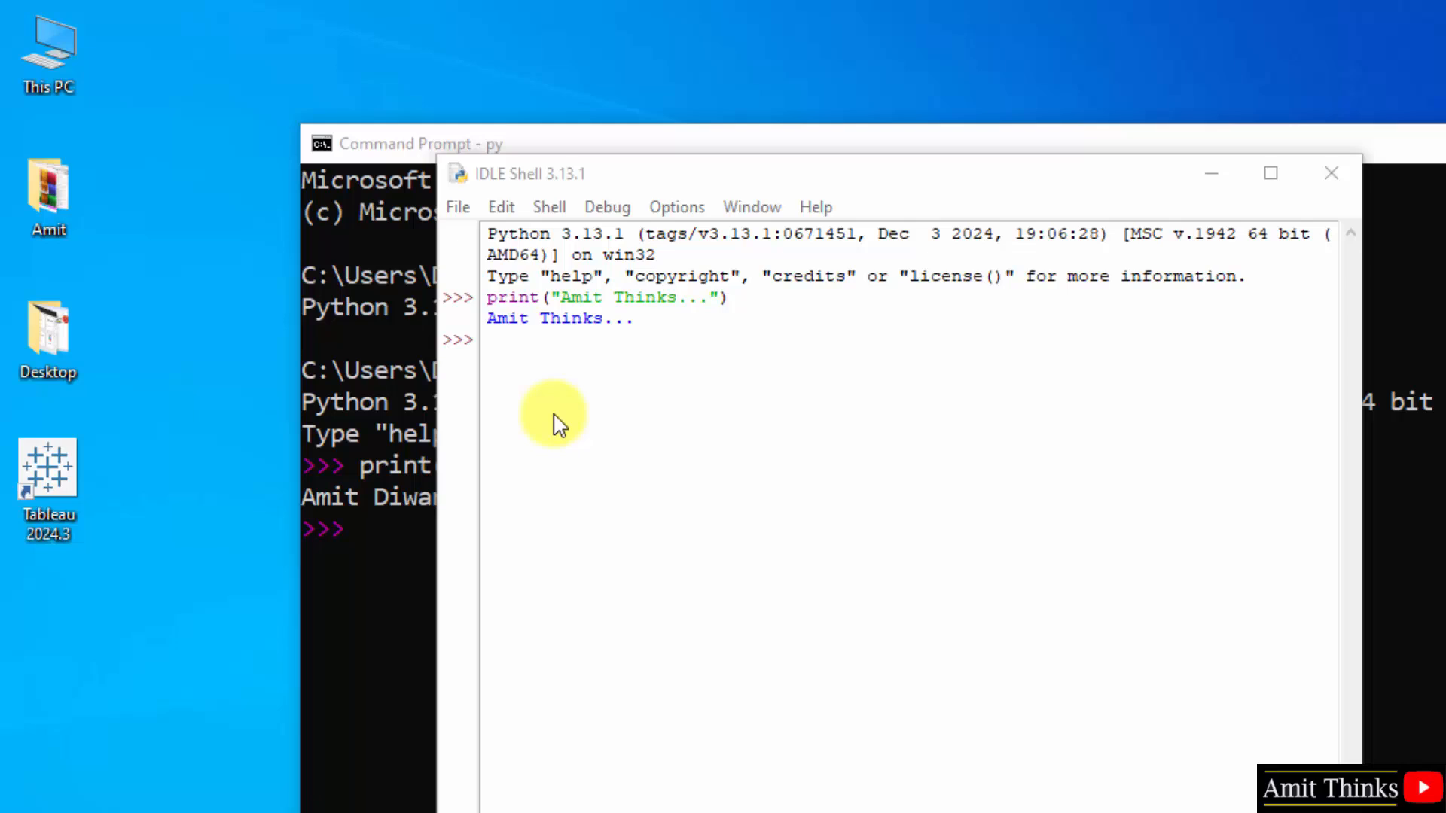
# Save the shell session as Demo.py on the Desktop via Save As
pyautogui.click(458, 206)
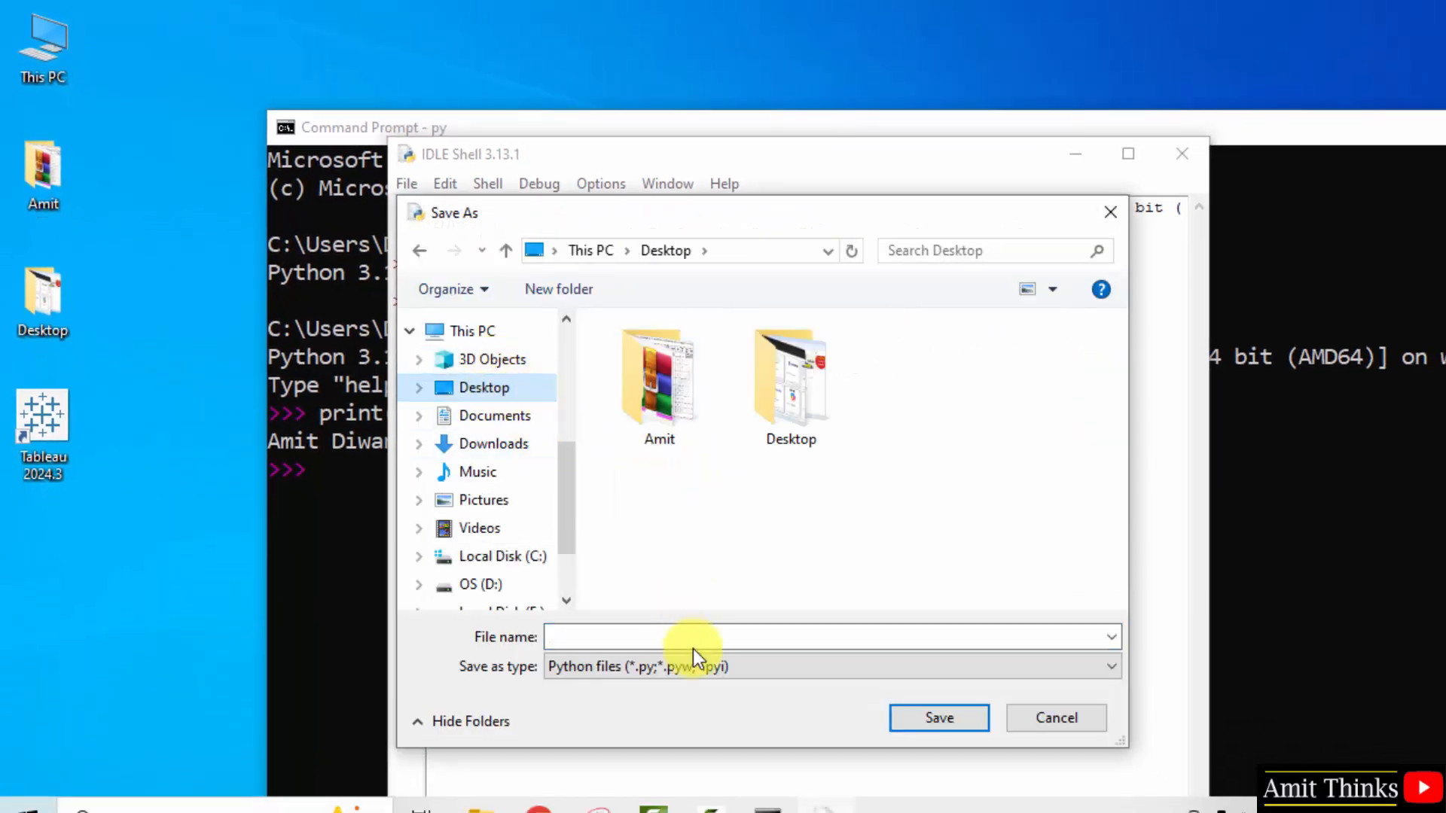
pyautogui.write('Demo')
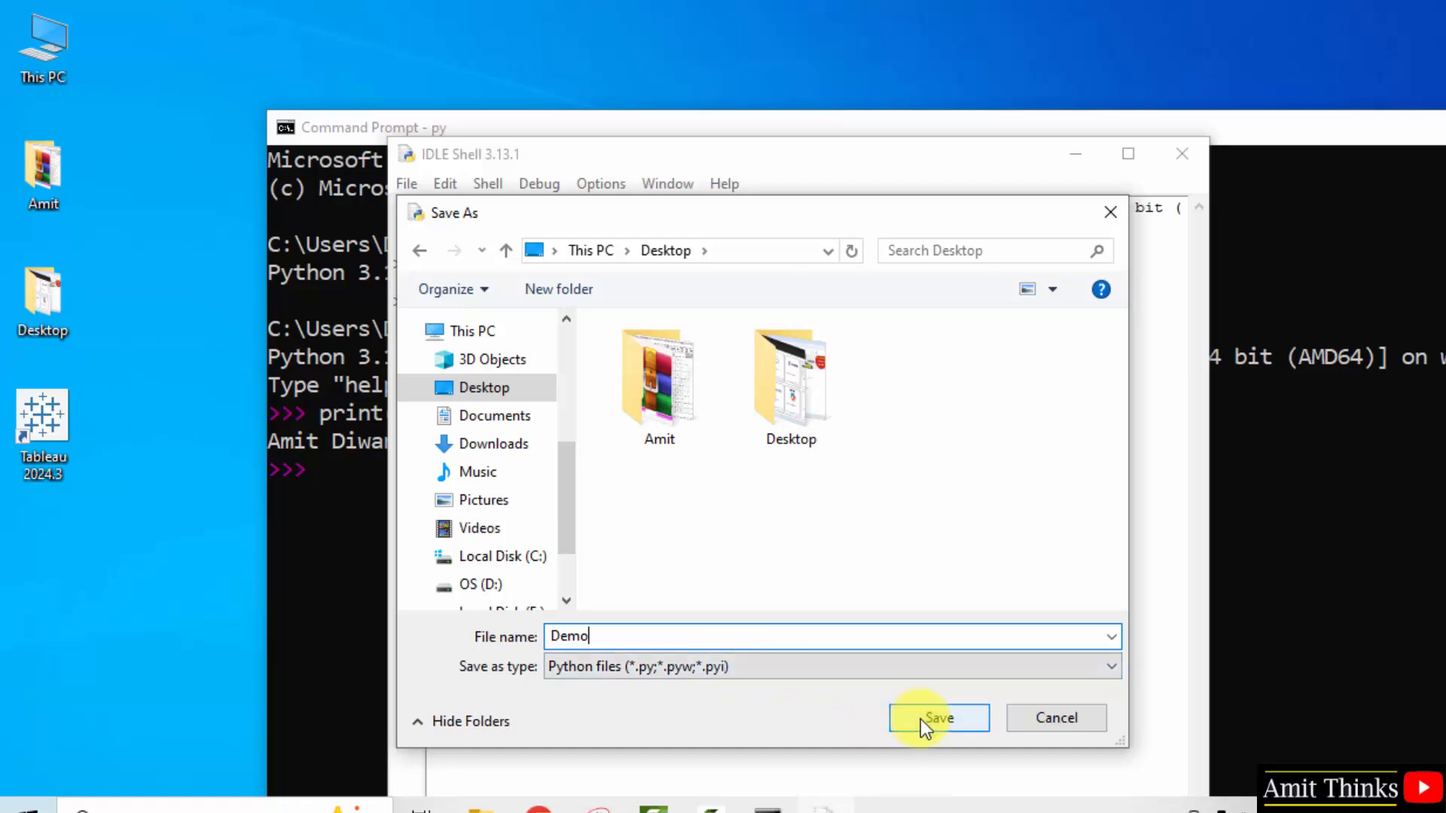
pyautogui.click(939, 718)
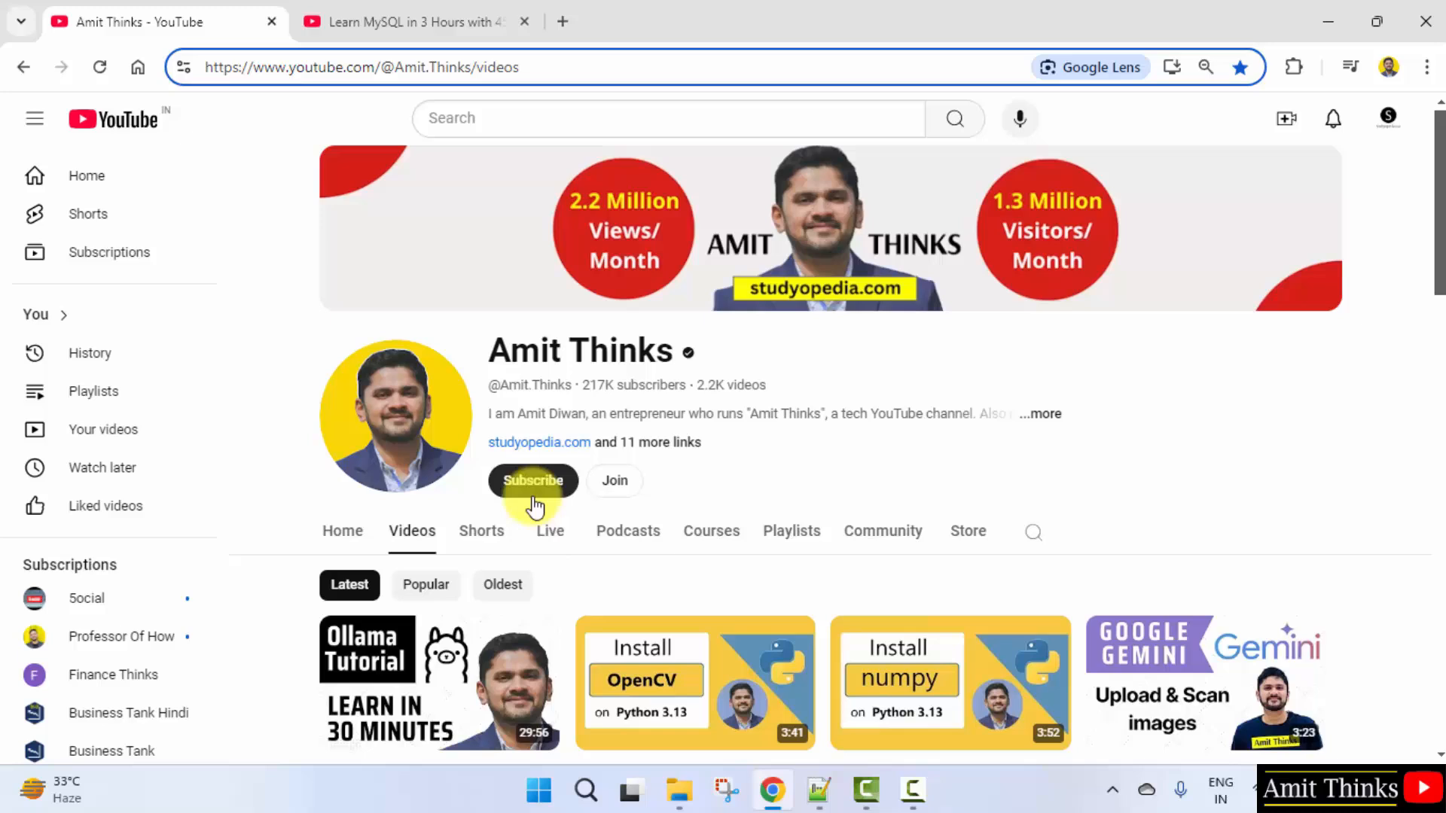
pyautogui.moveTo(630, 494)
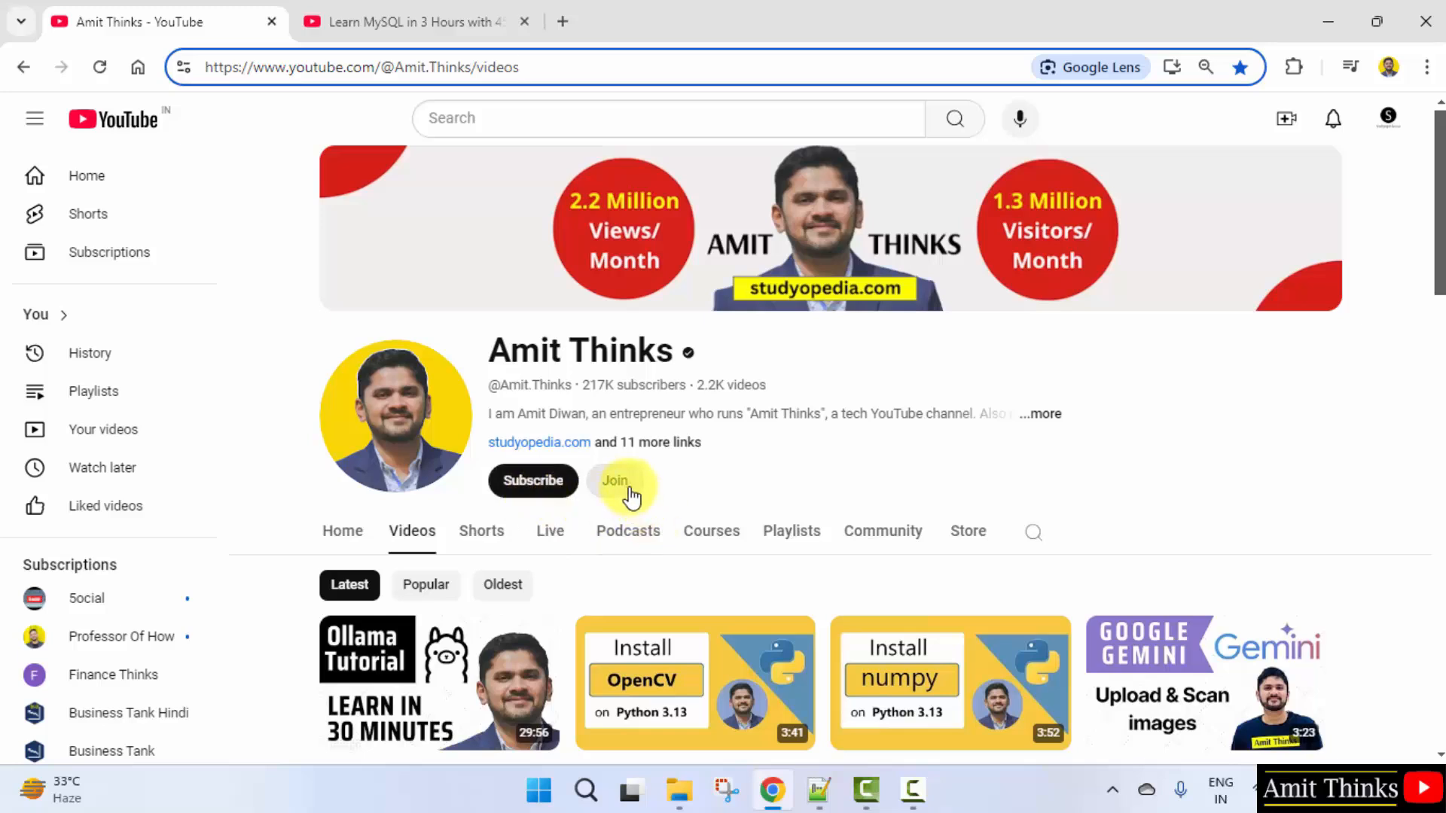
# View the YouTube channel's membership tiers
pyautogui.click(615, 481)
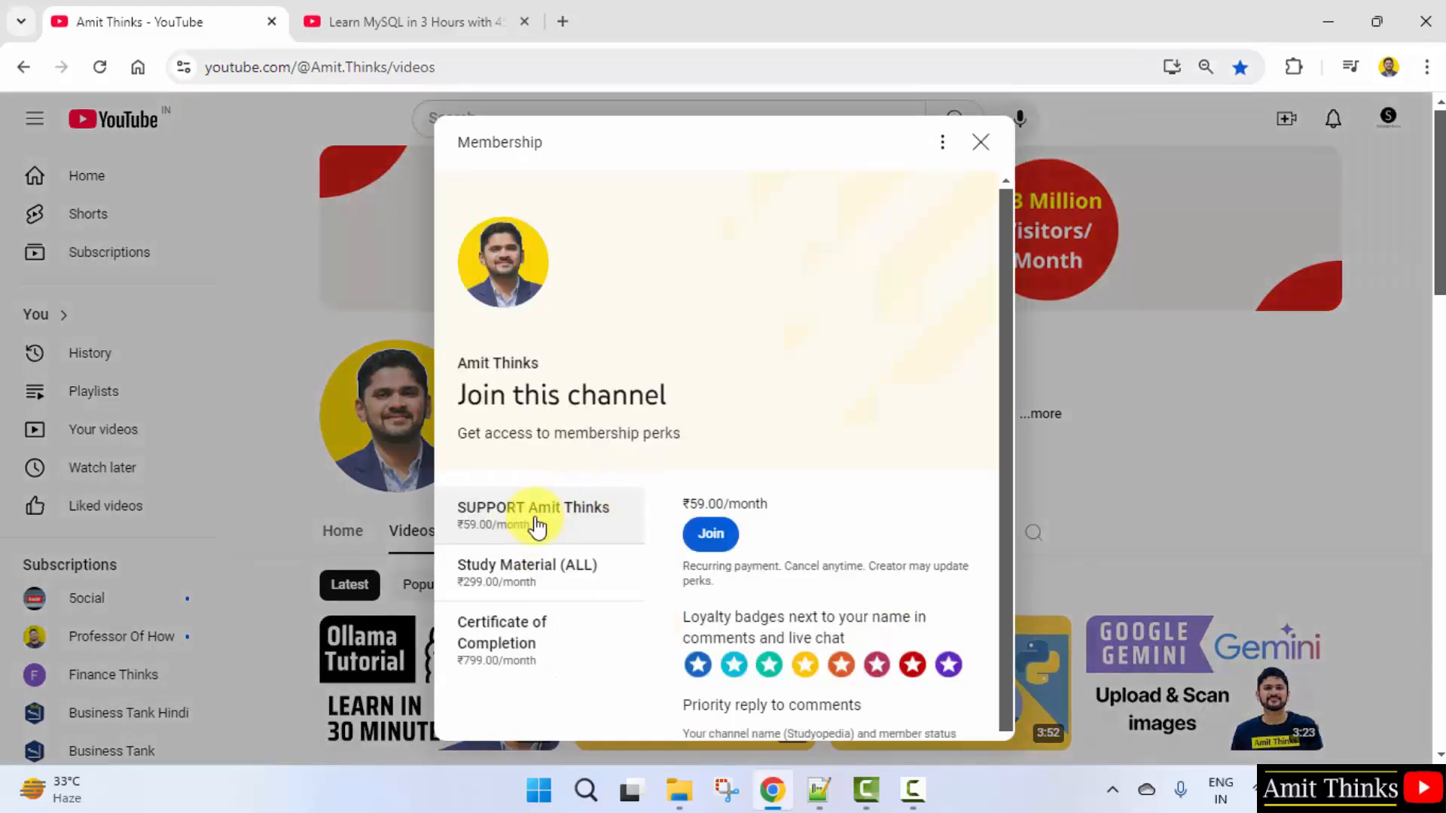
pyautogui.moveTo(788, 513)
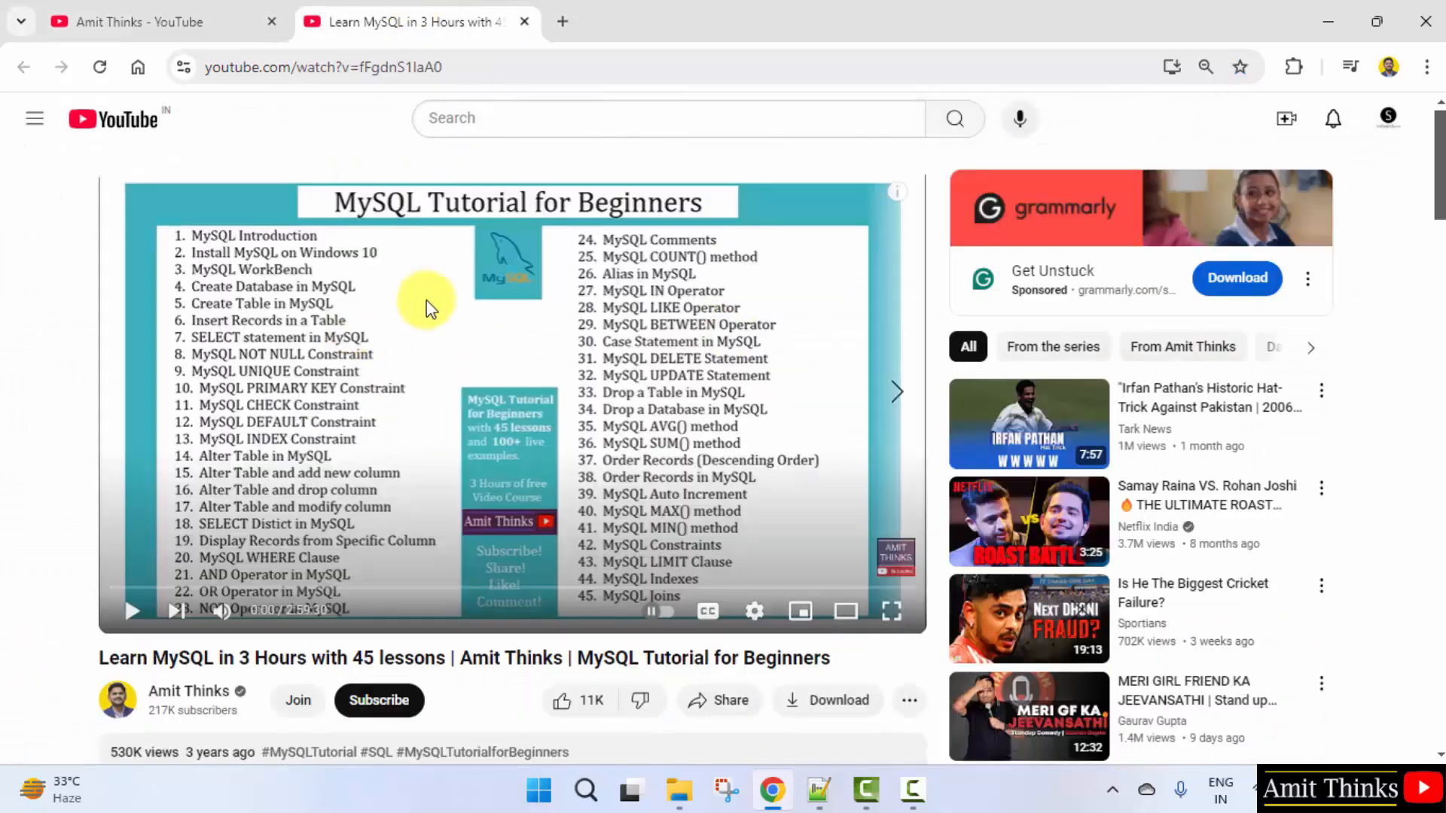
pyautogui.scroll(-3)
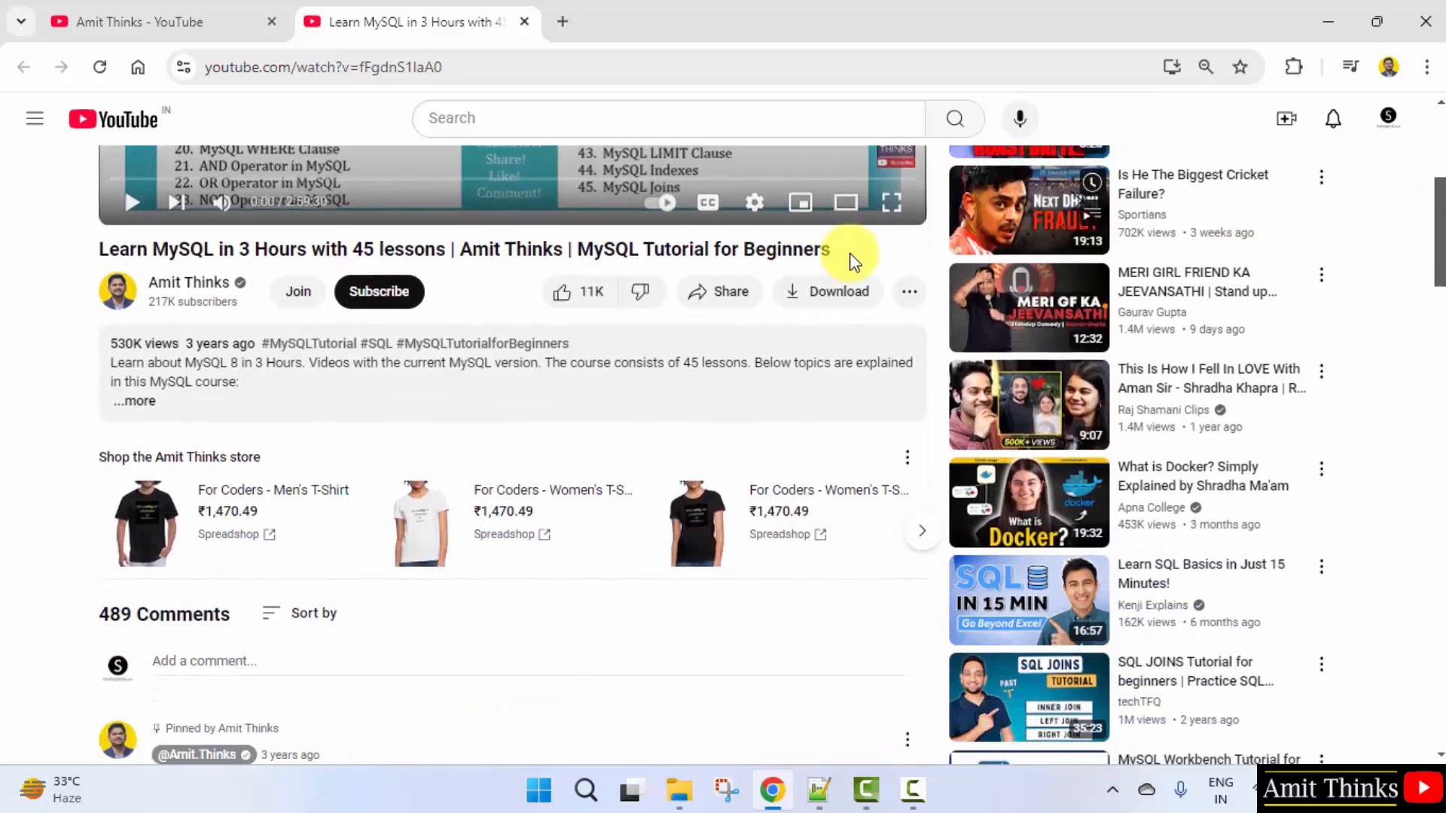
# Bring up the Super Thanks offer on the MySQL tutorial video
pyautogui.click(908, 291)
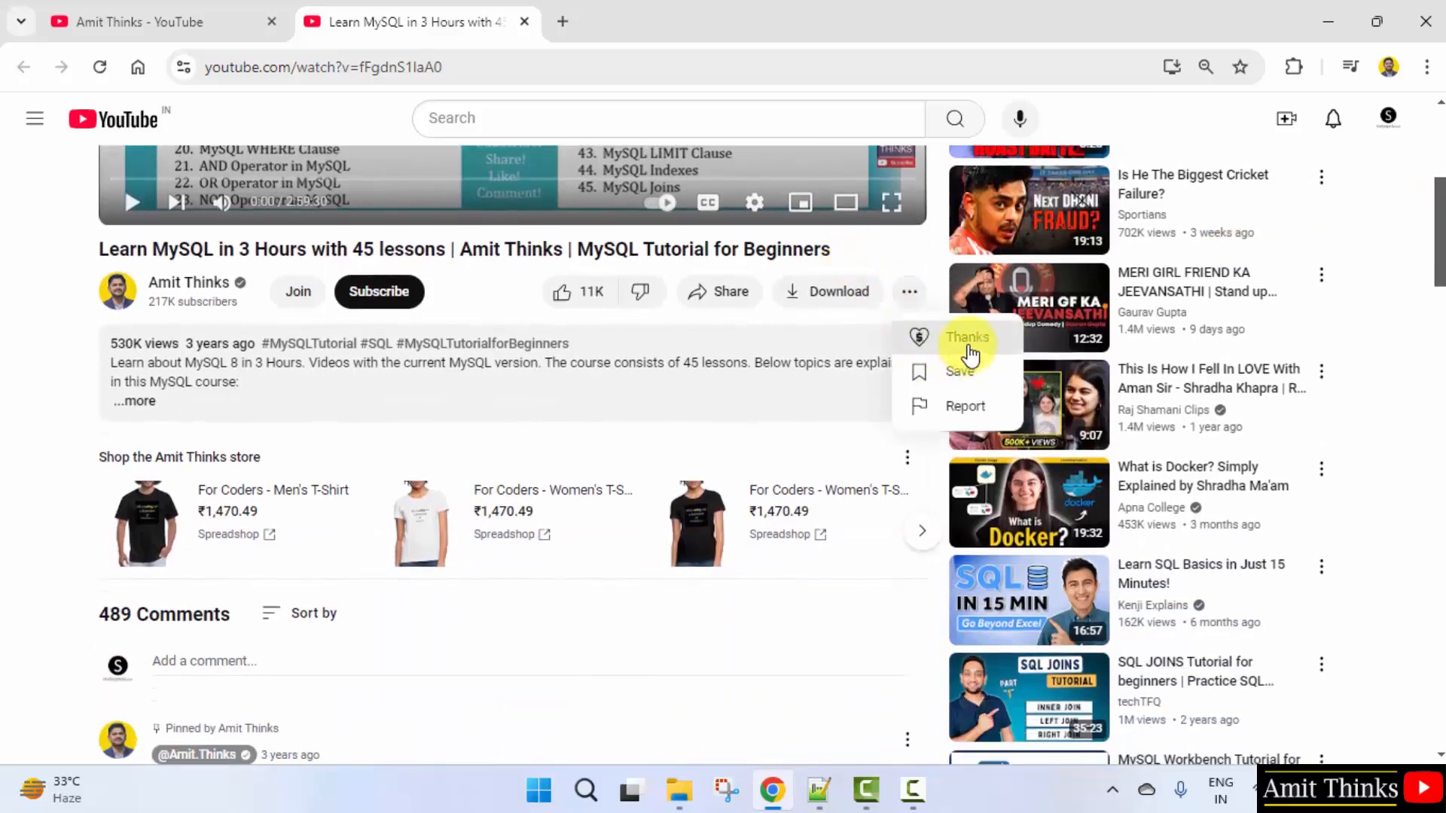
pyautogui.click(967, 336)
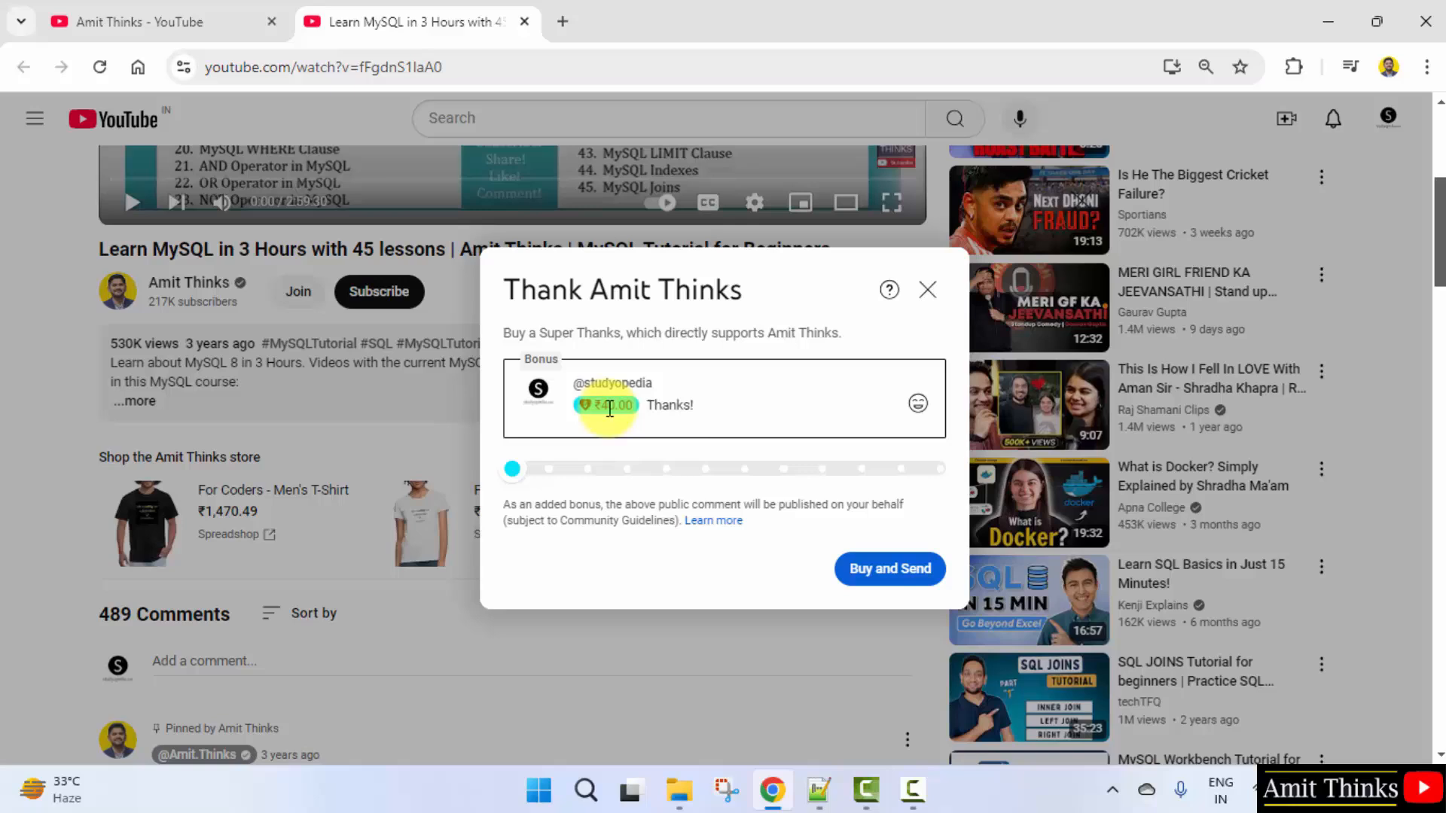